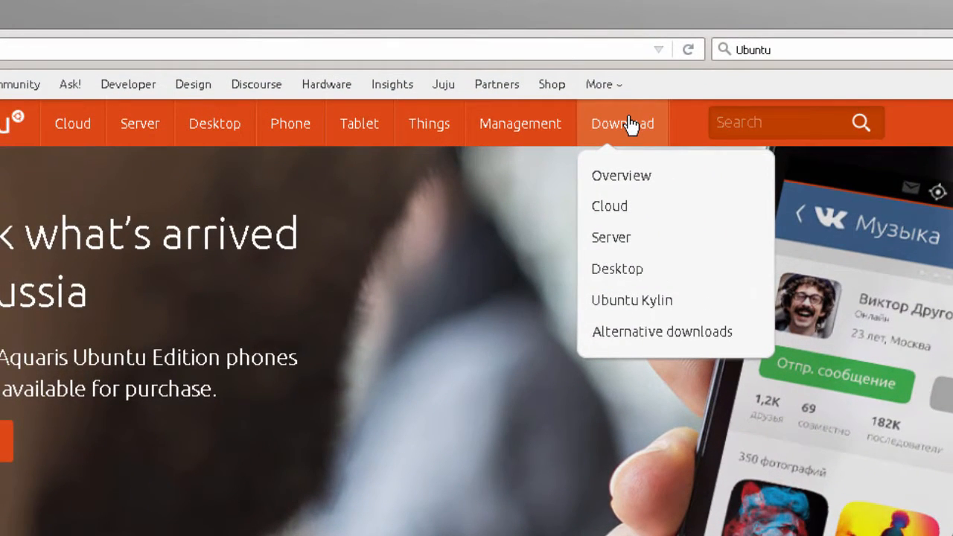
mouse_move(623, 140)
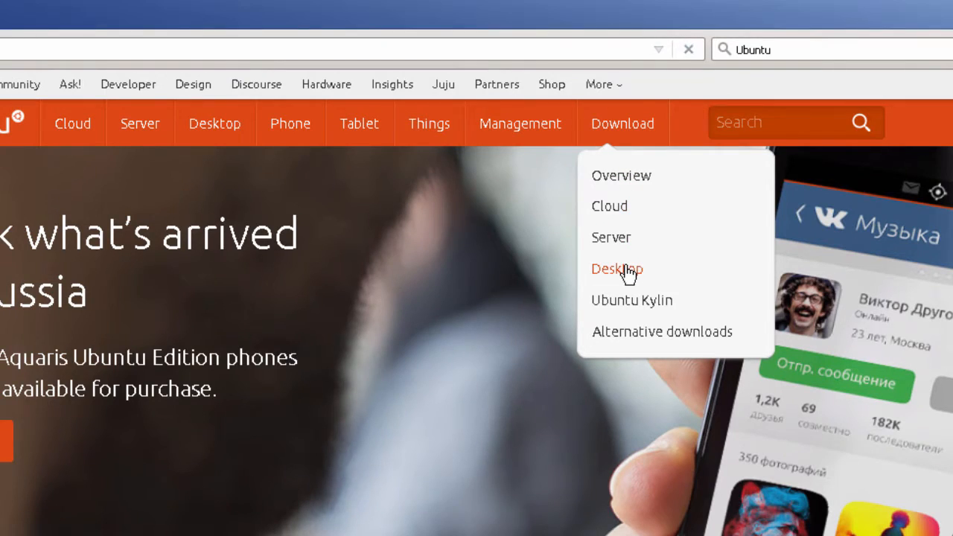
- Open the Ubuntu Desktop download page and check the Ubuntu 15.10 64-bit flavour
left_click(616, 269)
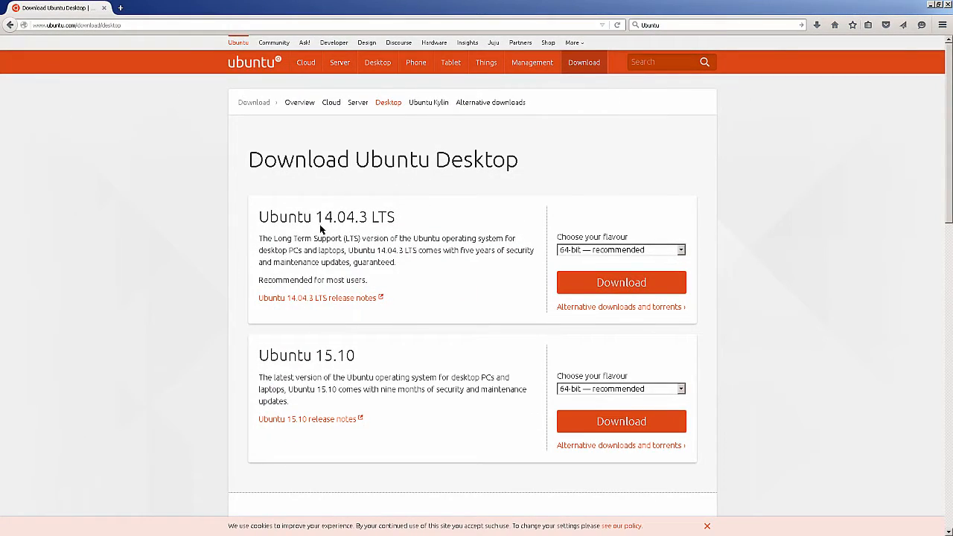
scroll("down", 3)
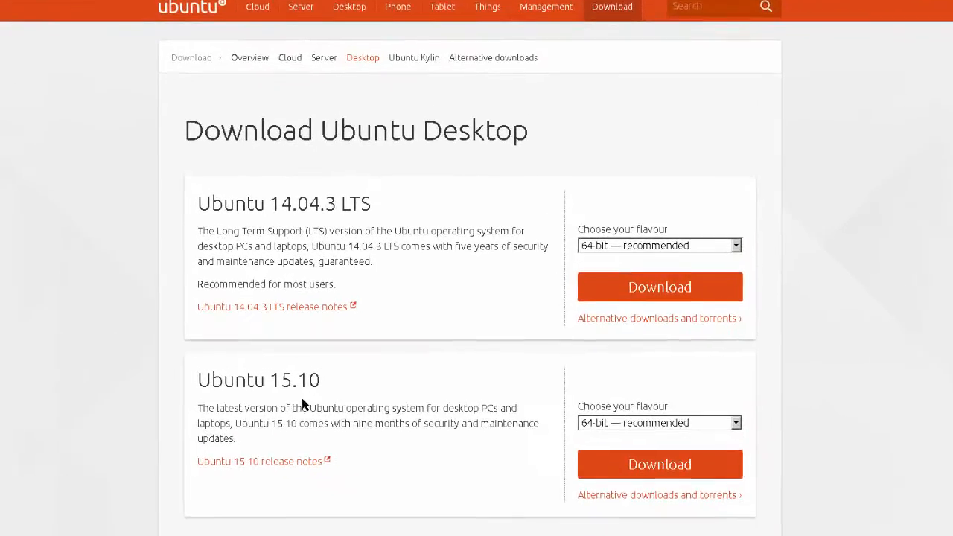
scroll("down", 3)
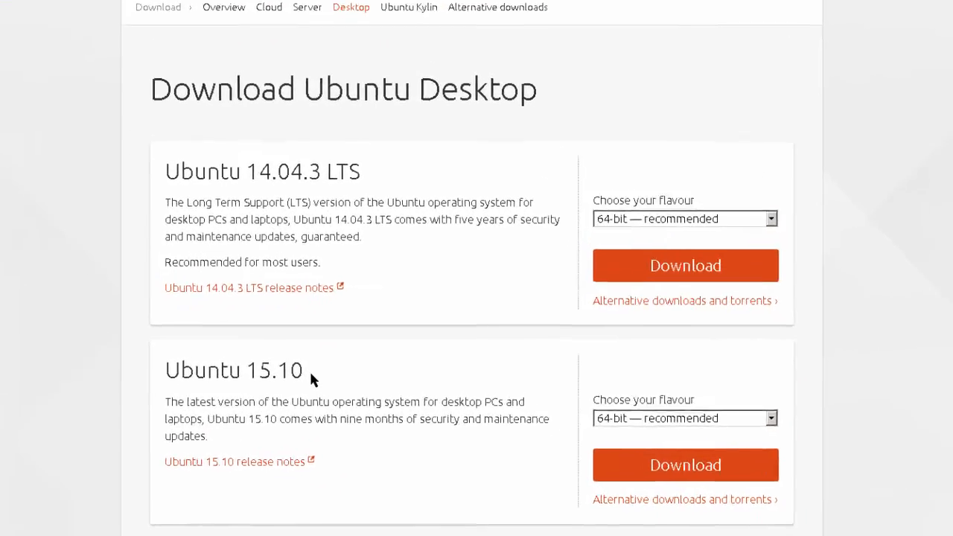
scroll("down", 3)
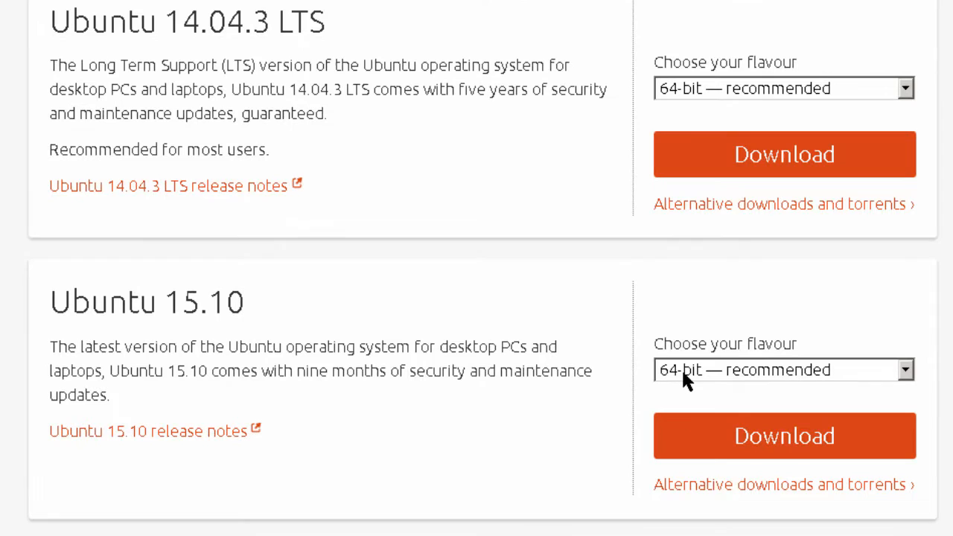
left_click(784, 370)
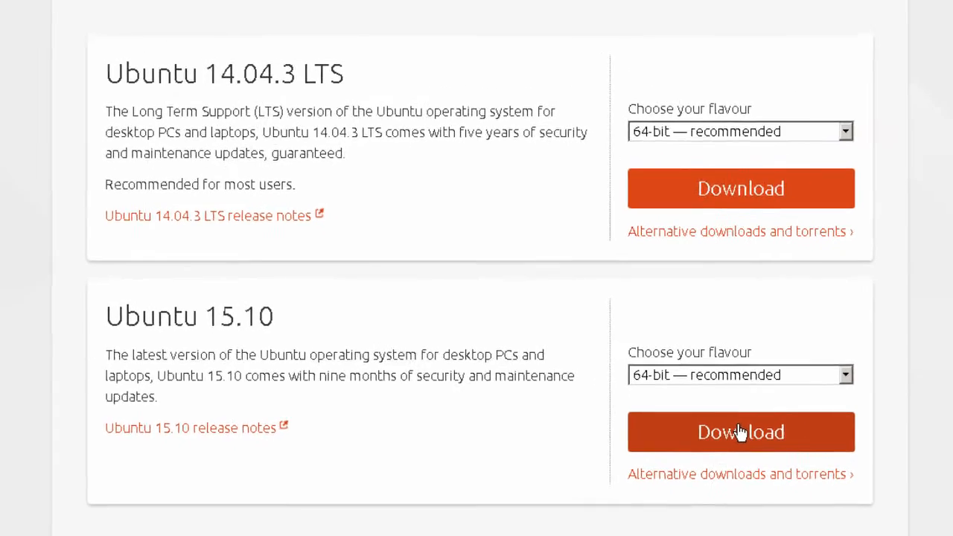
- Download Ubuntu 15.10 64-bit, skip the contribution, and choose to save the 1.1 GB ISO
left_click(740, 432)
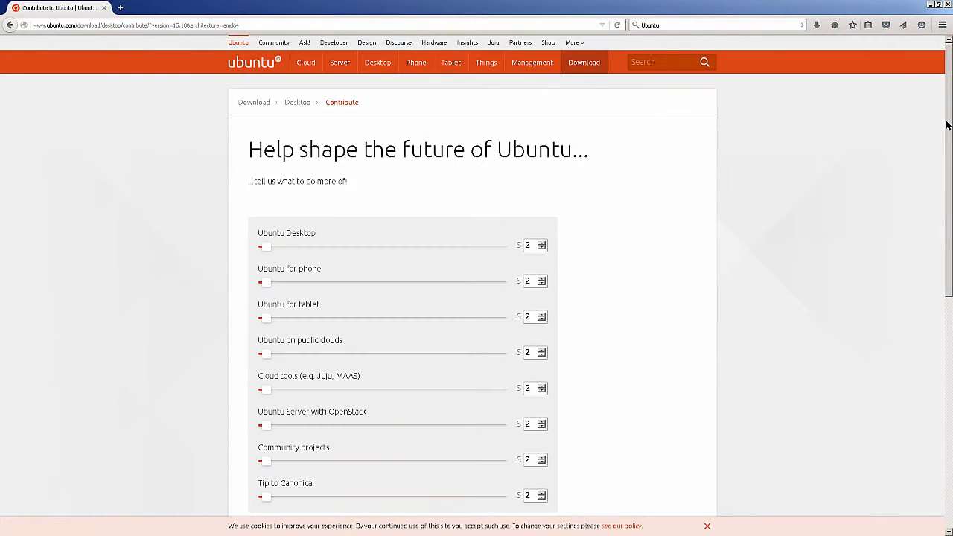
scroll("down", 3)
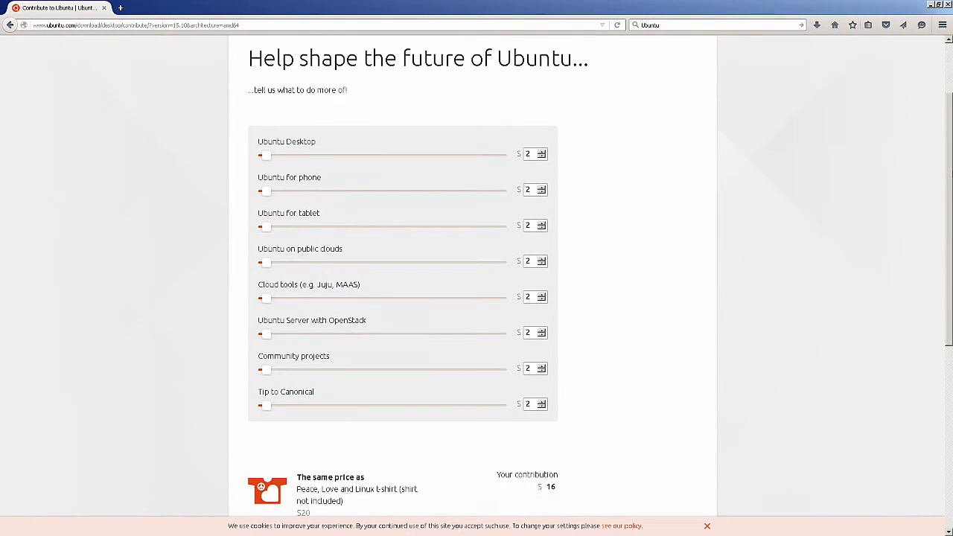
scroll("down", 3)
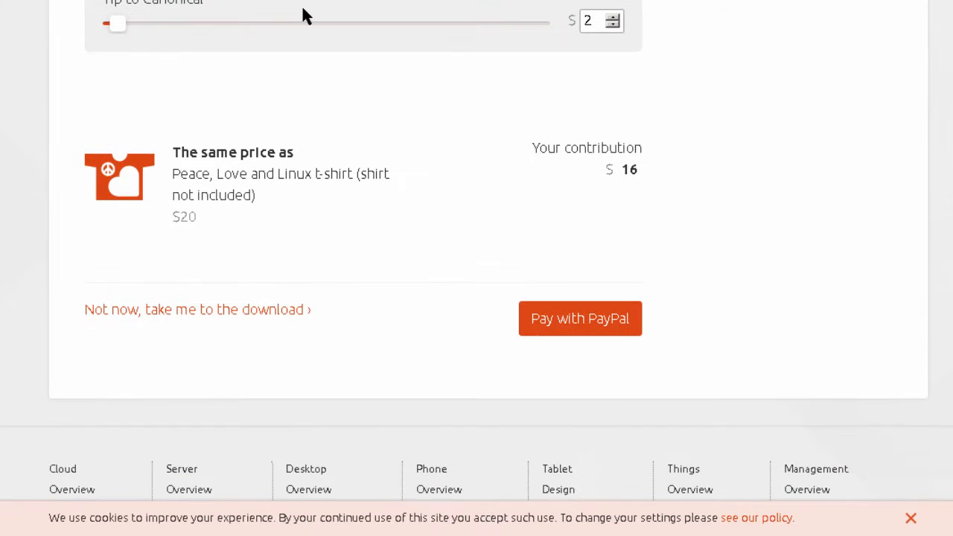
mouse_move(152, 313)
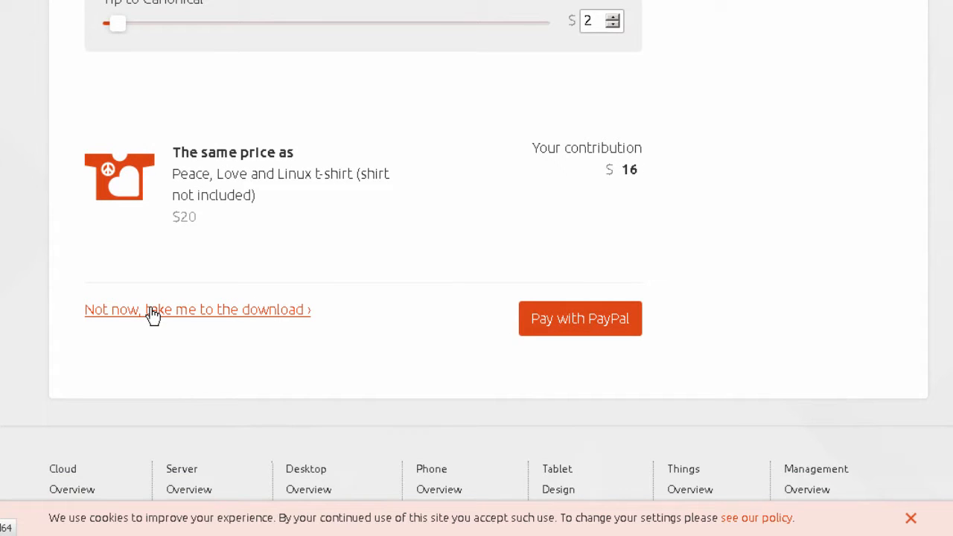
left_click(179, 309)
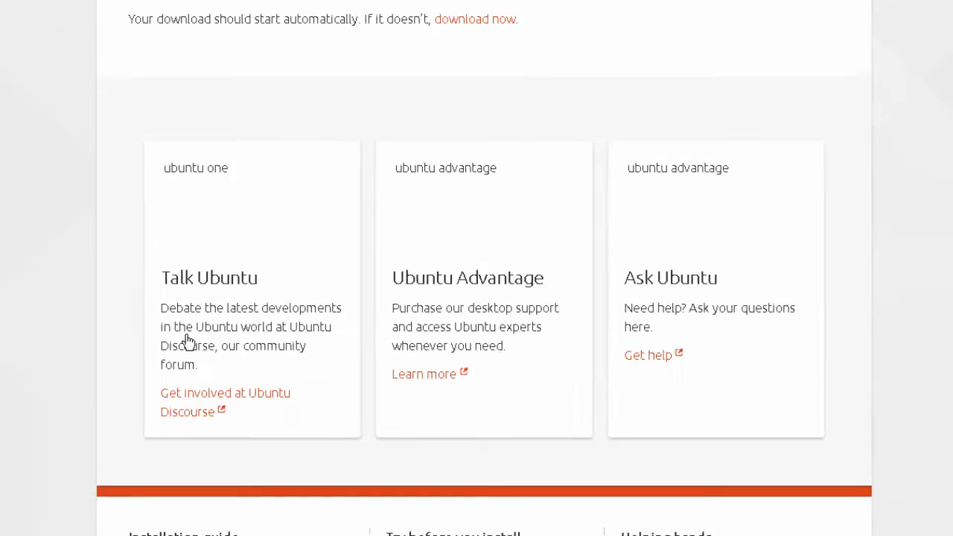
left_click(474, 19)
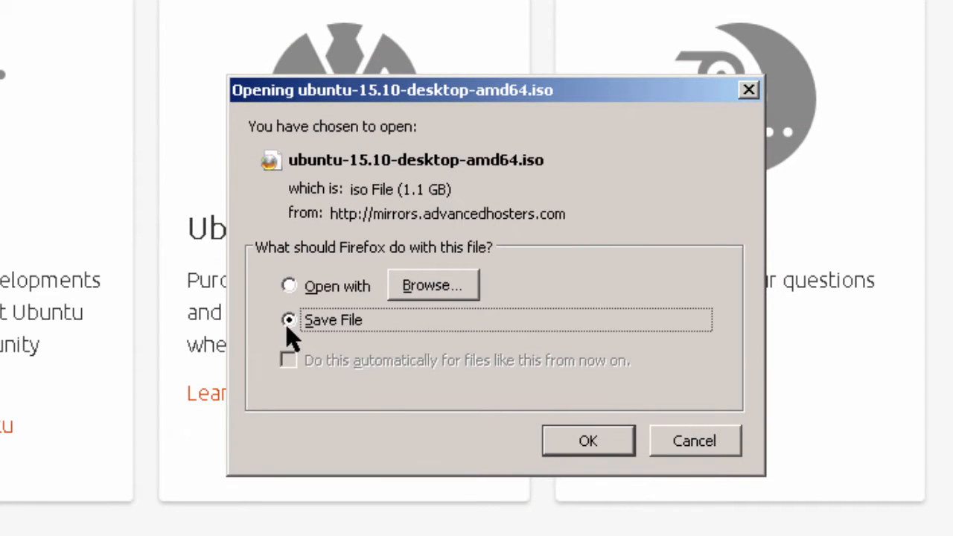
mouse_move(343, 331)
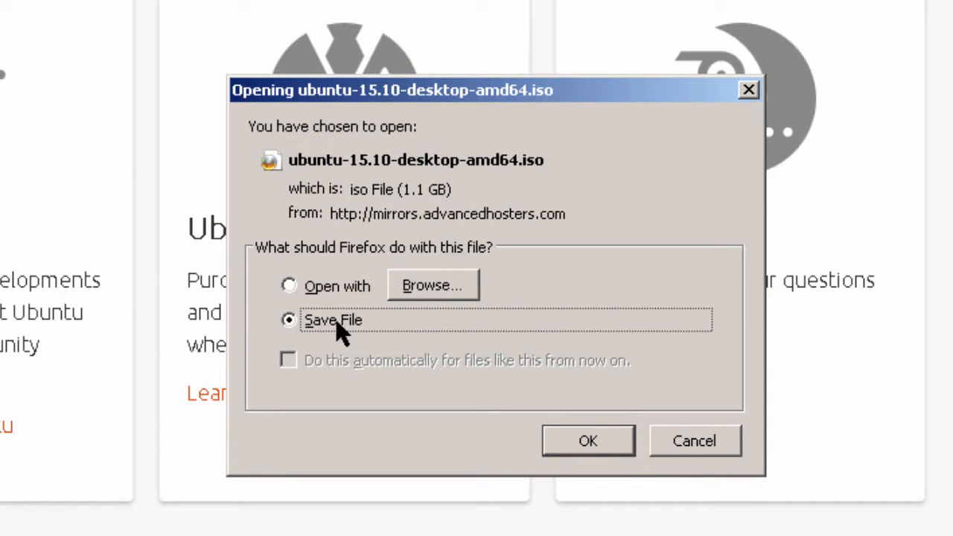
mouse_move(644, 417)
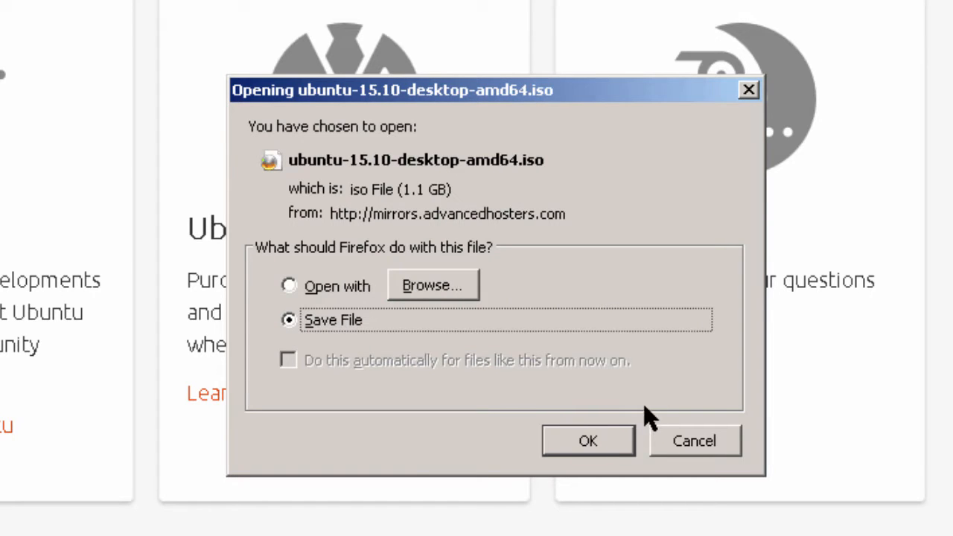
- Confirm saving ubuntu-15.10-desktop-amd64.iso to bring up the save dialog
left_click(587, 440)
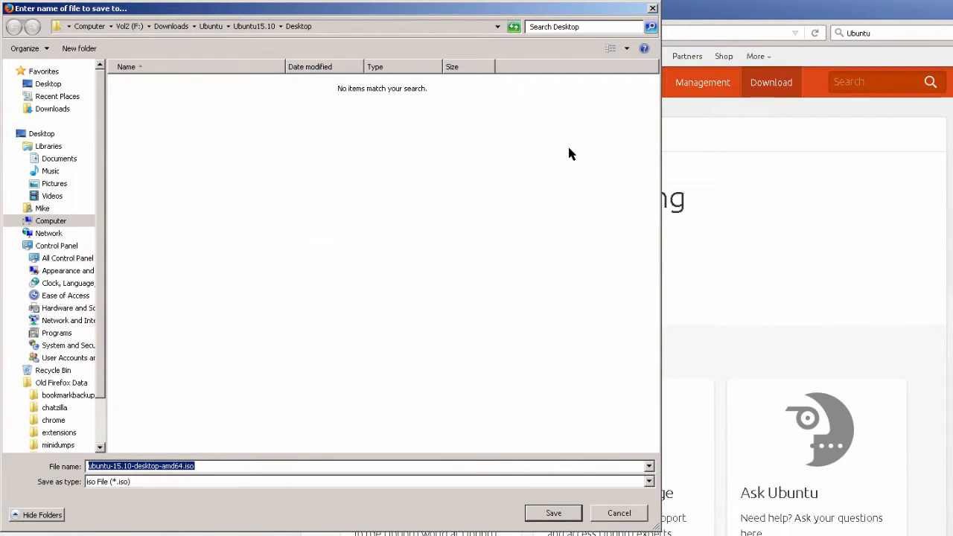
mouse_move(235, 46)
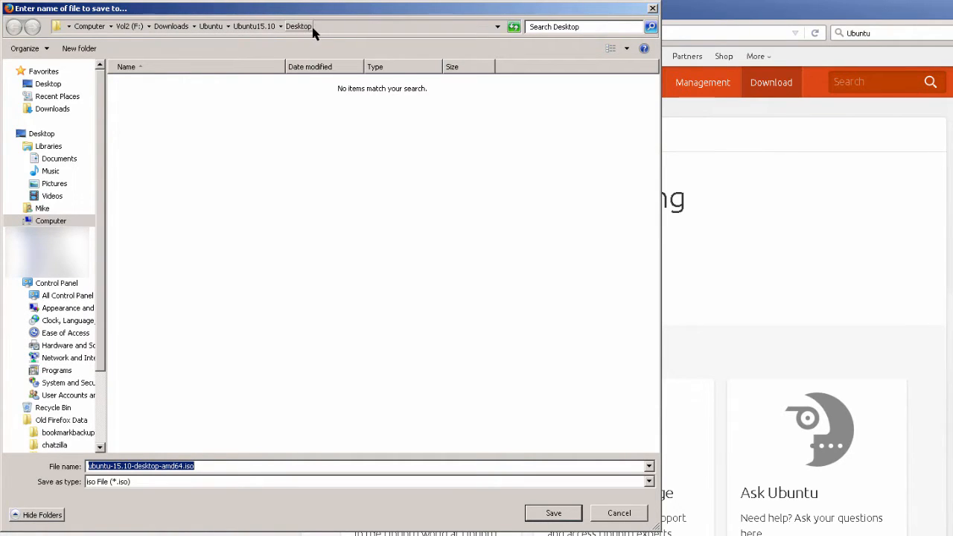
mouse_move(112, 404)
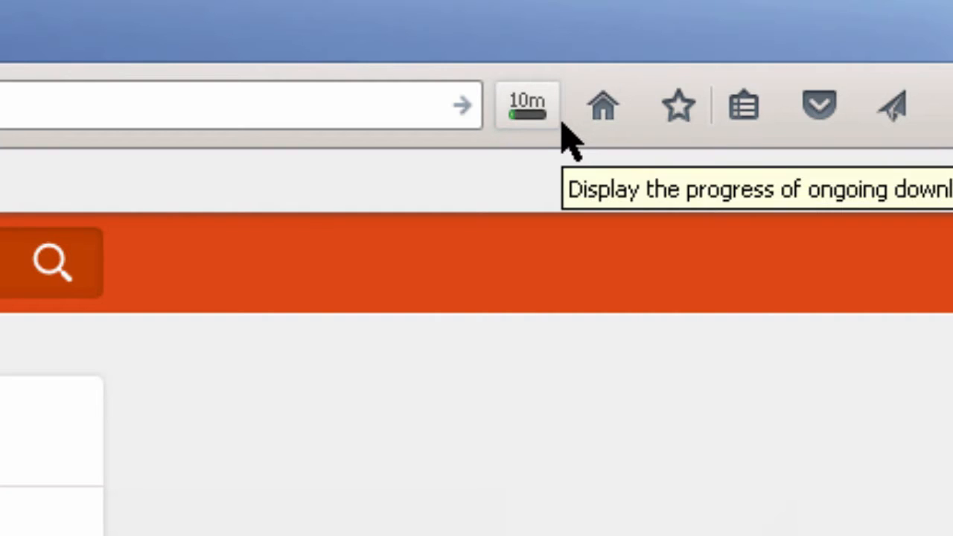
mouse_move(533, 142)
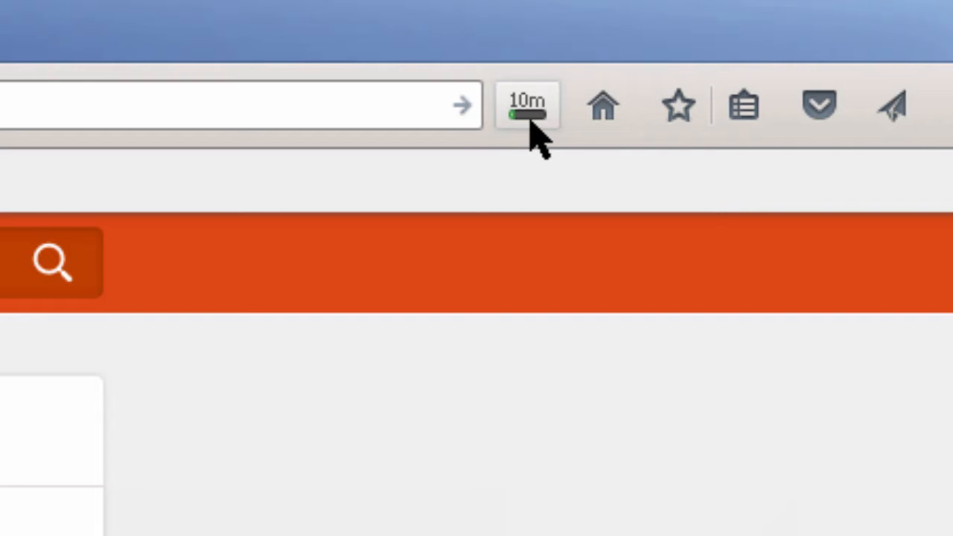
mouse_move(525, 145)
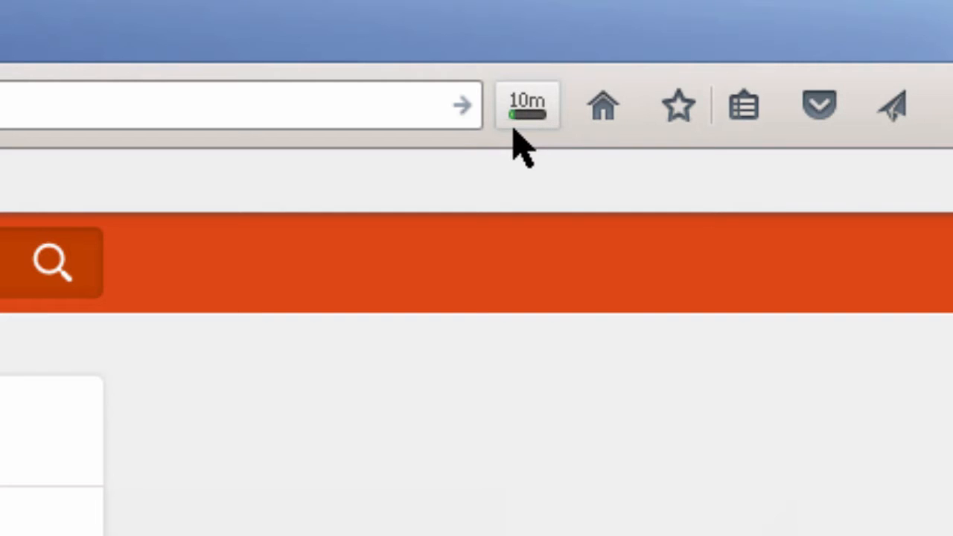
mouse_move(529, 157)
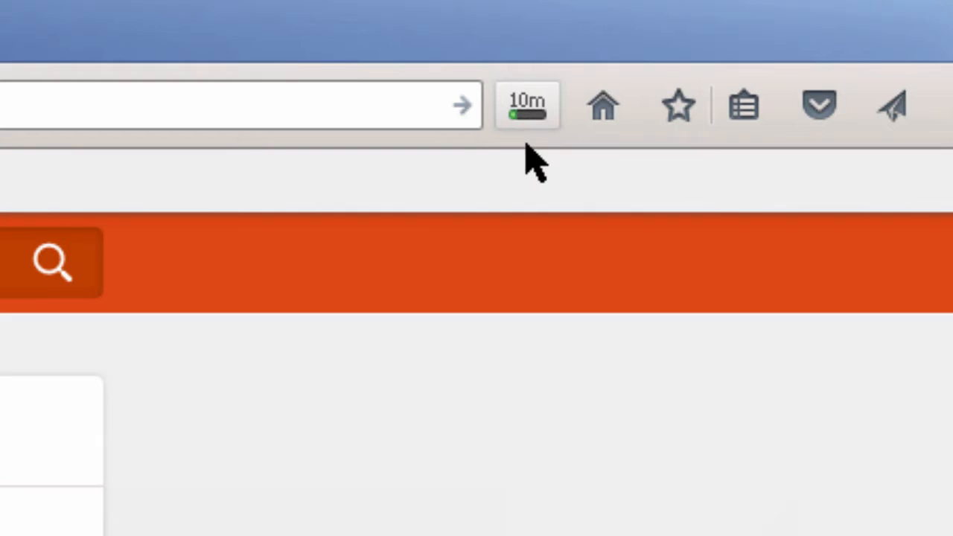
mouse_move(562, 141)
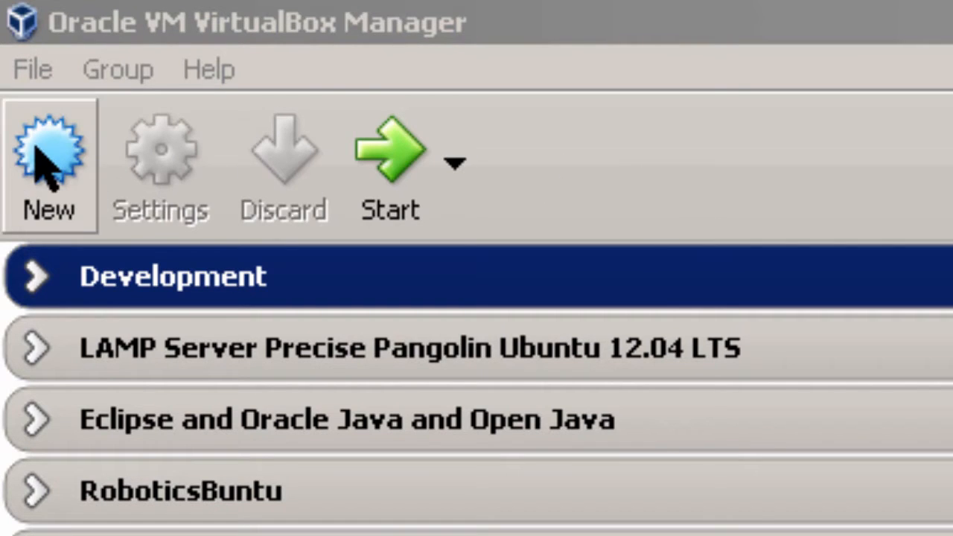
- Start a new virtual machine named BaseBuntu1510DT with type Linux
left_click(48, 156)
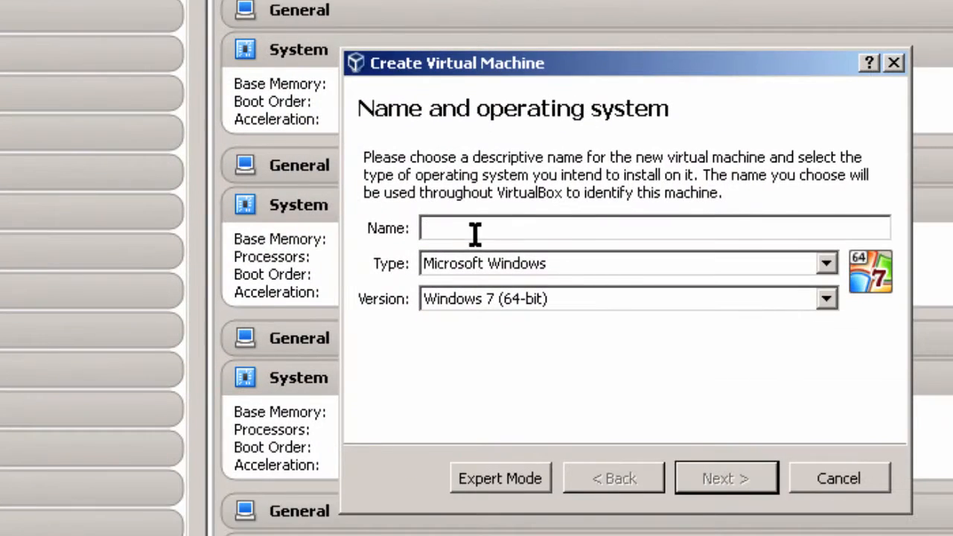
type("B")
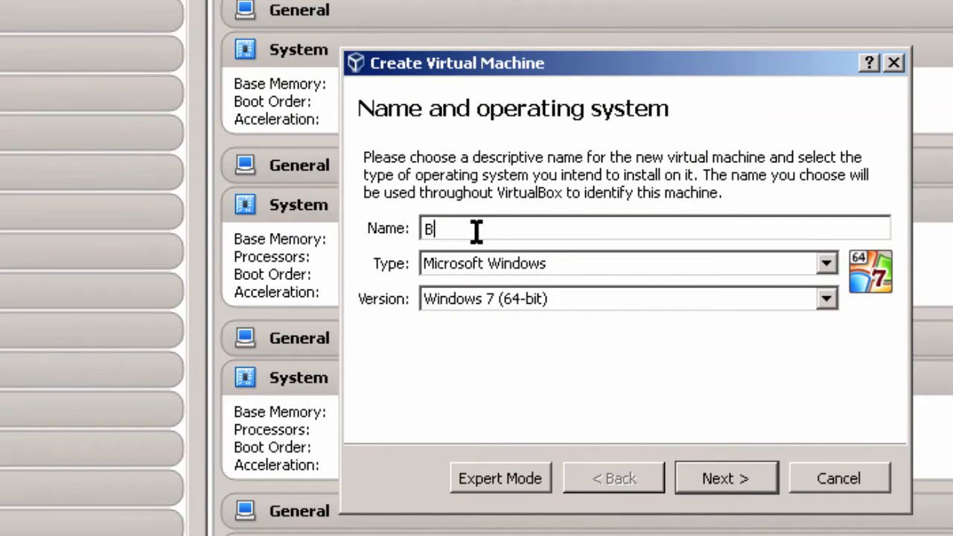
type("aseBu")
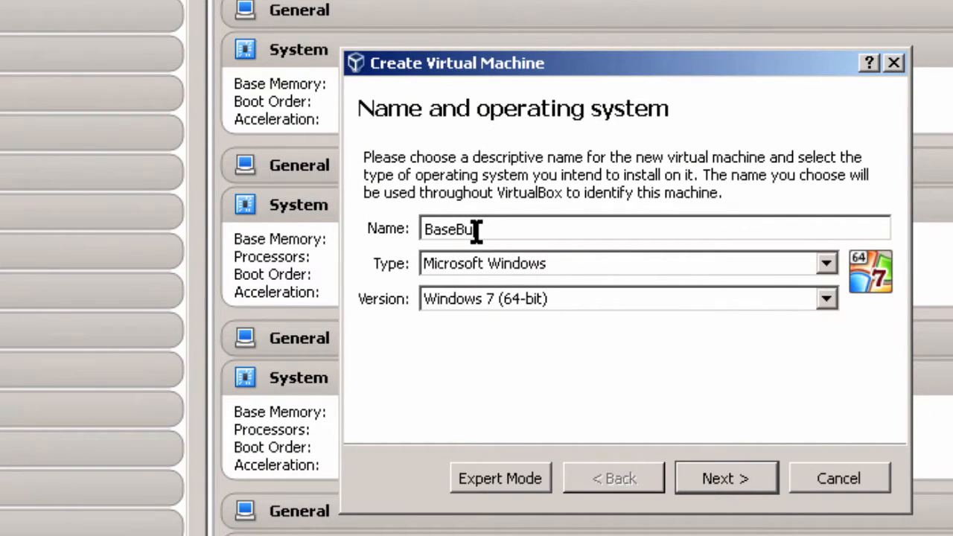
type("ntu15")
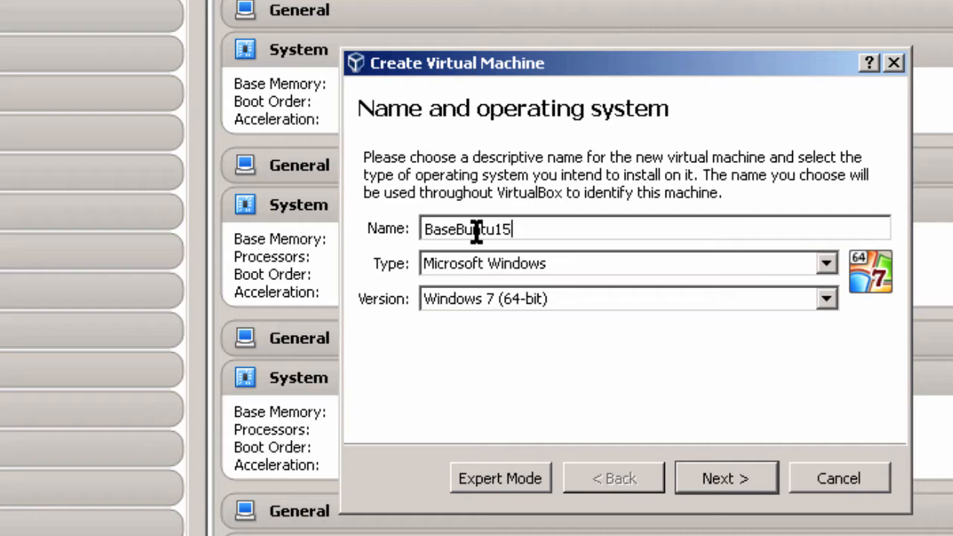
type("10DT")
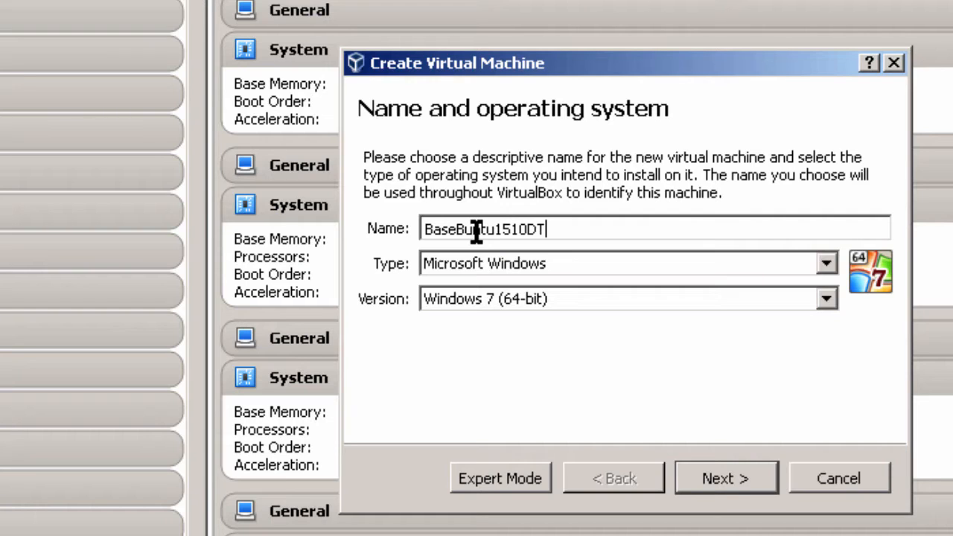
left_click(826, 262)
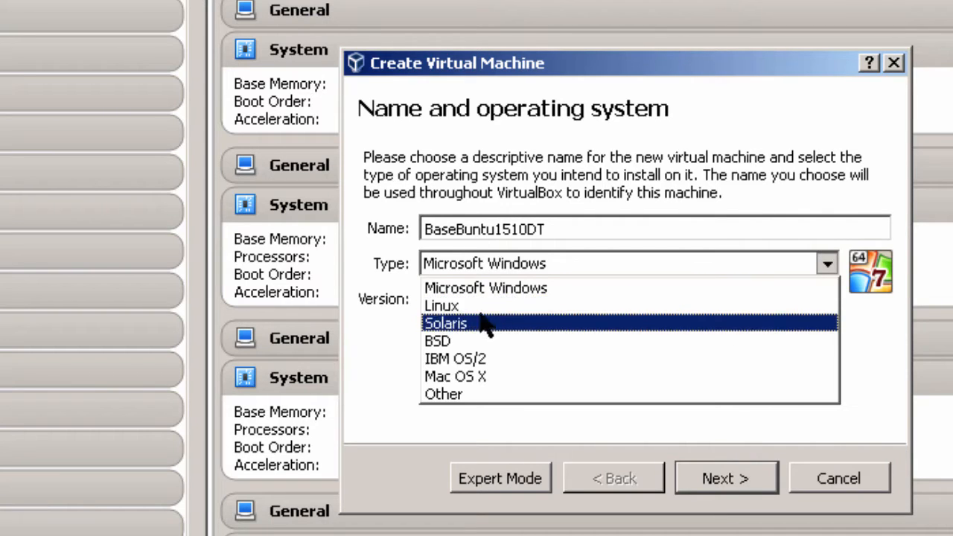
left_click(440, 305)
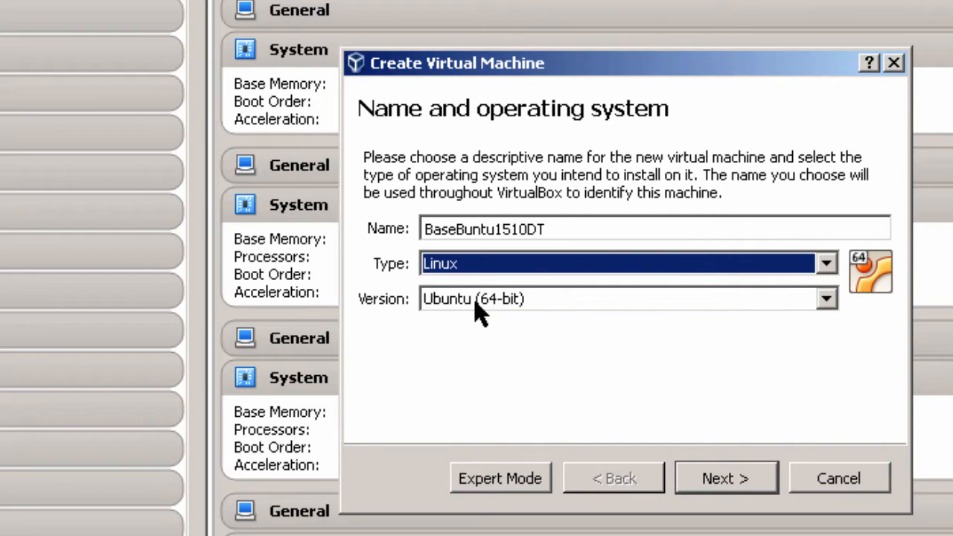
- Set the machine's memory to 1024 MB and continue to the hard disk step
left_click(725, 478)
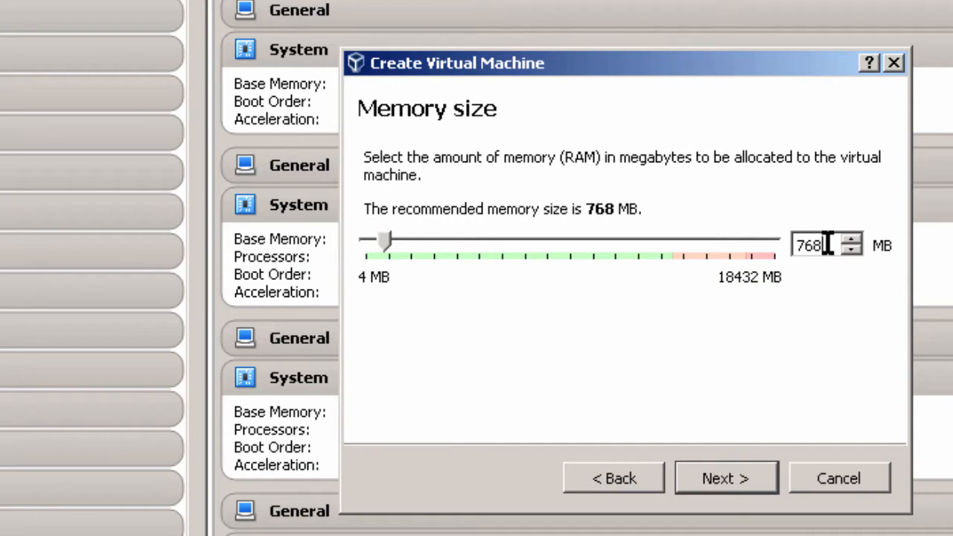
left_click_drag(384, 240, 370, 239)
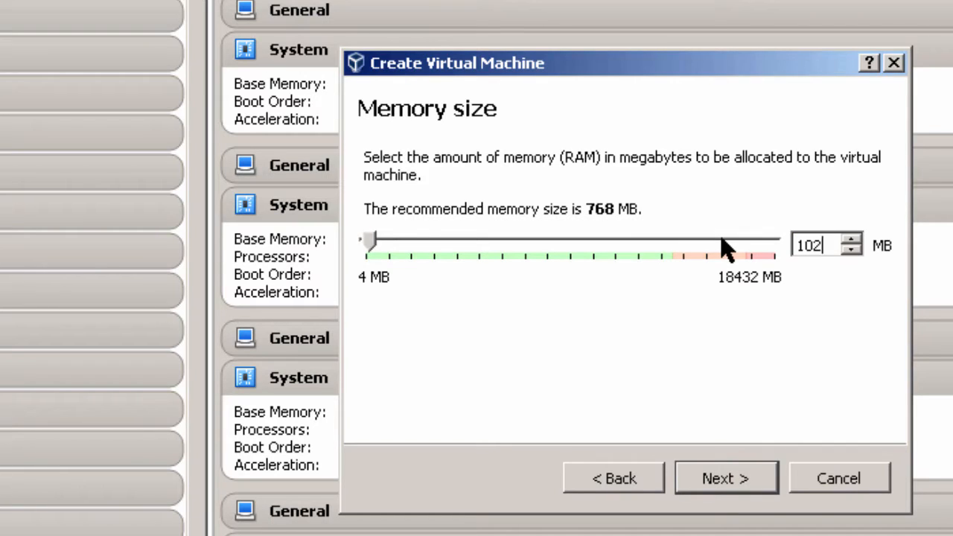
left_click_drag(369, 238, 391, 239)
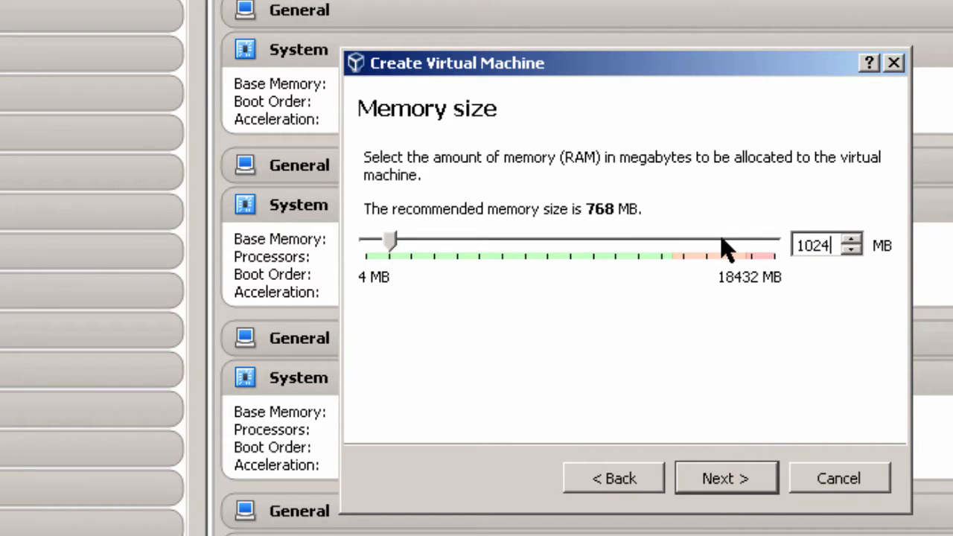
mouse_move(778, 253)
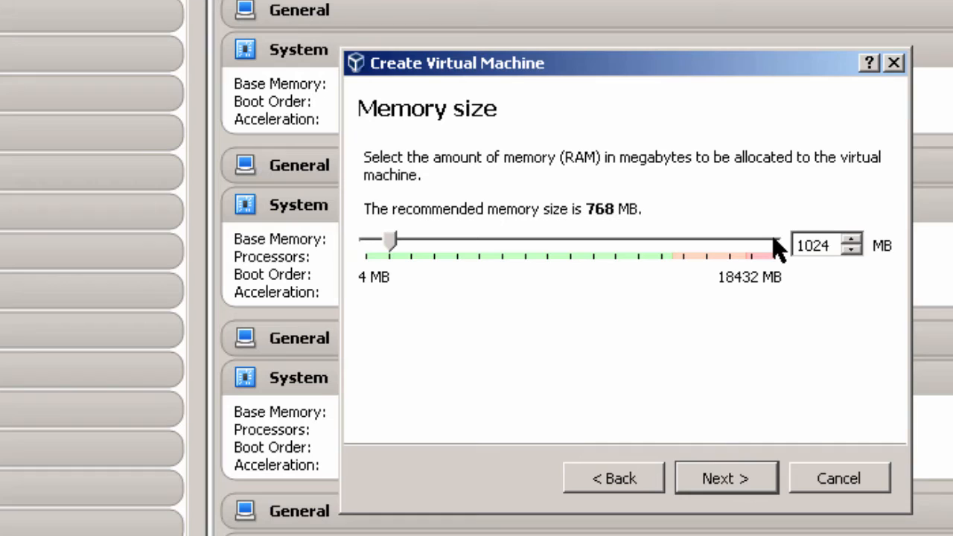
mouse_move(700, 268)
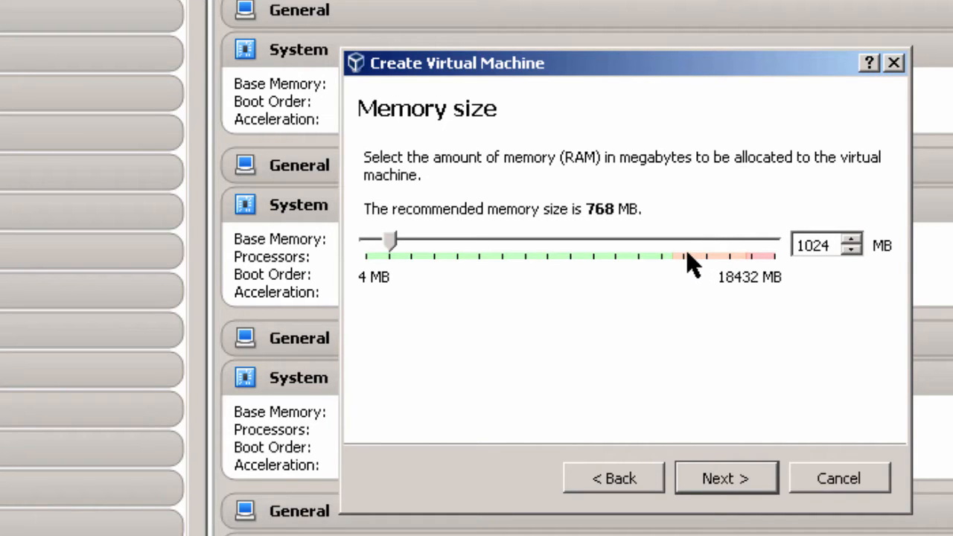
left_click(725, 477)
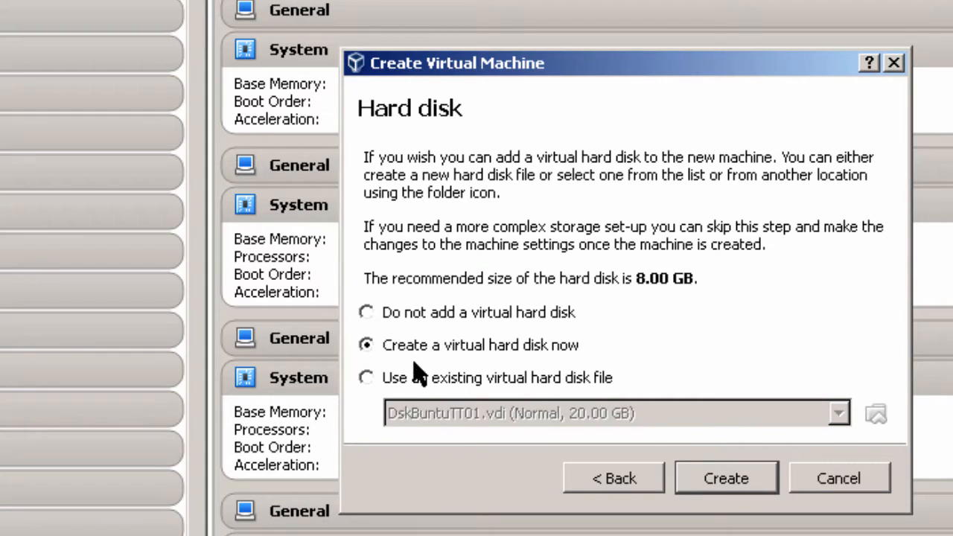
mouse_move(596, 357)
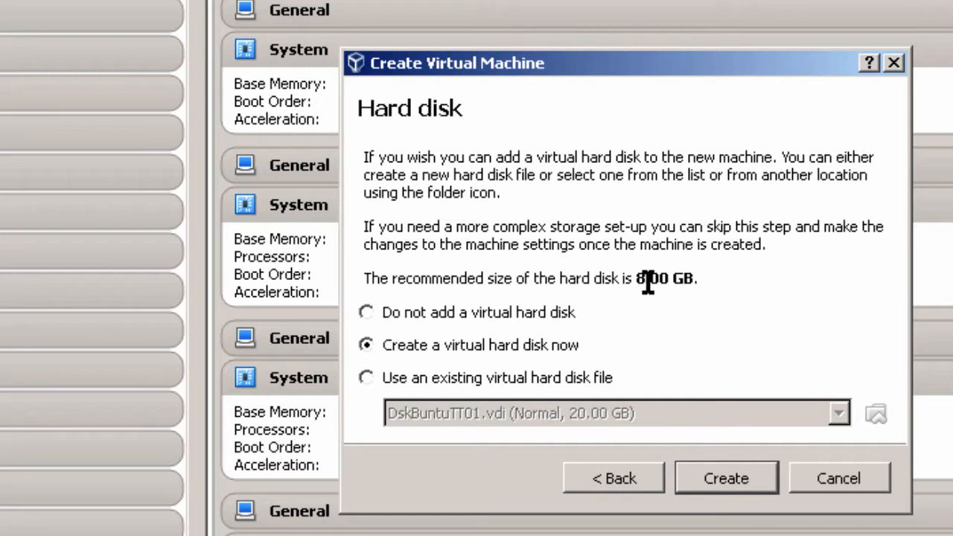
- Create a dynamically allocated VMDK hard disk sized 20 GB
left_click(724, 479)
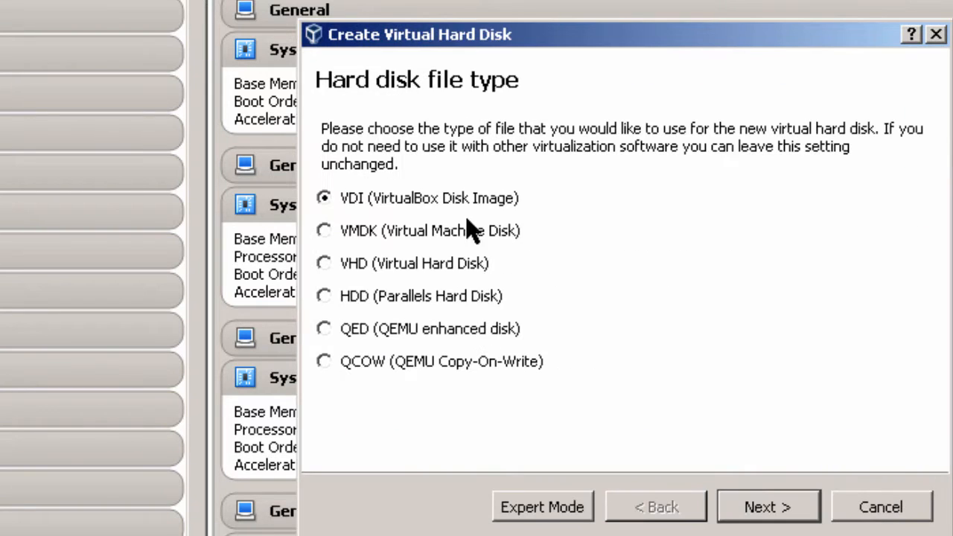
mouse_move(475, 245)
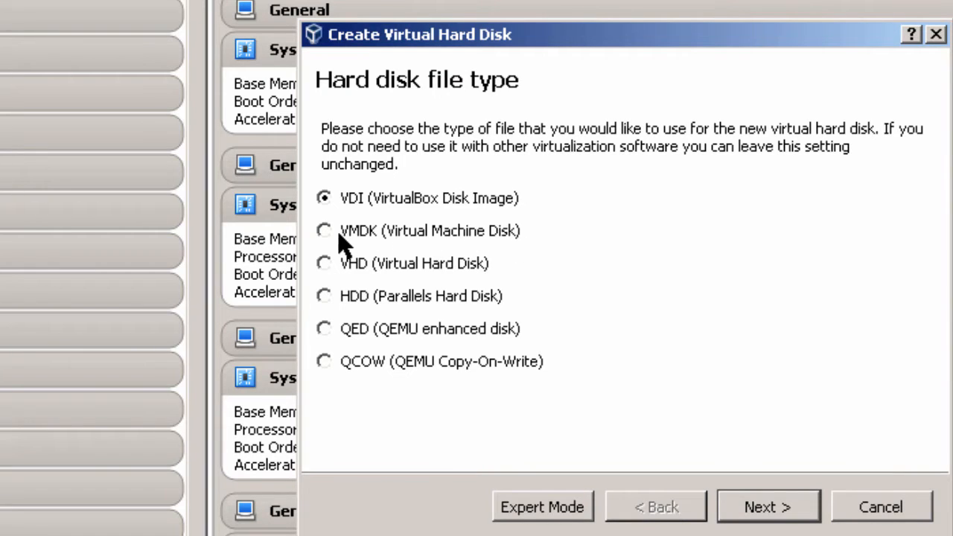
left_click(324, 230)
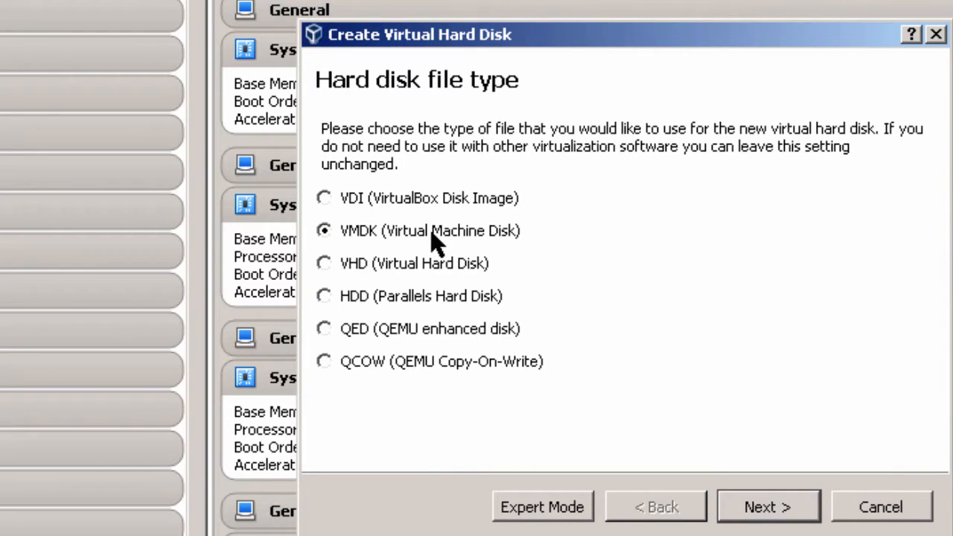
mouse_move(356, 207)
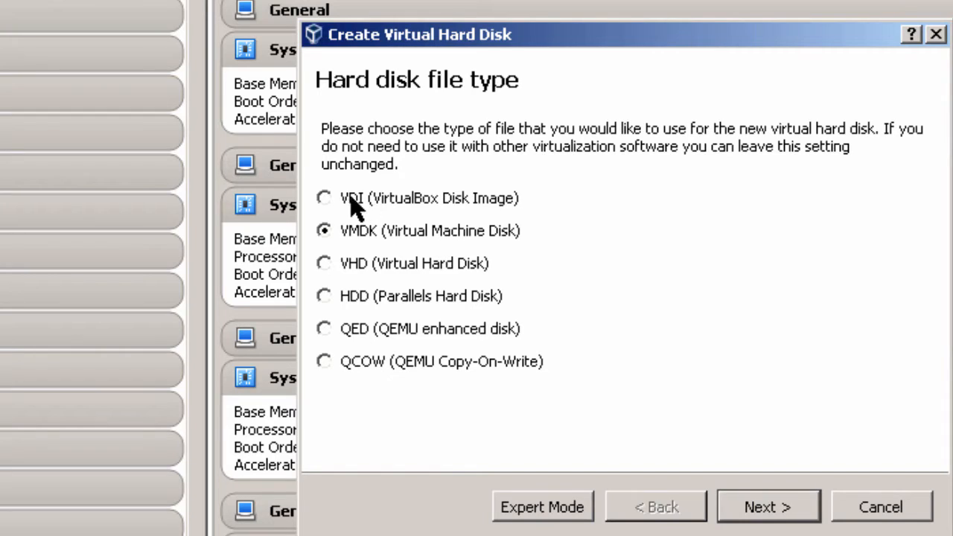
mouse_move(332, 209)
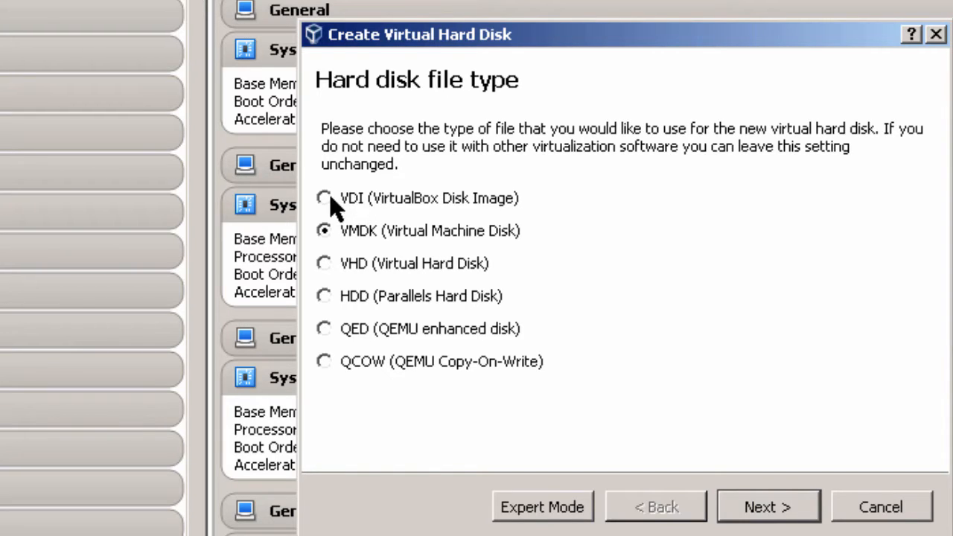
mouse_move(447, 215)
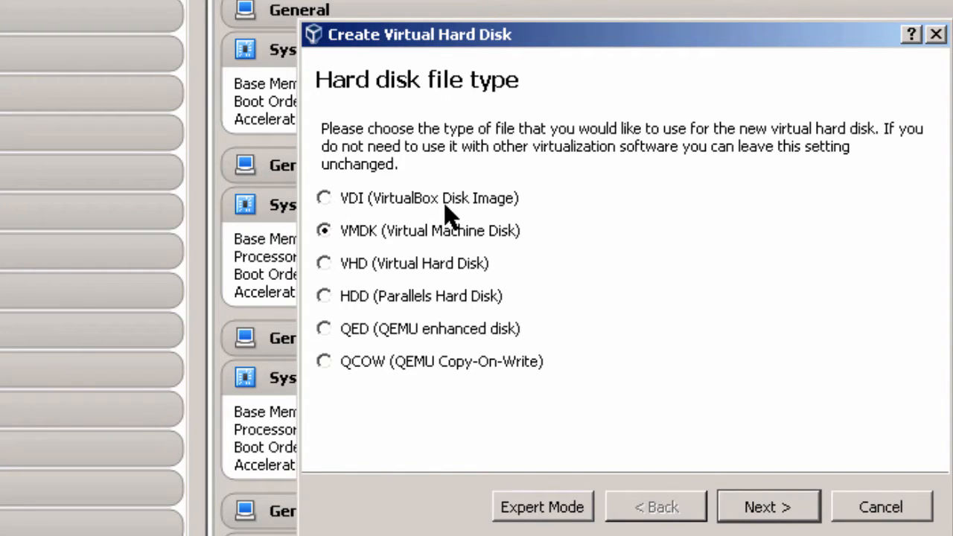
left_click(768, 506)
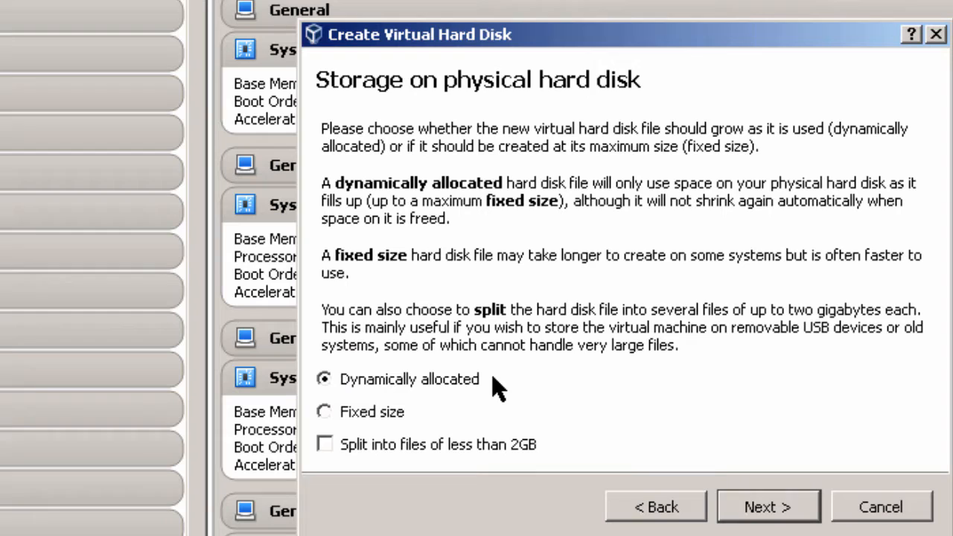
mouse_move(484, 391)
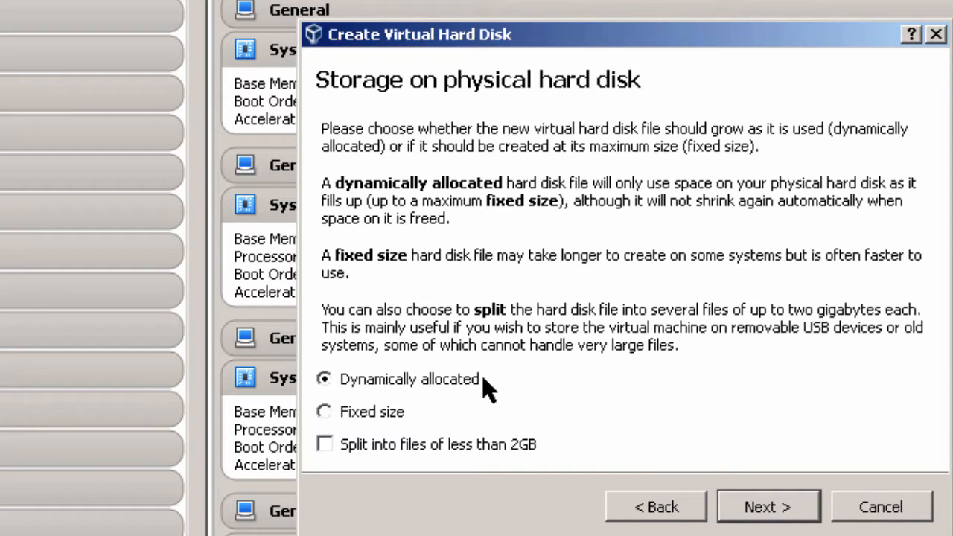
mouse_move(566, 447)
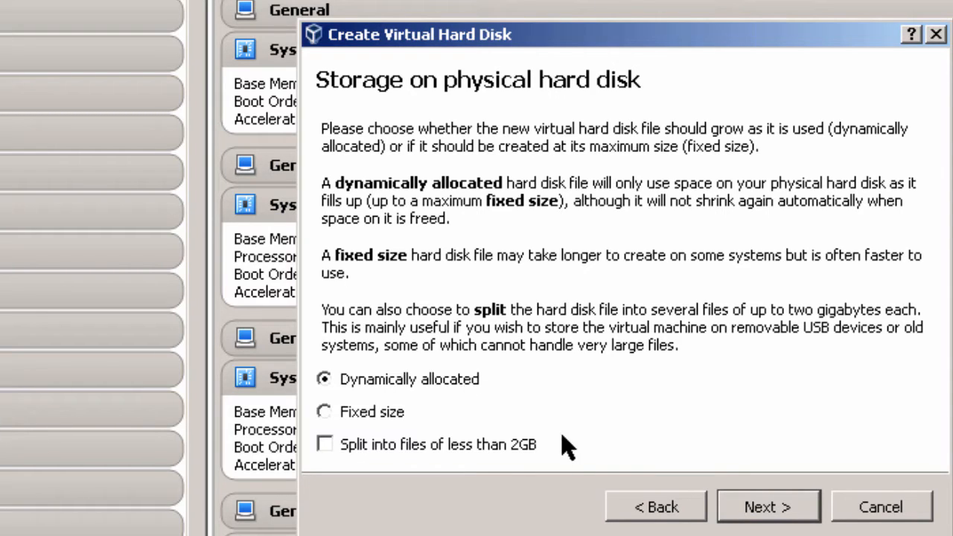
mouse_move(443, 391)
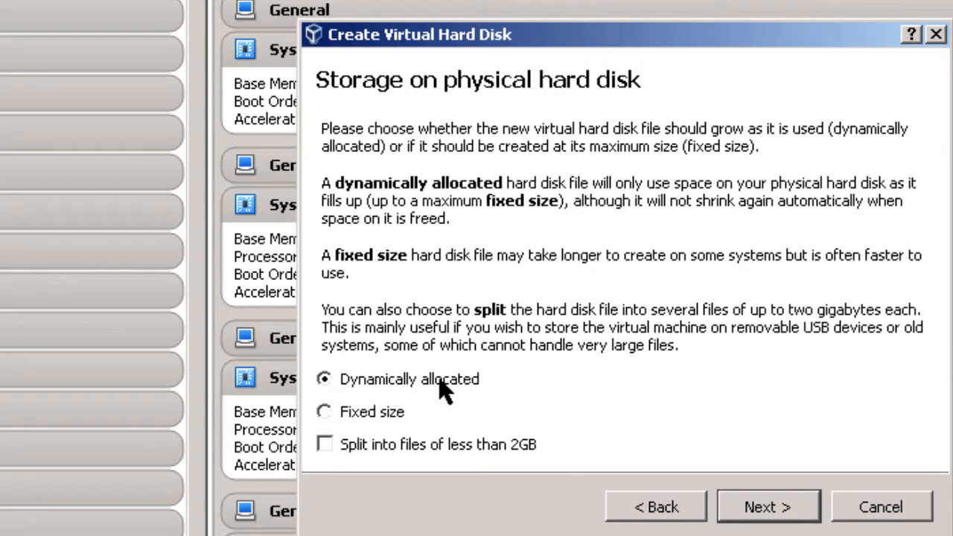
mouse_move(476, 406)
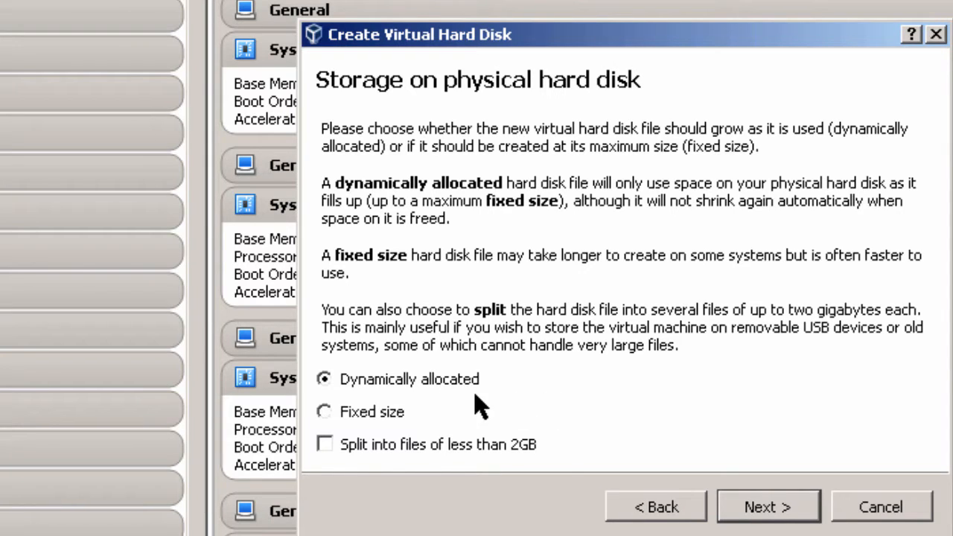
left_click(767, 506)
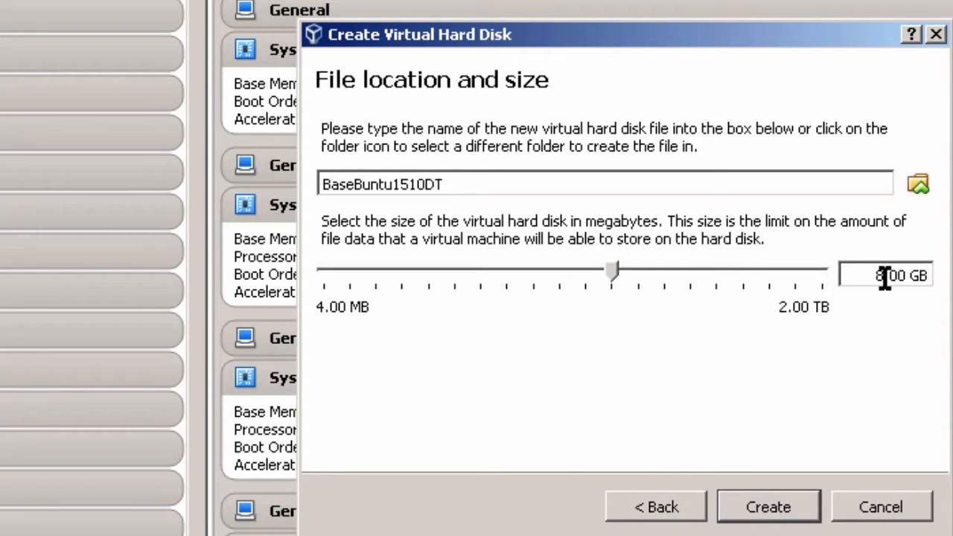
left_click_drag(610, 272, 562, 272)
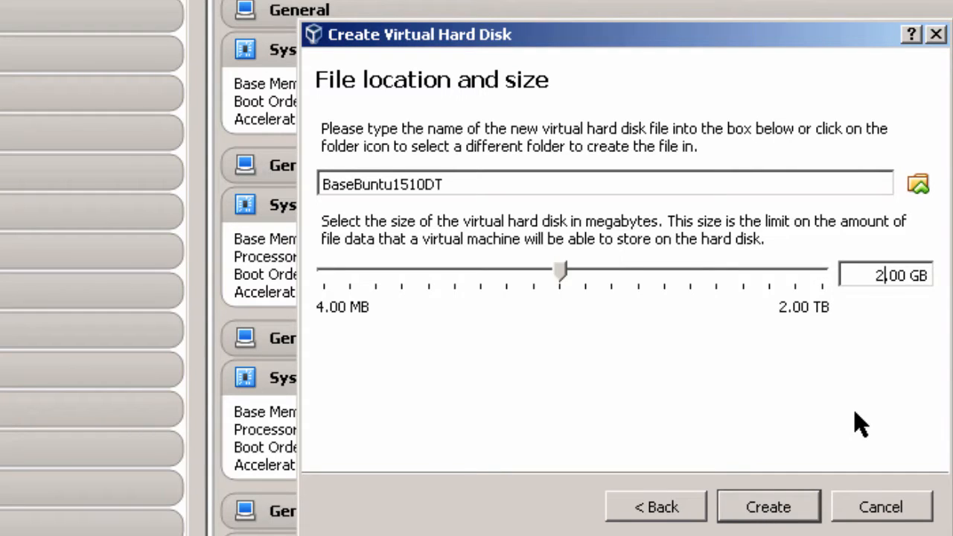
left_click_drag(560, 270, 644, 271)
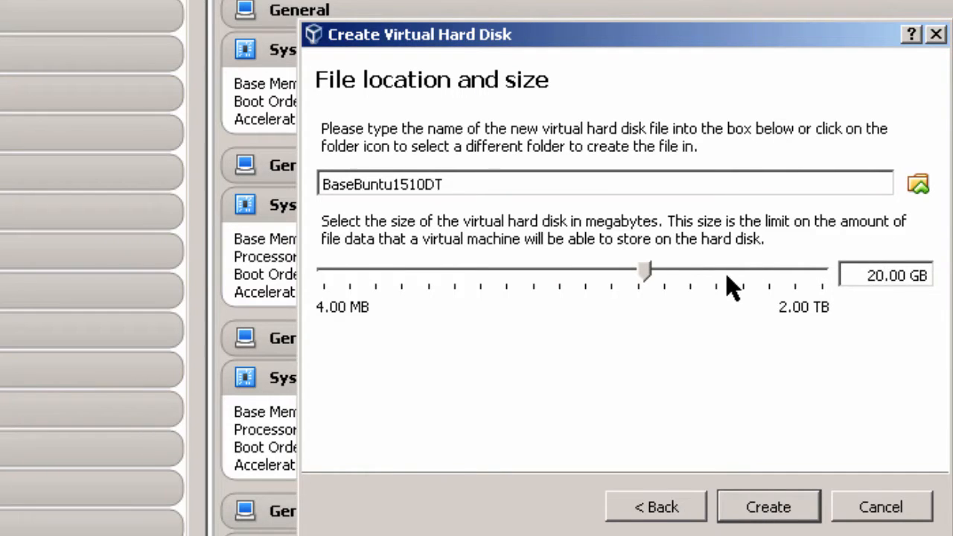
mouse_move(707, 291)
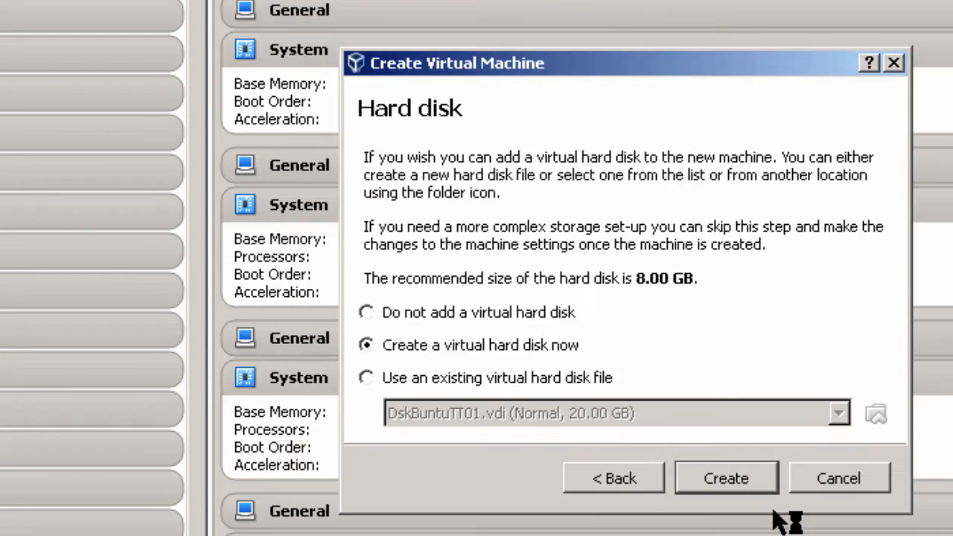
- Create BaseBuntu1510DT with its new 20 GB VMDK disk
left_click(725, 478)
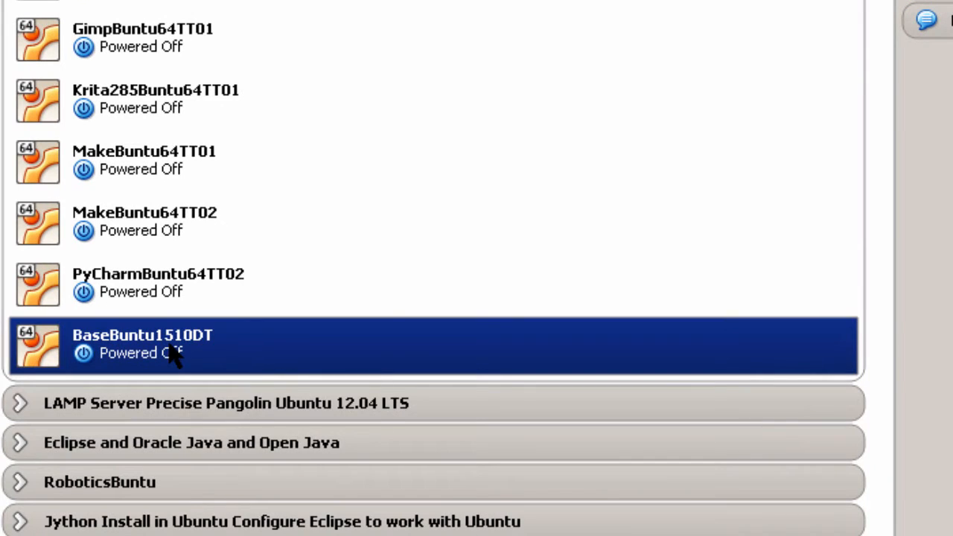
mouse_move(183, 350)
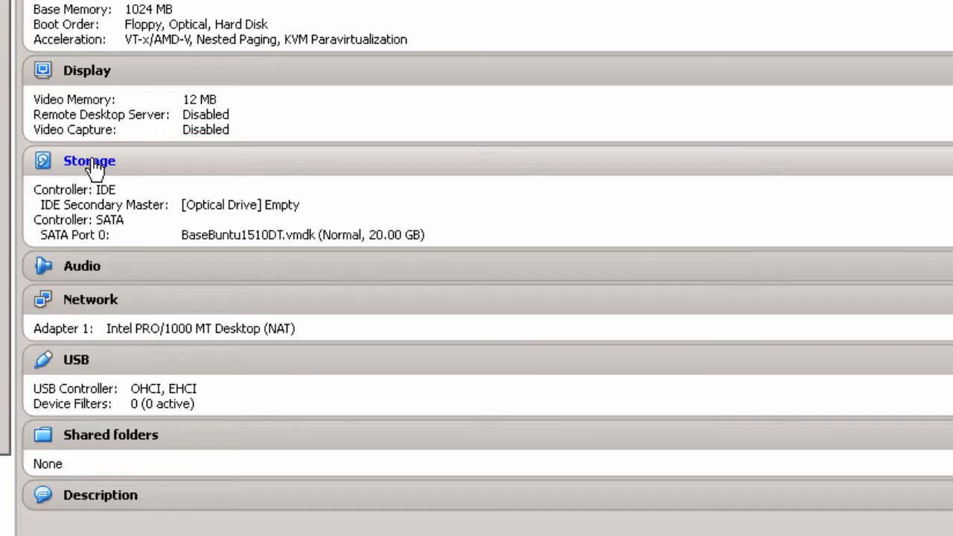
- Load ubuntu-15.10-desktop-amd64.iso into the empty optical drive in Storage settings
left_click(88, 161)
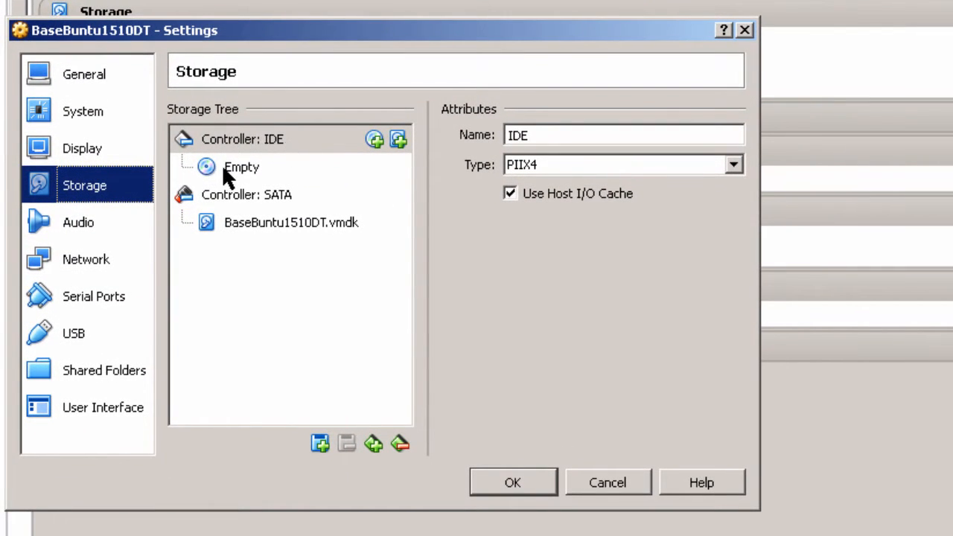
left_click(241, 166)
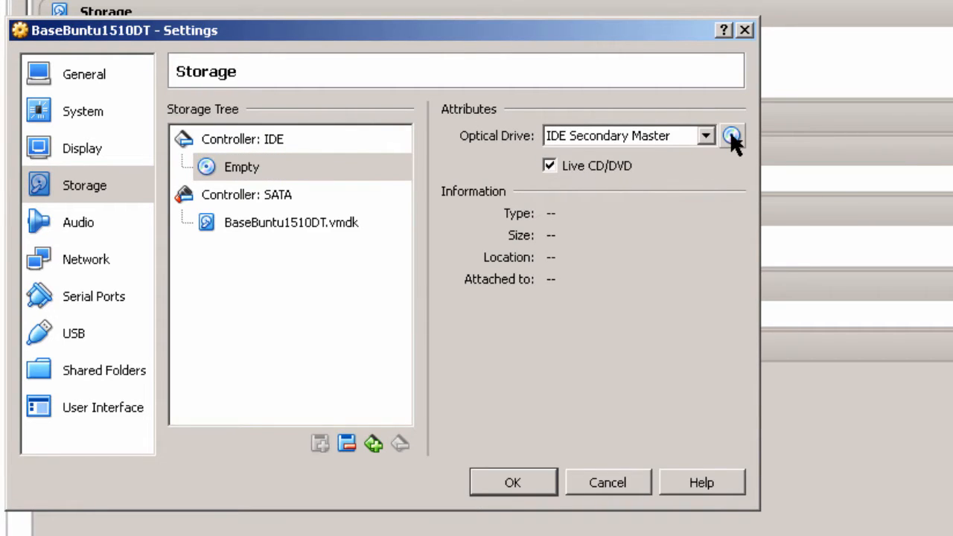
left_click(731, 135)
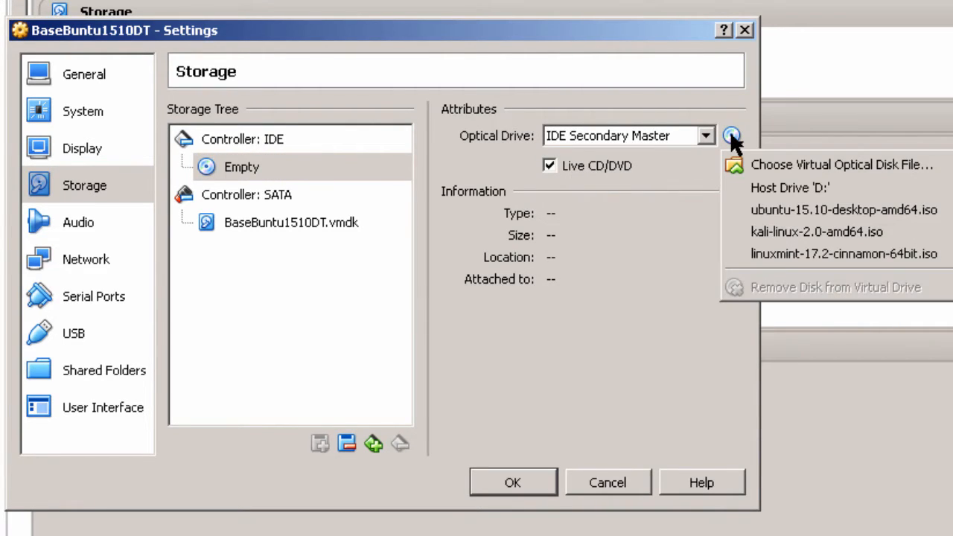
mouse_move(789, 156)
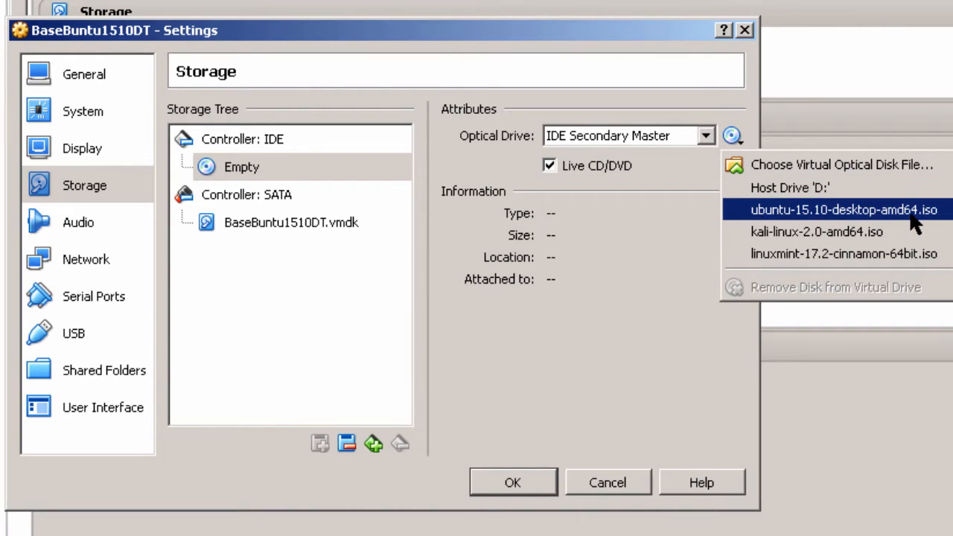
mouse_move(811, 165)
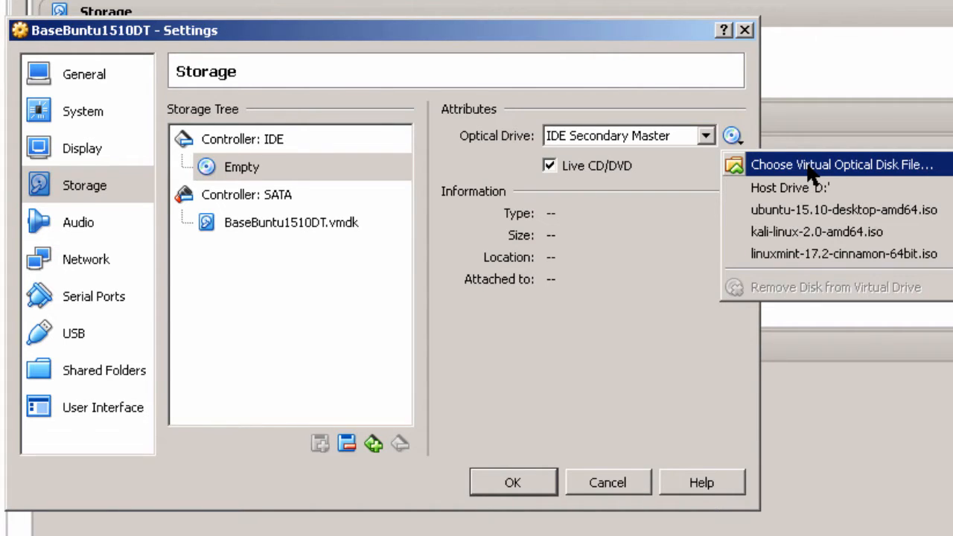
left_click(843, 165)
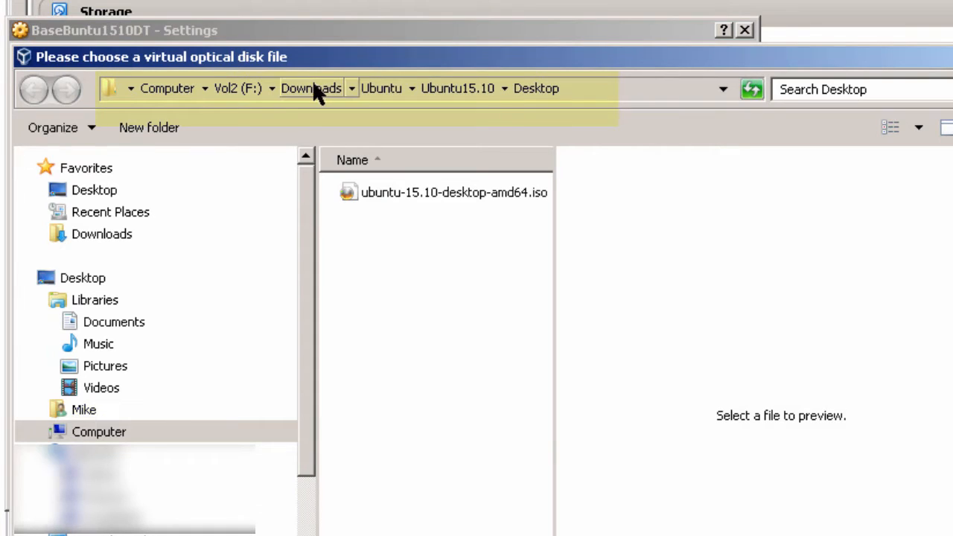
mouse_move(328, 100)
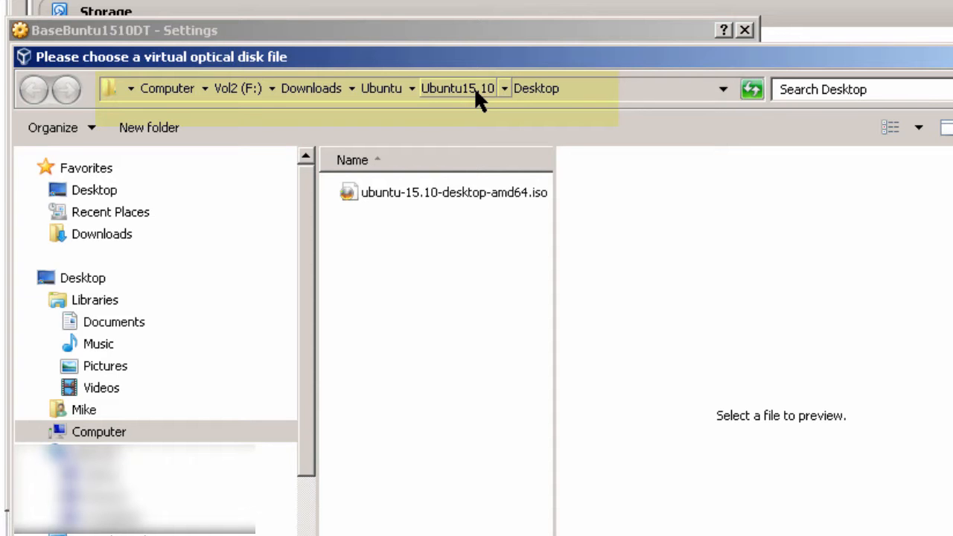
double_click(453, 192)
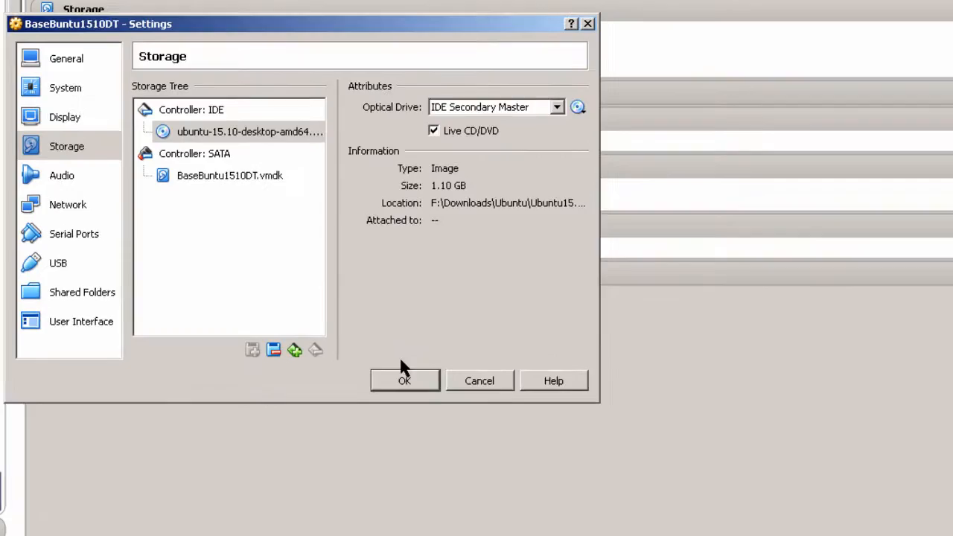
left_click(404, 381)
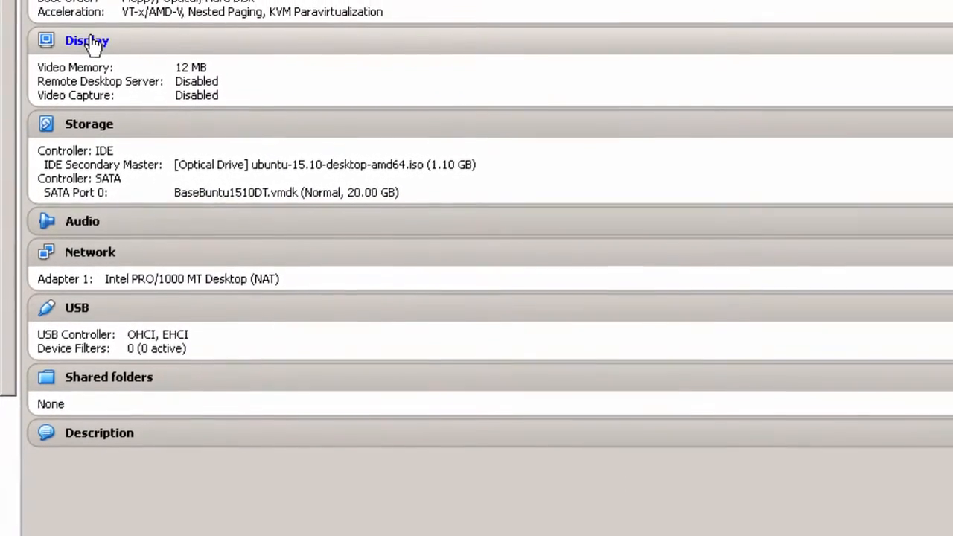
- Enable 3D acceleration and raise video memory to 128 MB in Display settings
left_click(87, 40)
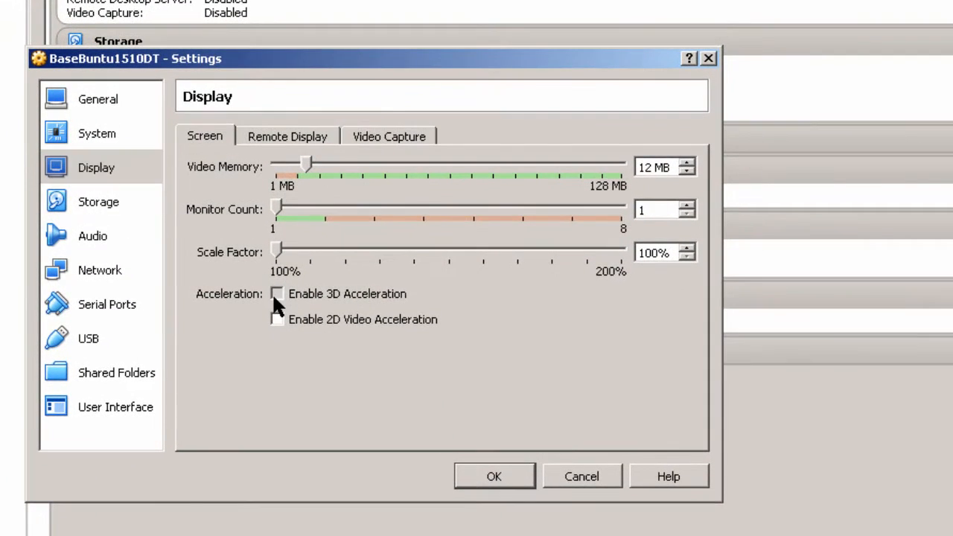
left_click(276, 294)
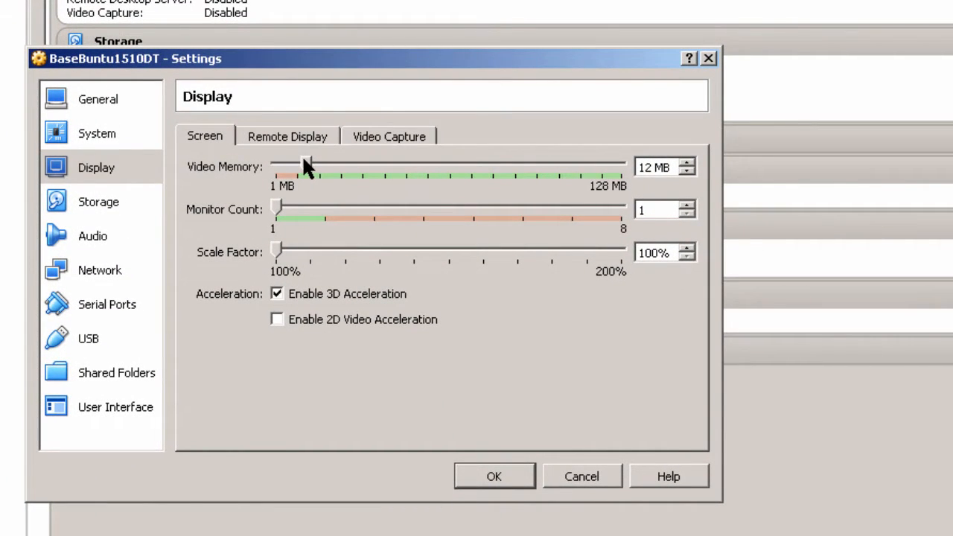
left_click_drag(303, 167, 620, 167)
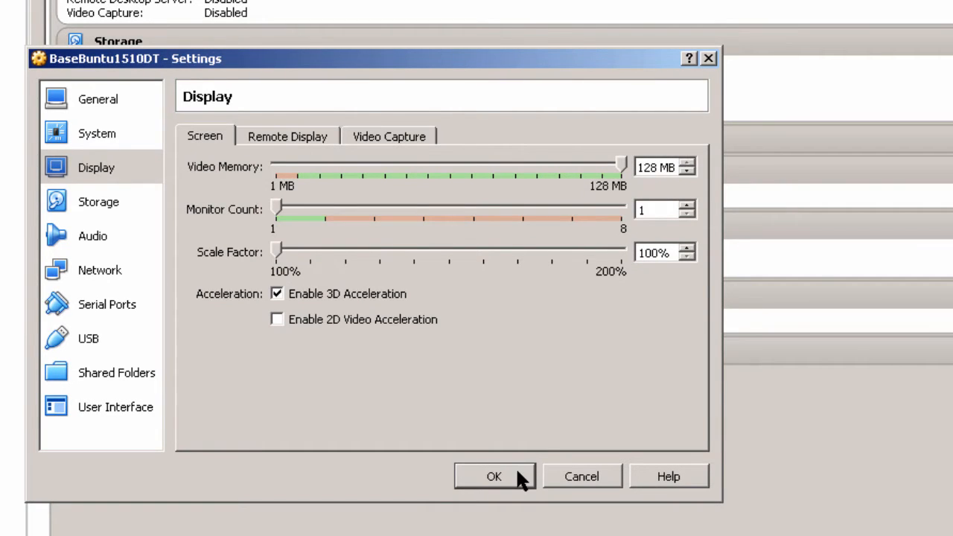
left_click(493, 476)
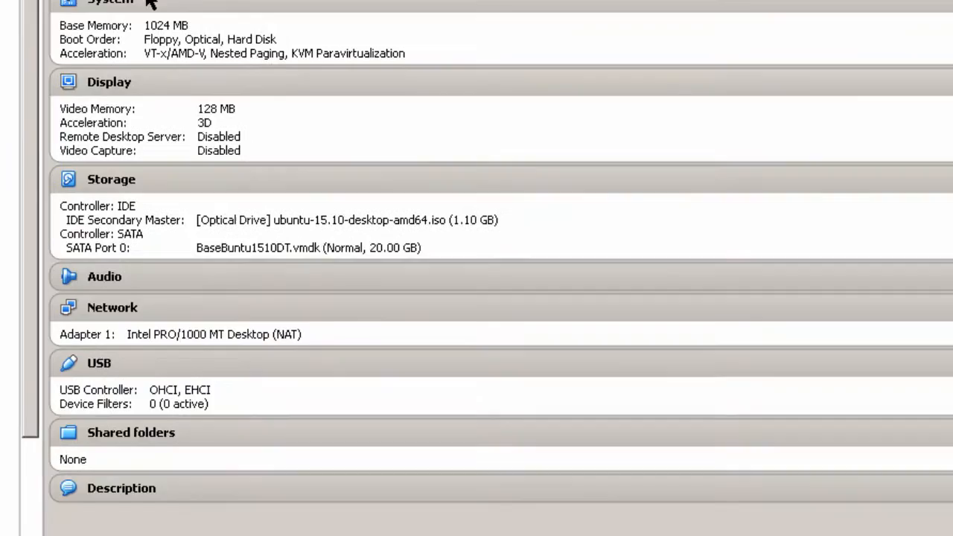
scroll("down", 3)
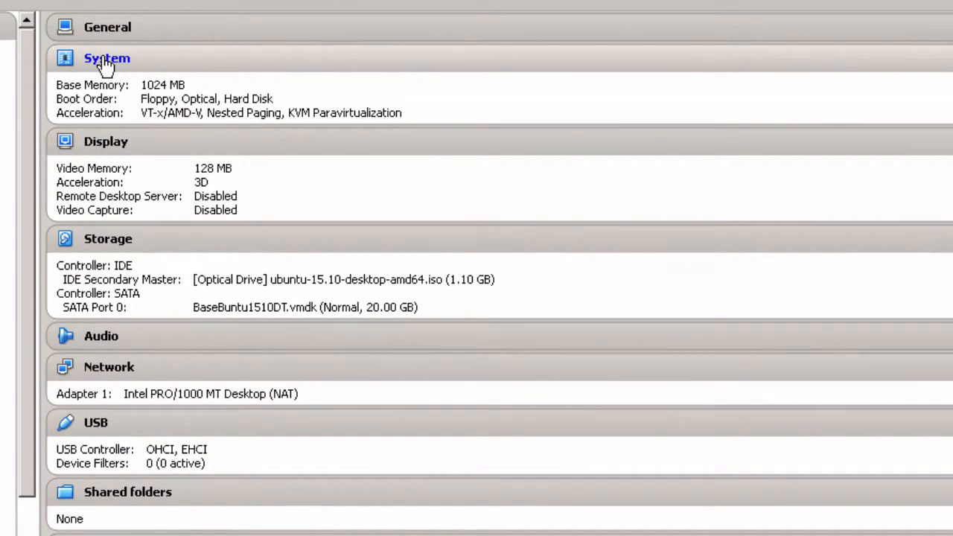
left_click(107, 58)
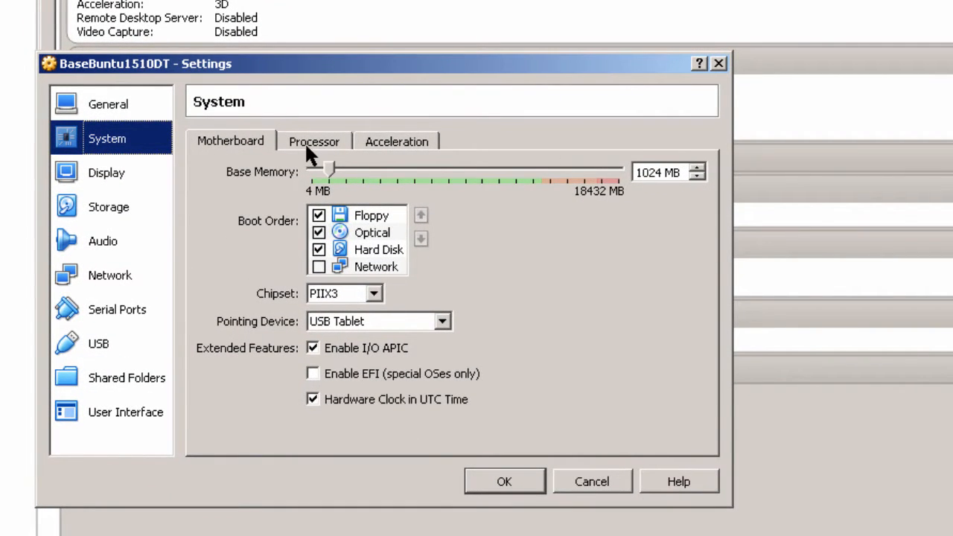
left_click(314, 141)
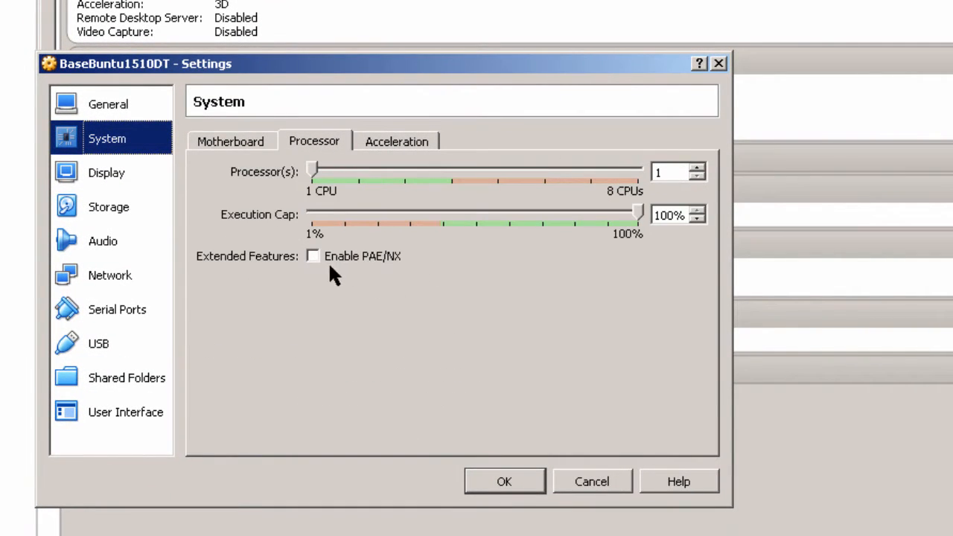
mouse_move(313, 275)
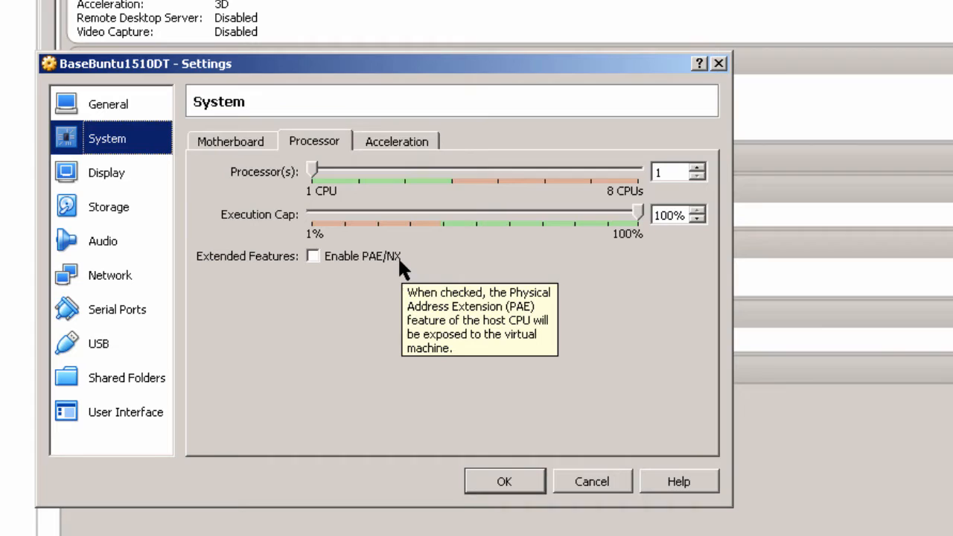
mouse_move(414, 149)
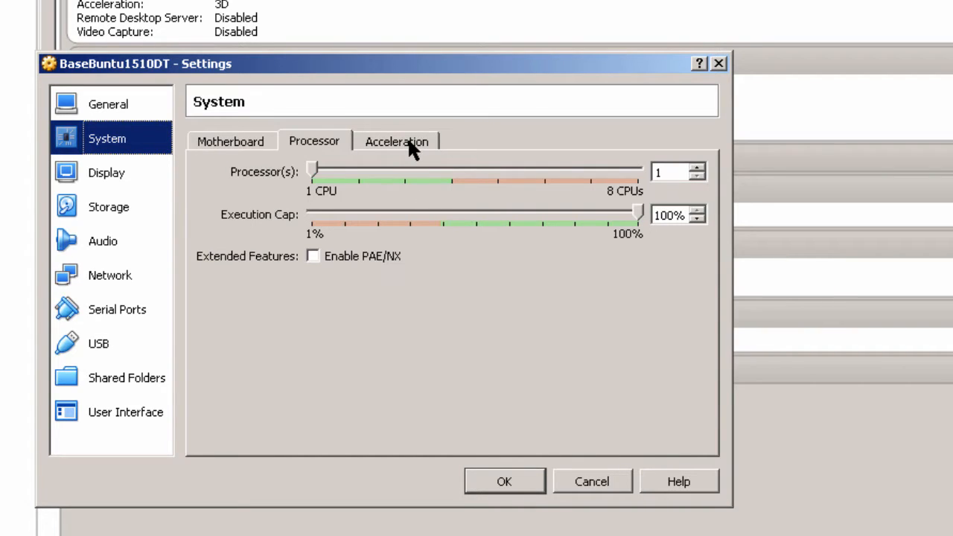
left_click(396, 141)
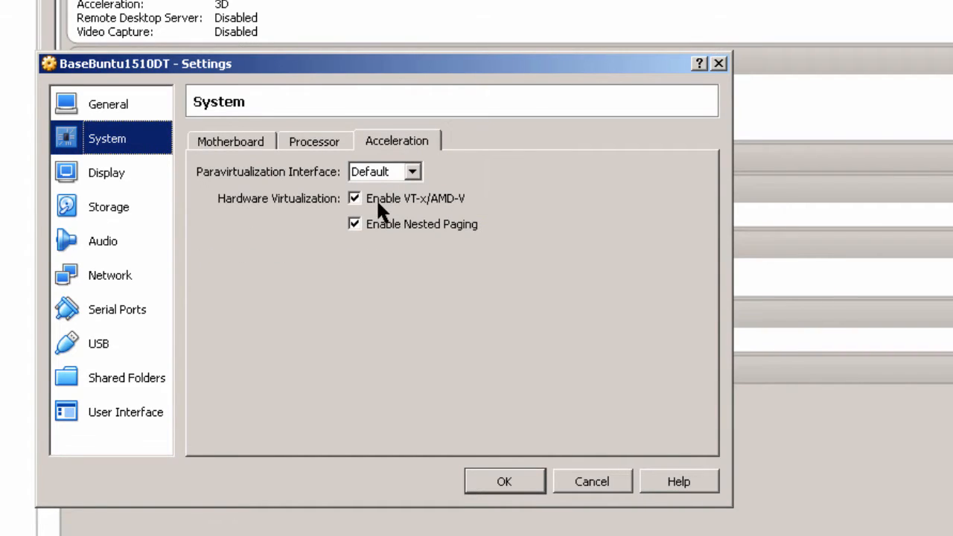
left_click(354, 224)
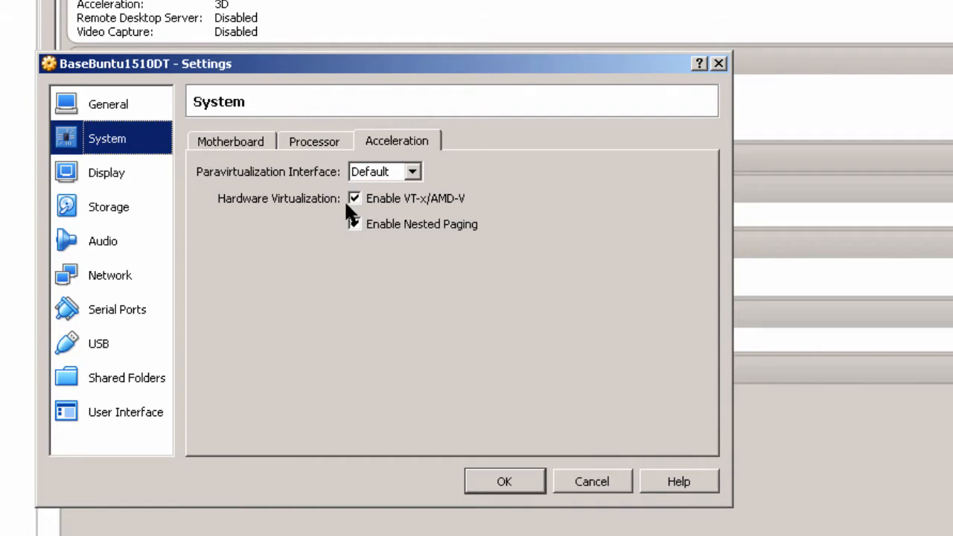
left_click(354, 224)
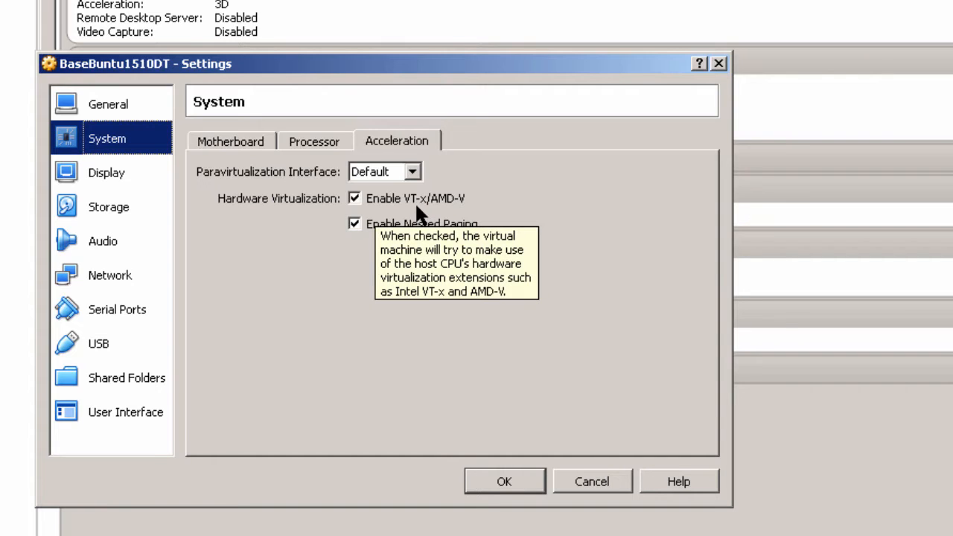
mouse_move(473, 220)
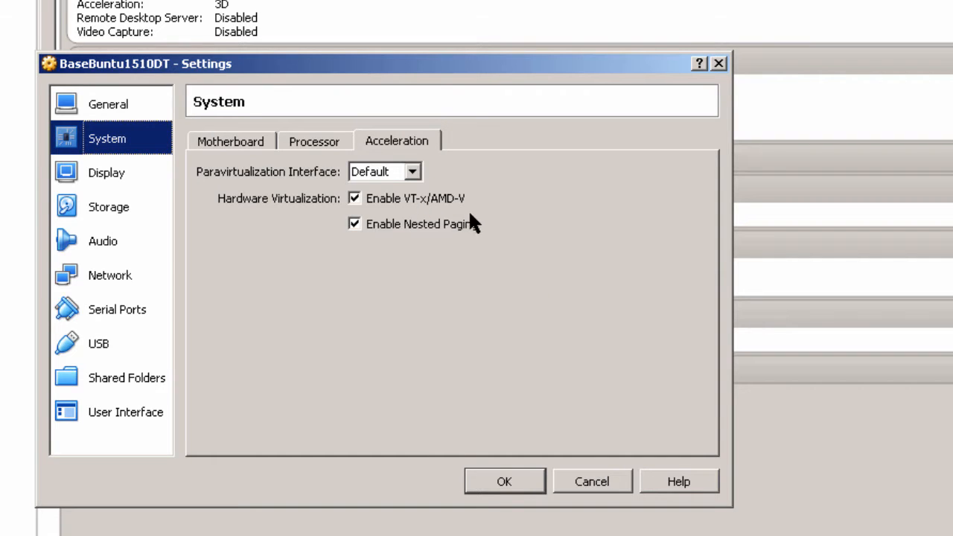
mouse_move(470, 205)
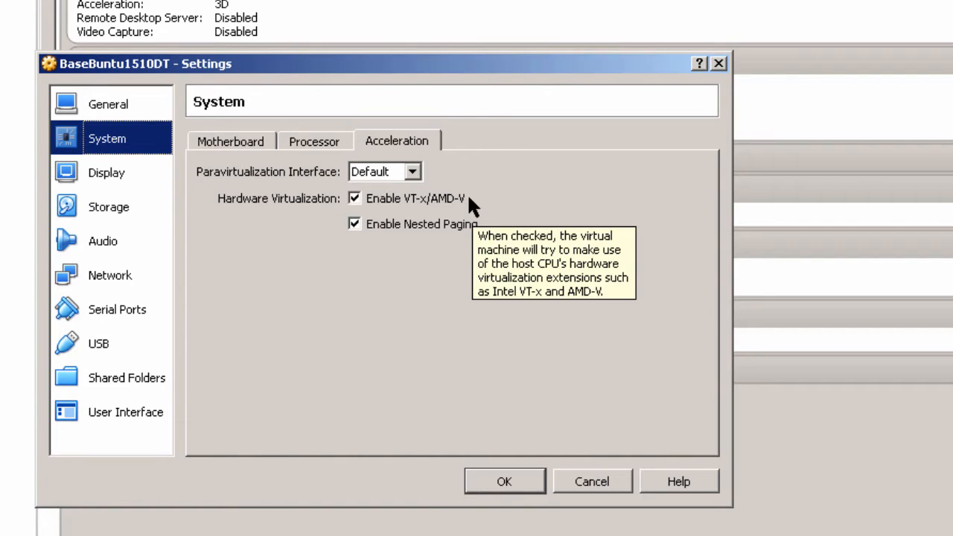
mouse_move(408, 210)
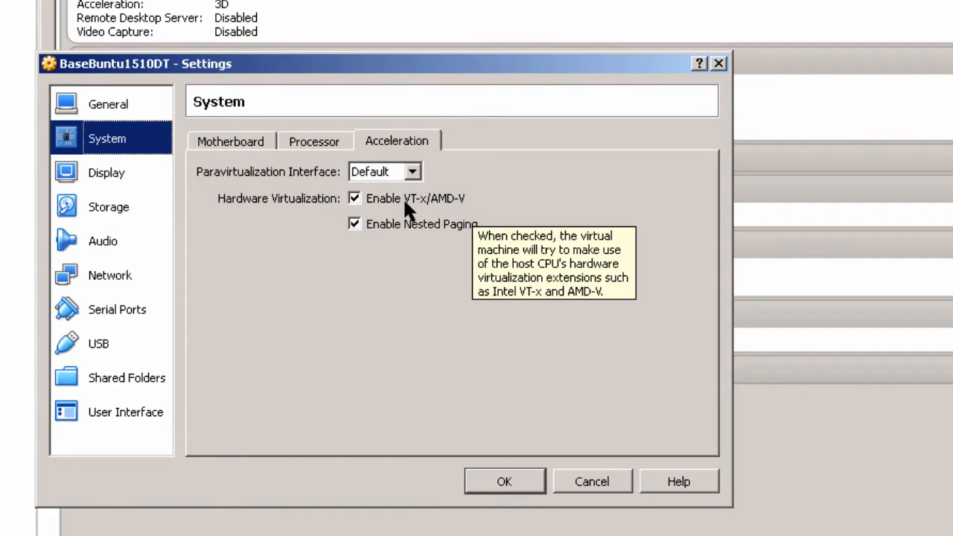
mouse_move(481, 510)
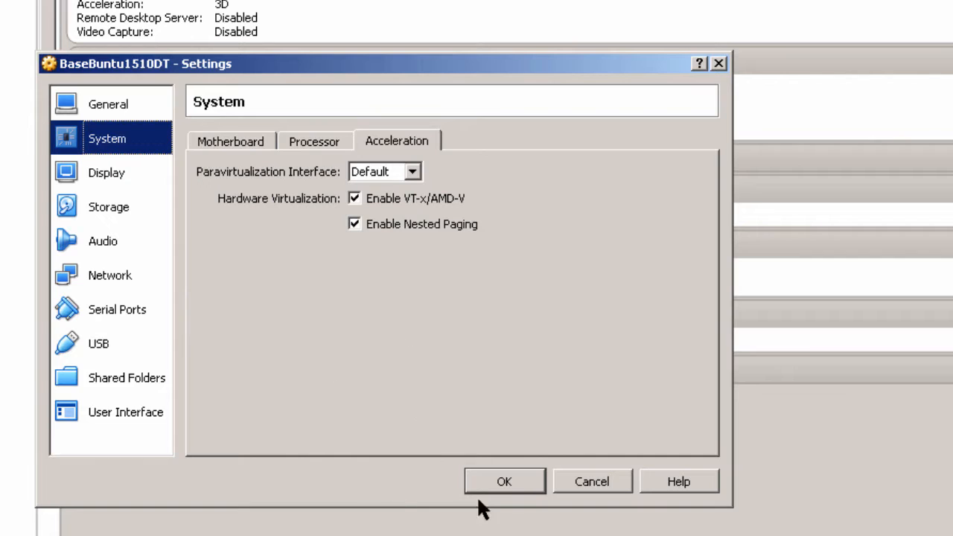
left_click(504, 481)
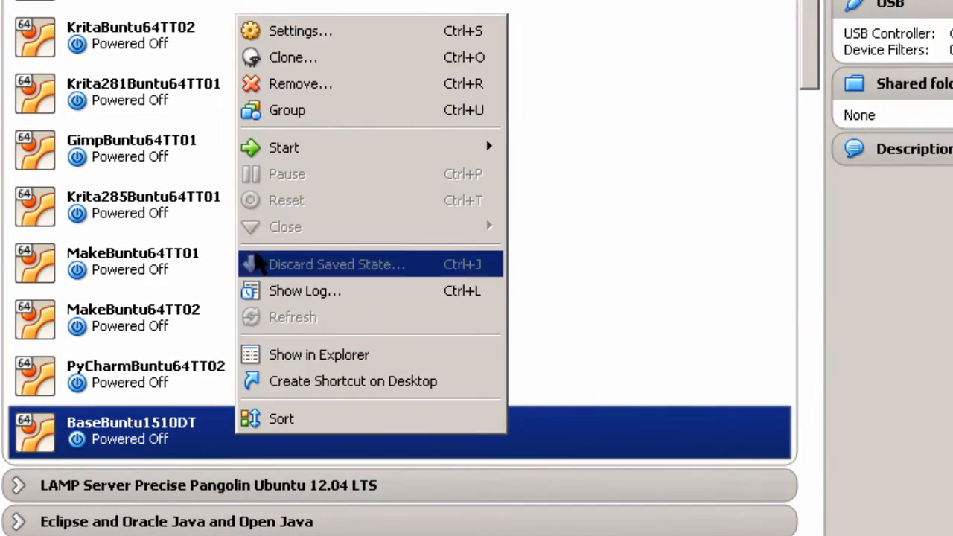
mouse_move(284, 148)
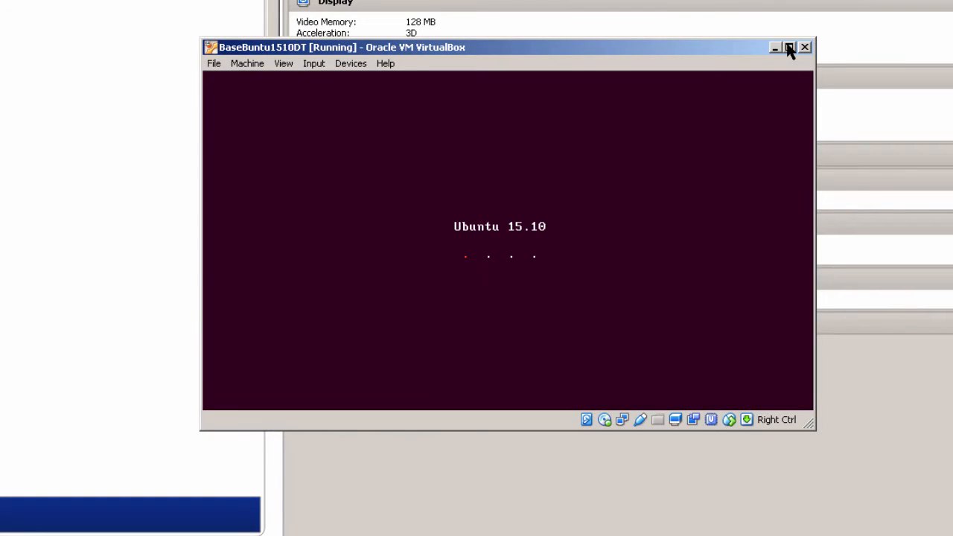
- Maximize the running BaseBuntu1510DT window
left_click(790, 47)
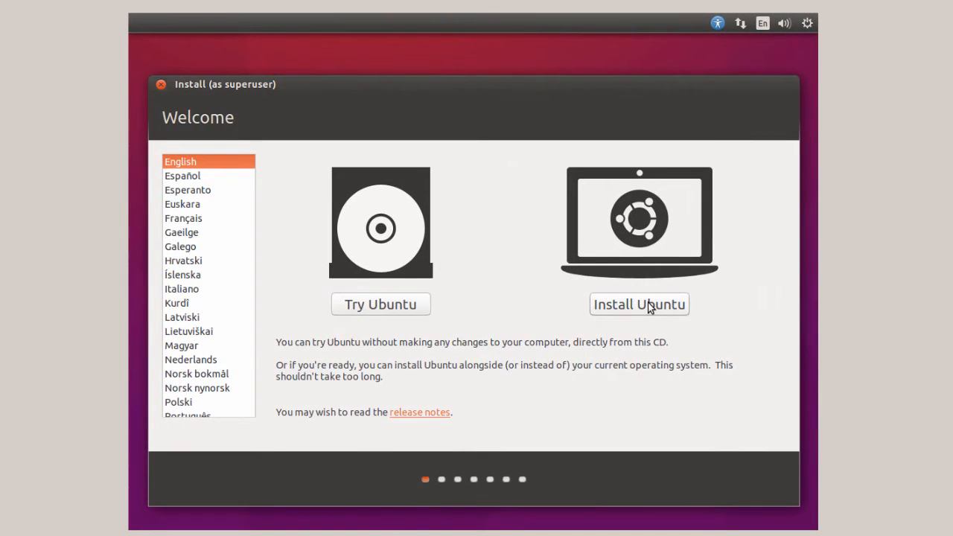
- Choose Install Ubuntu, enable downloading updates and third-party software, and continue
left_click(639, 304)
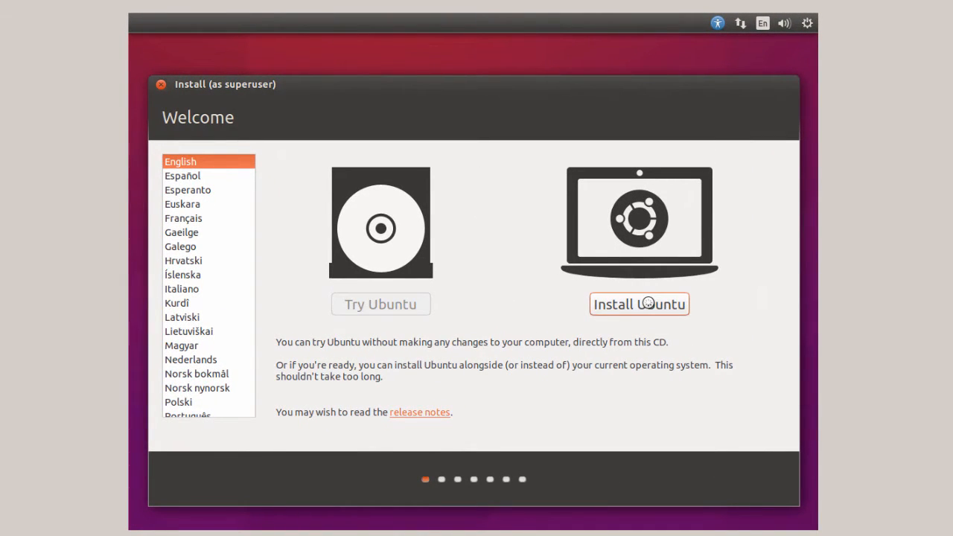
left_click(639, 304)
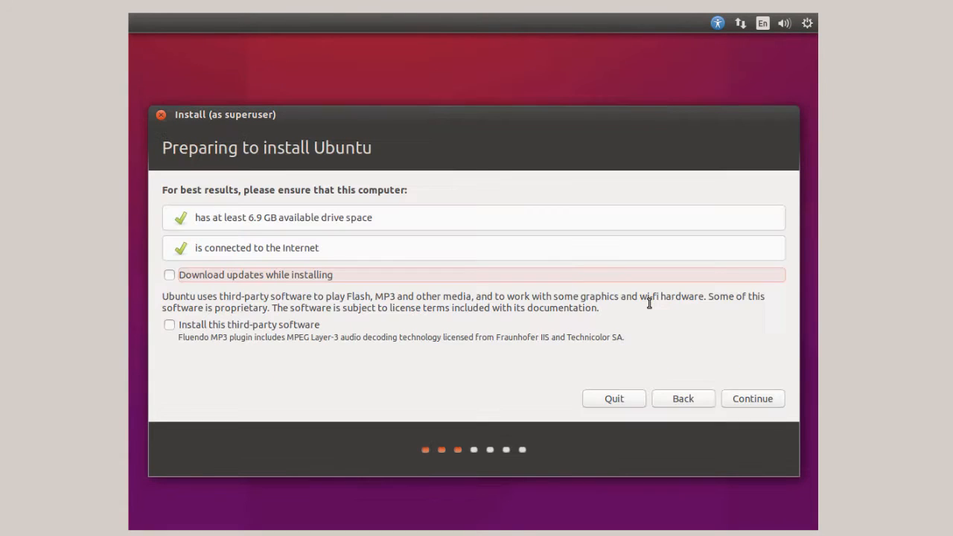
mouse_move(229, 210)
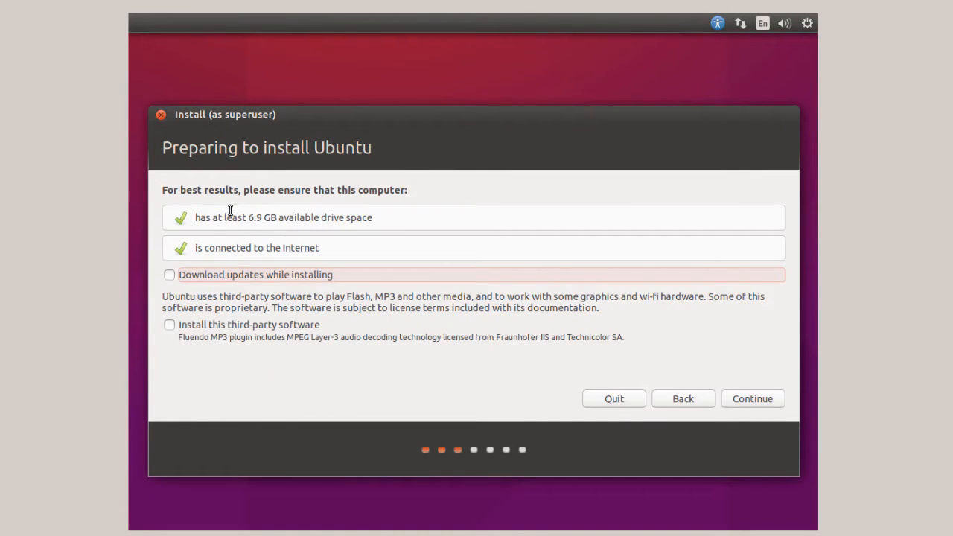
mouse_move(268, 219)
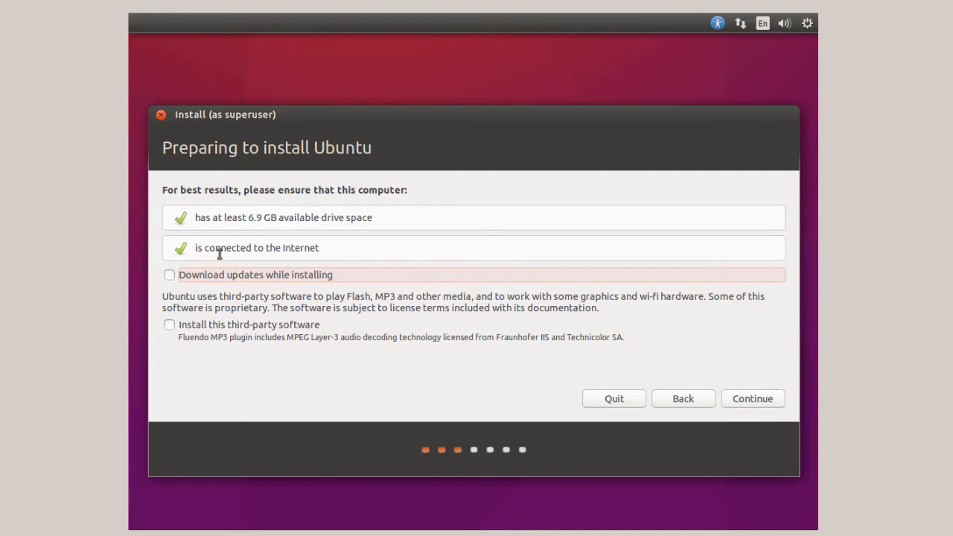
left_click(169, 275)
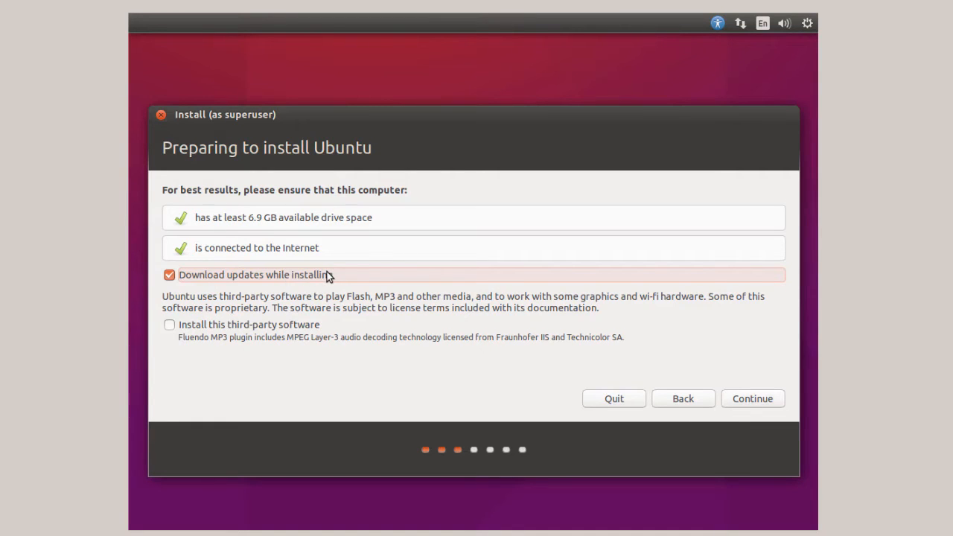
left_click(169, 325)
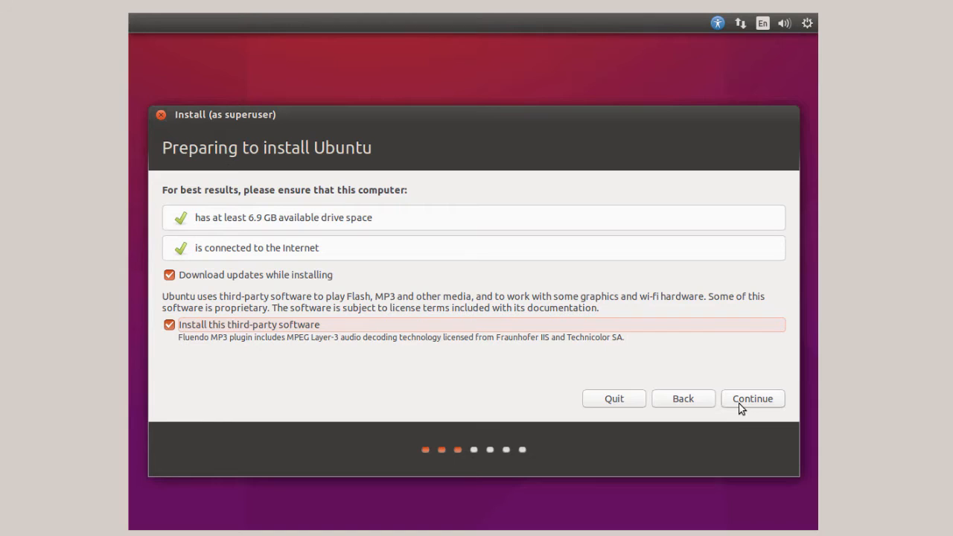
left_click(752, 398)
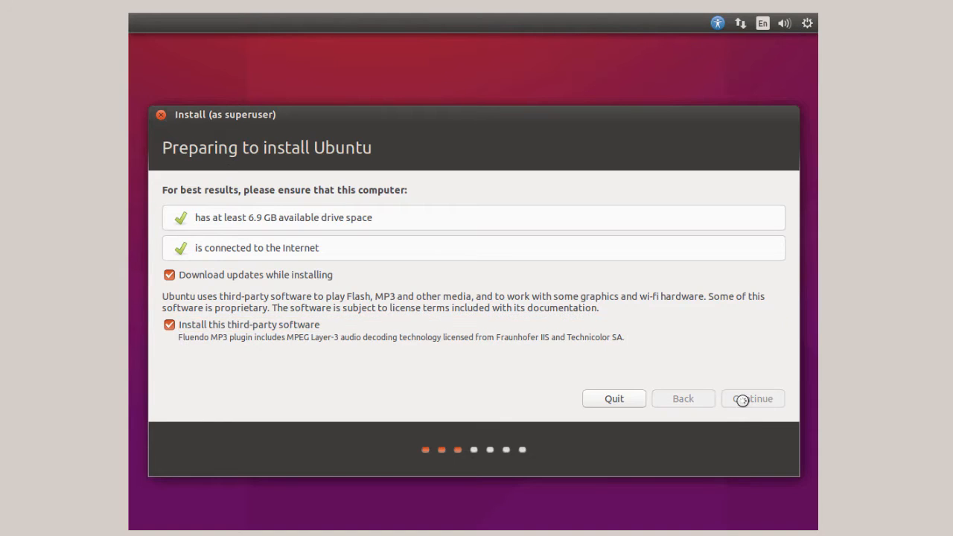
- Erase the whole virtual disk, install Ubuntu, and confirm writing the partition changes
left_click(752, 398)
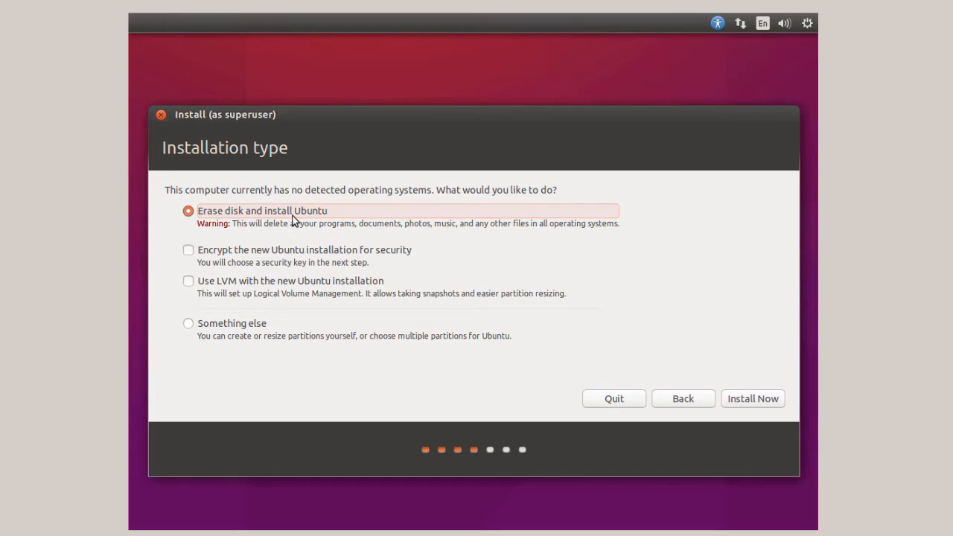
mouse_move(205, 216)
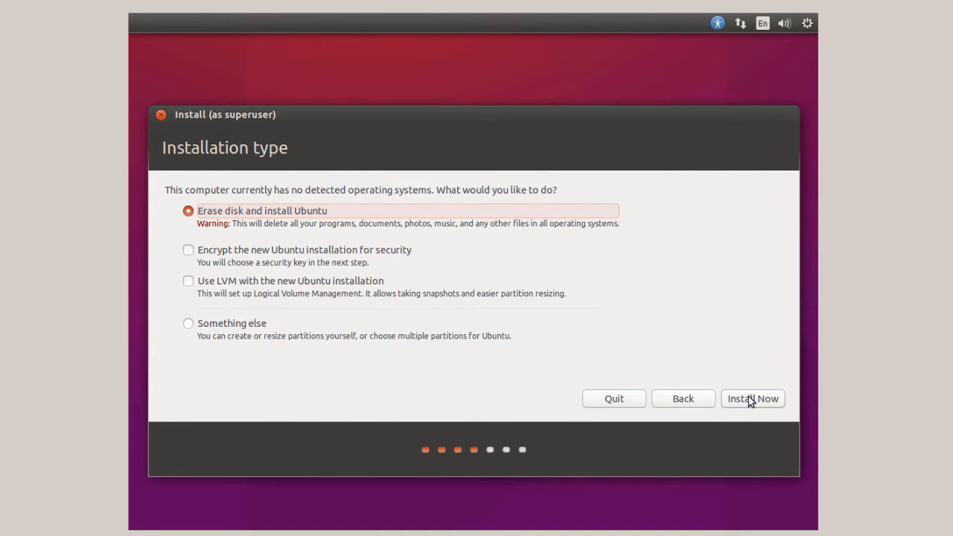
left_click(752, 398)
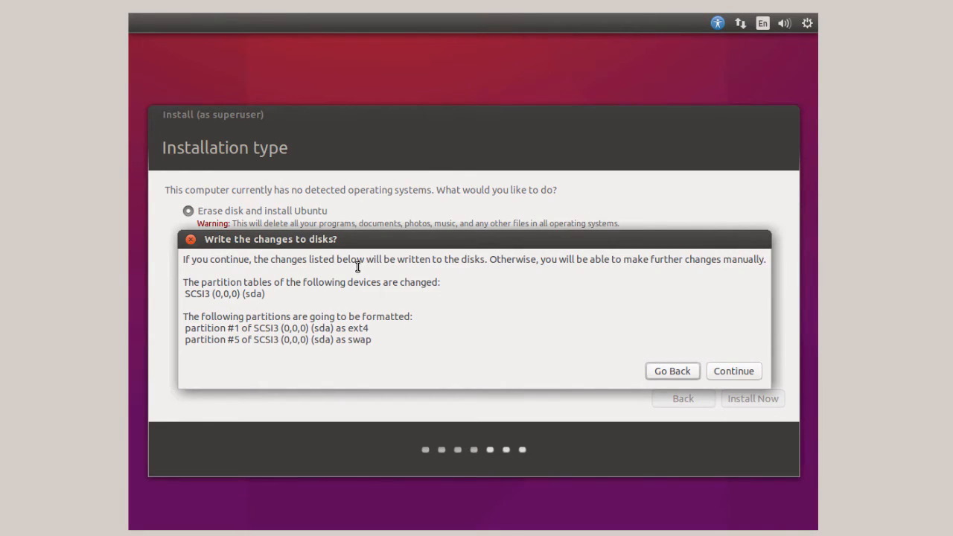
mouse_move(455, 283)
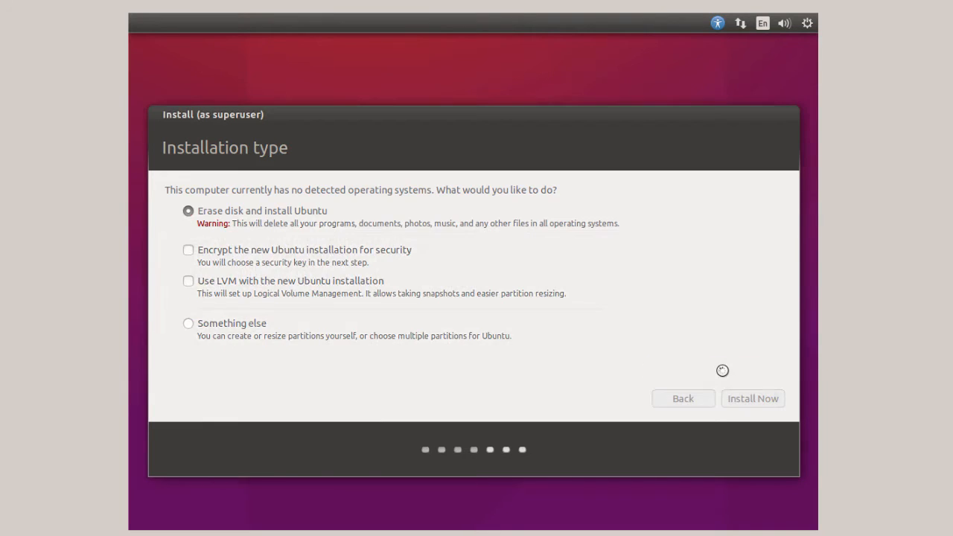
left_click(752, 399)
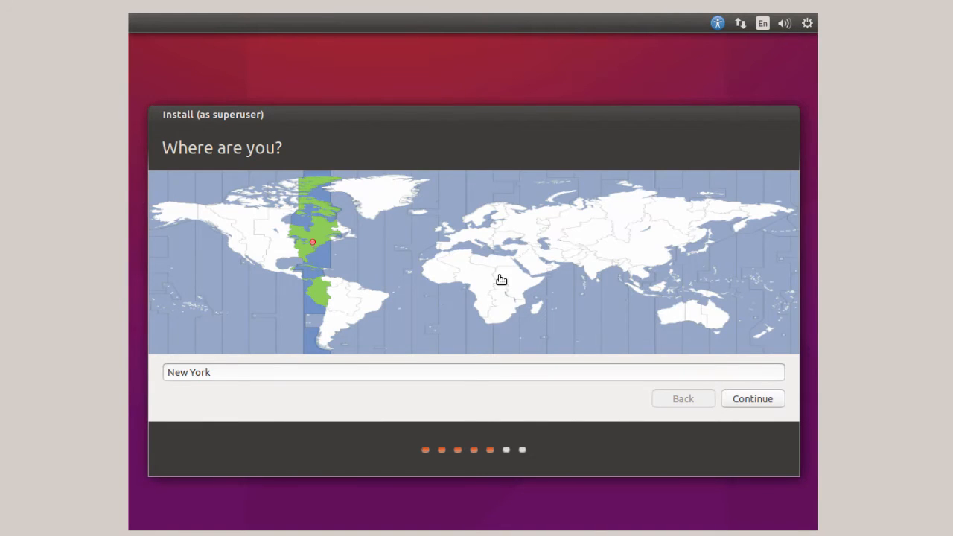
mouse_move(494, 278)
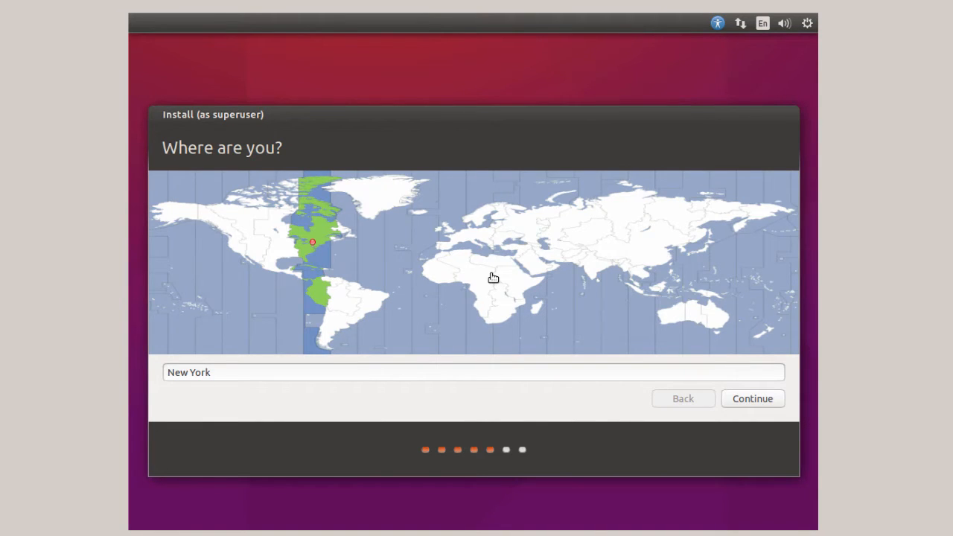
mouse_move(187, 348)
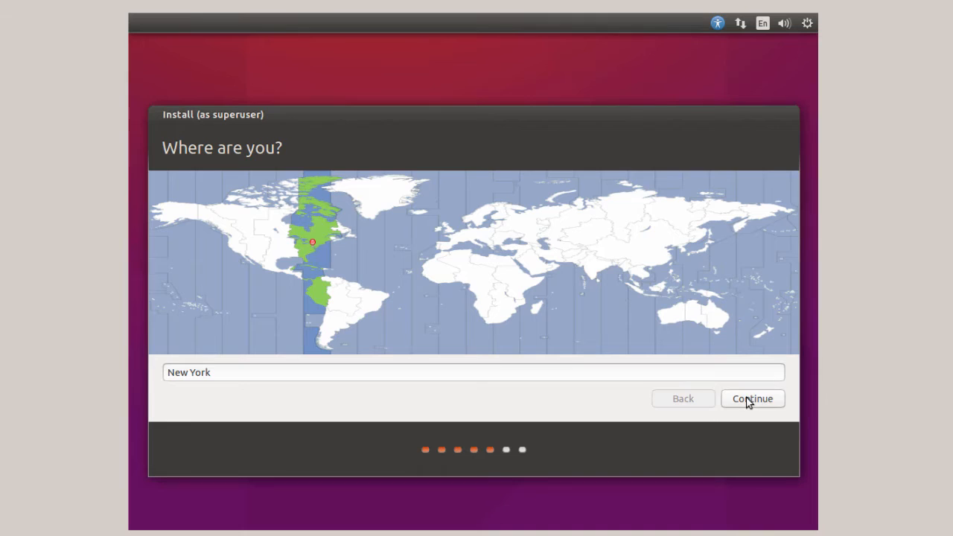
- Accept New York as the location and English (US) as the keyboard layout
left_click(752, 398)
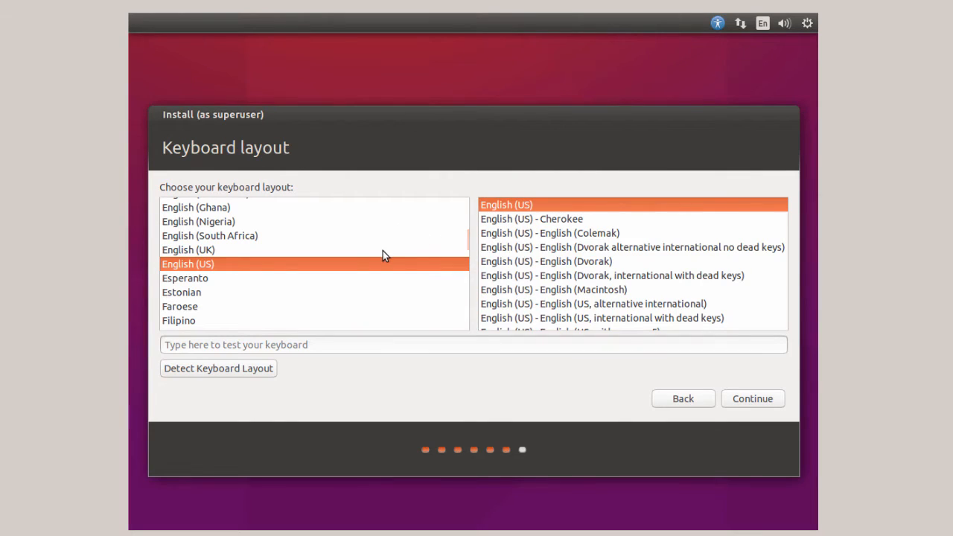
mouse_move(214, 272)
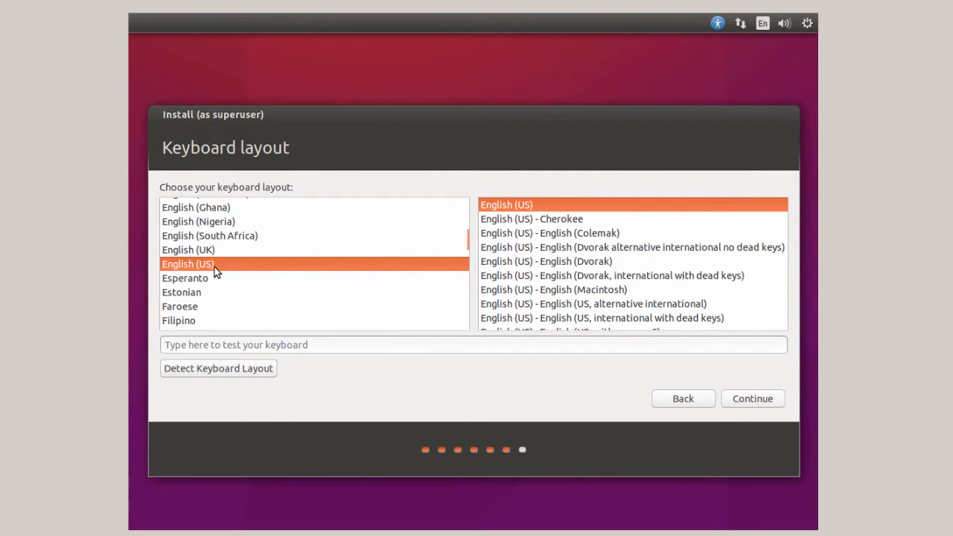
mouse_move(393, 270)
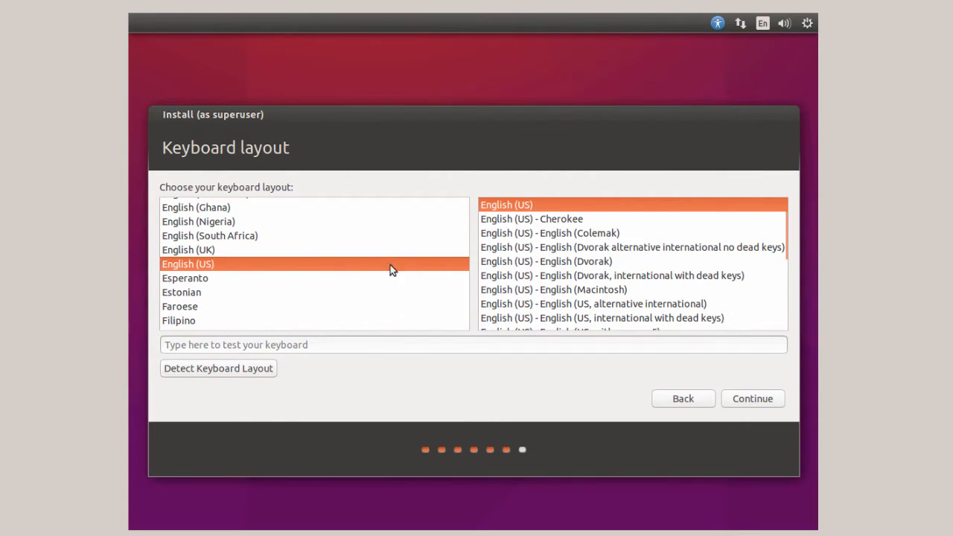
left_click(752, 398)
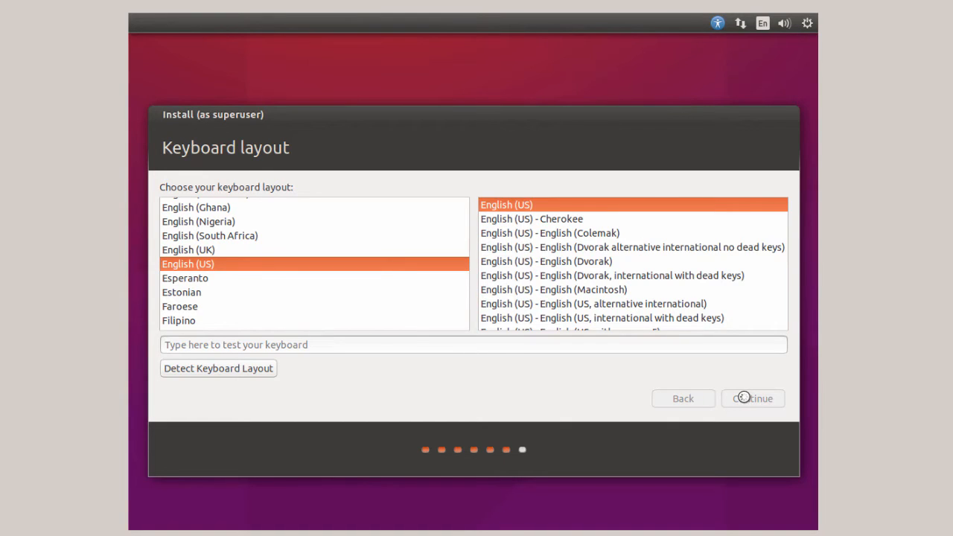
left_click(752, 398)
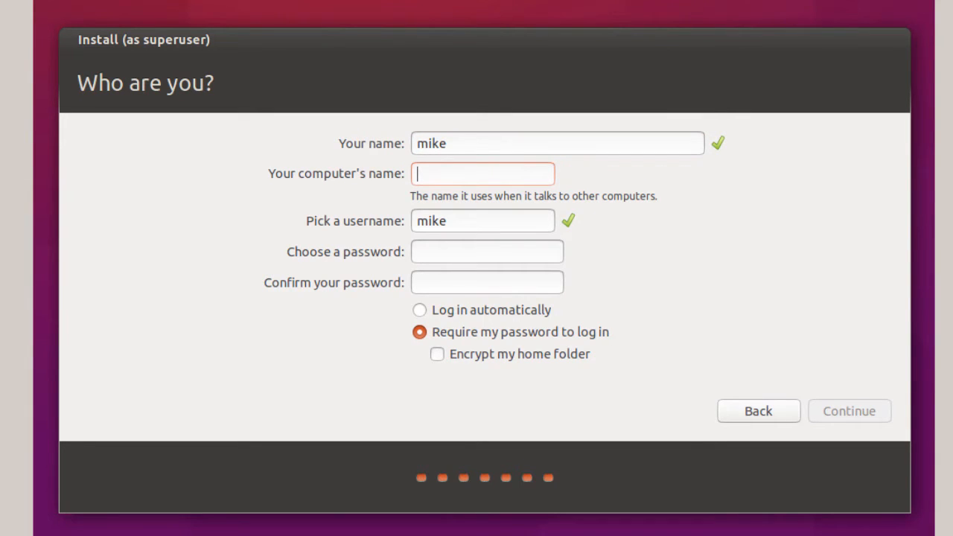
- Name the computer 'basebuntu1510dt', enter and confirm the password, and submit the account details
type("base")
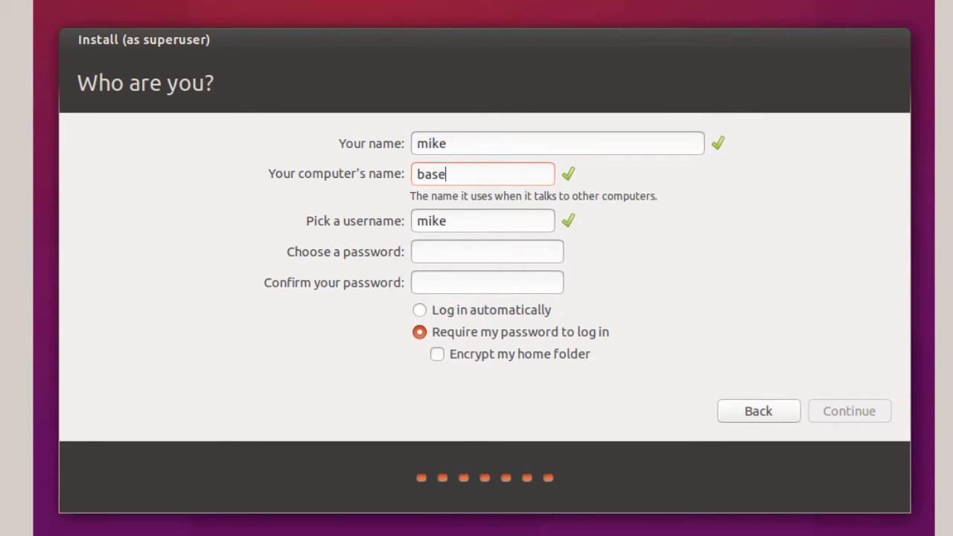
type("buntu1")
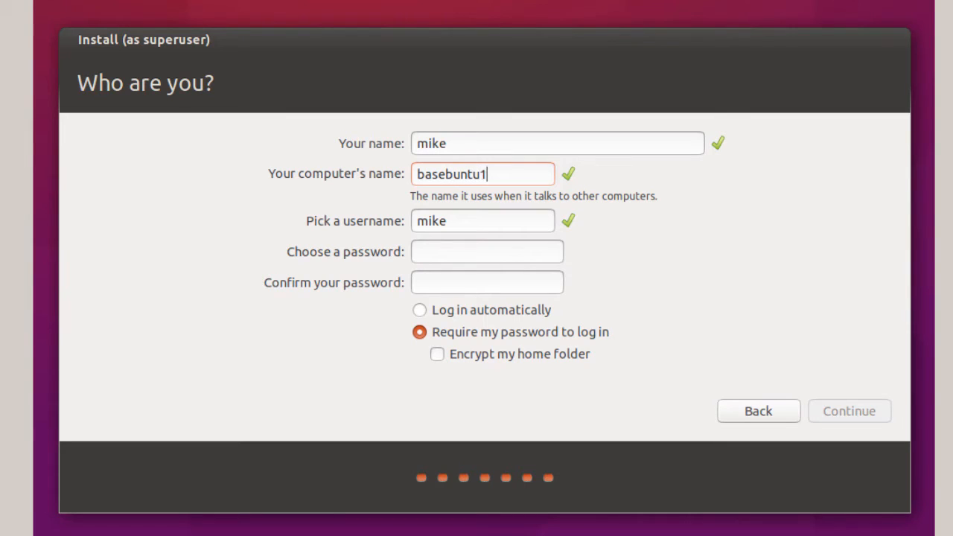
type("510dt")
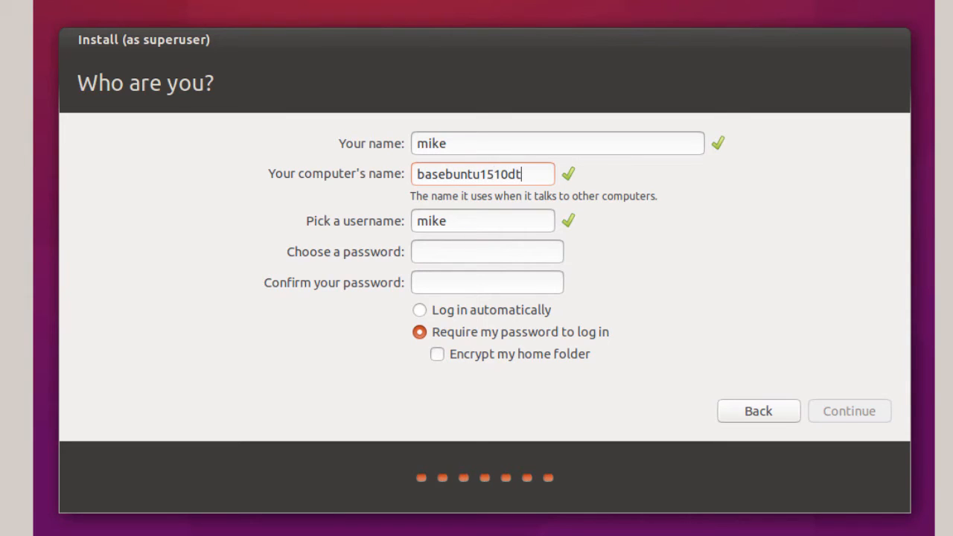
mouse_move(484, 221)
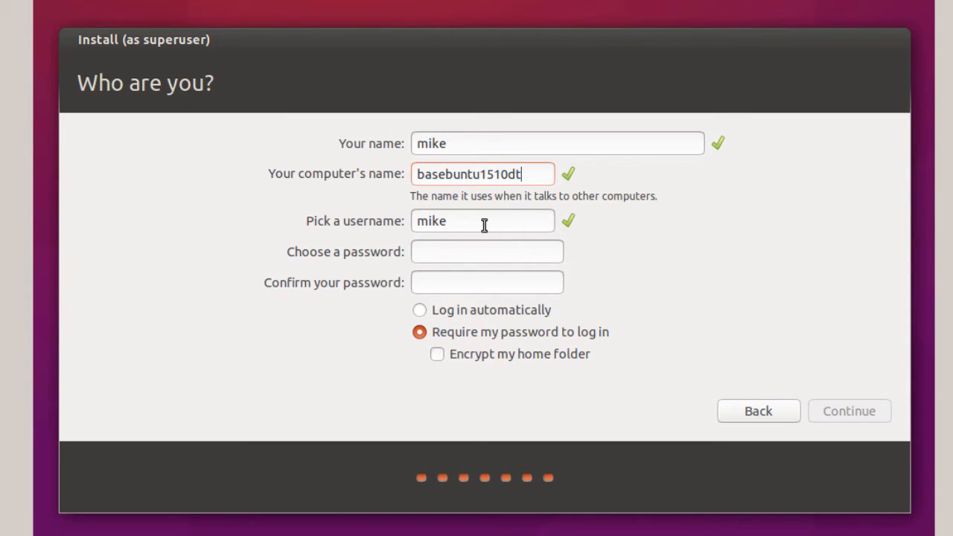
mouse_move(456, 225)
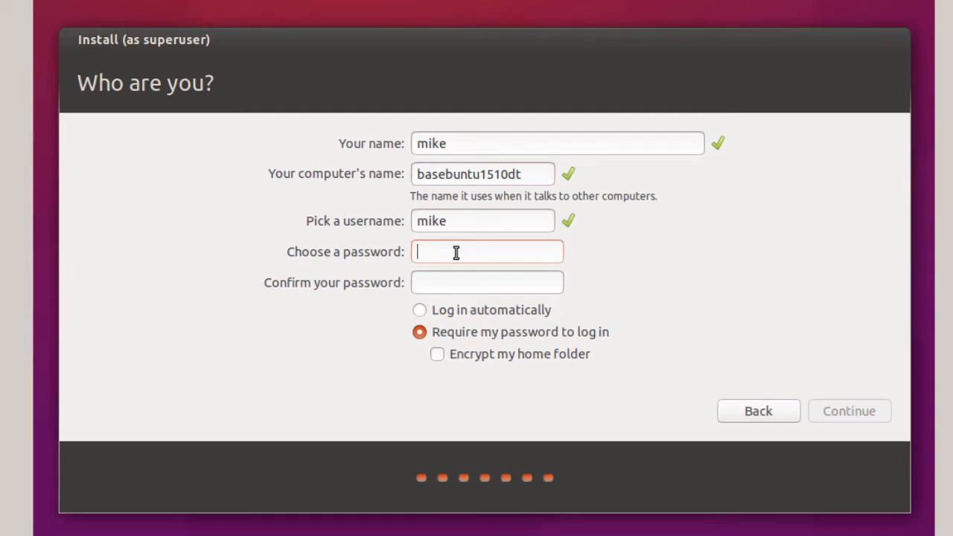
type("password")
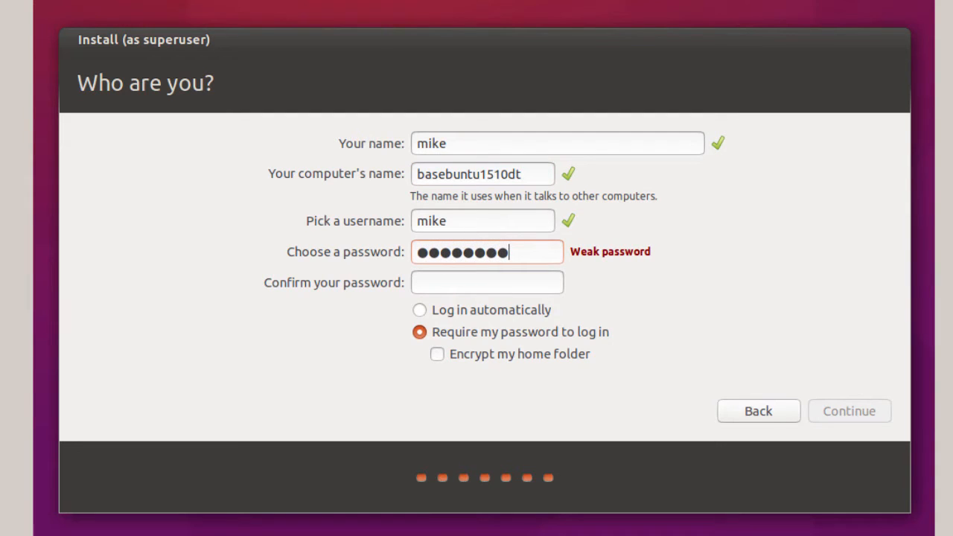
left_click(487, 282)
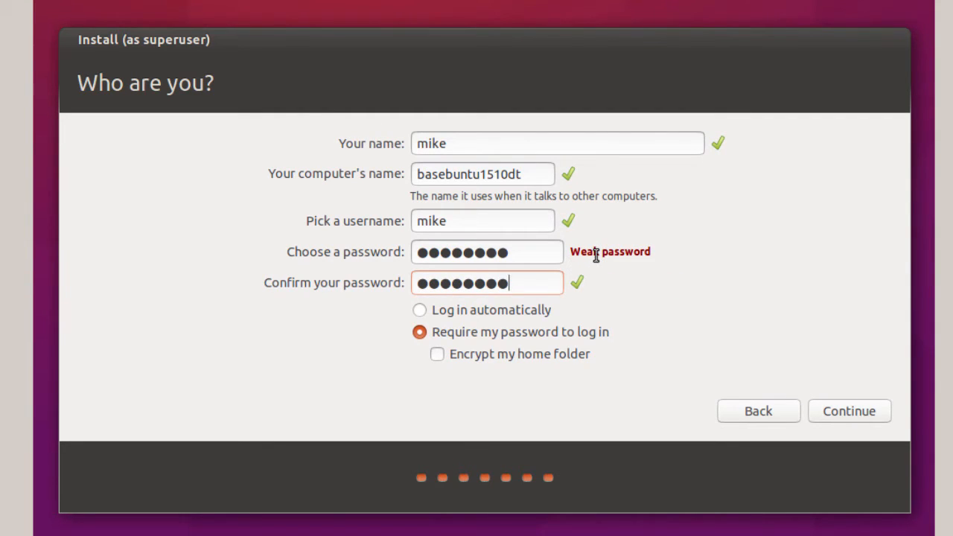
mouse_move(612, 252)
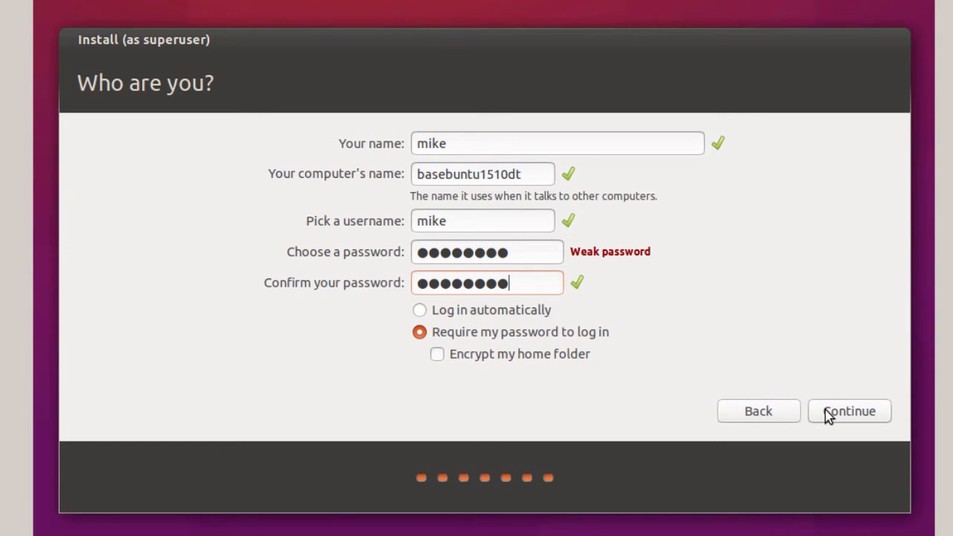
left_click(849, 411)
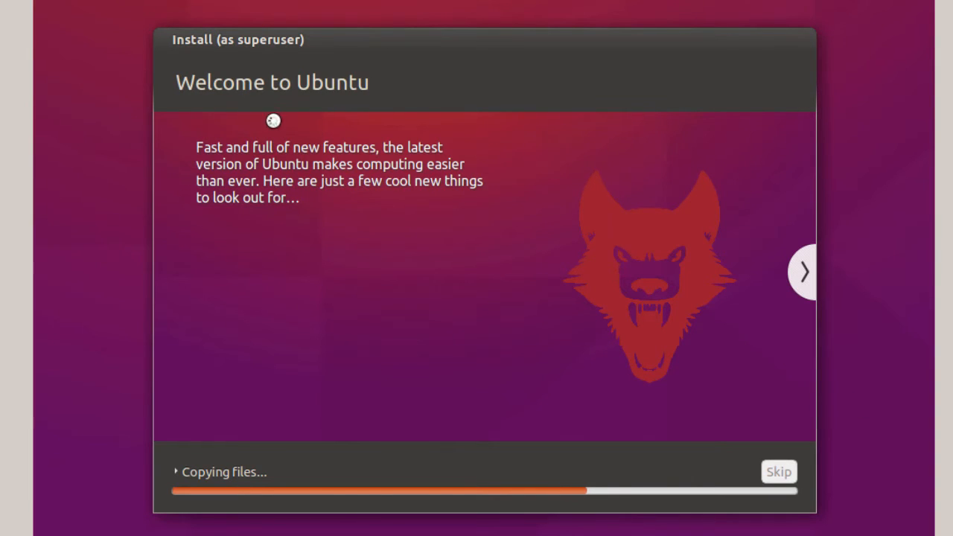
mouse_move(517, 155)
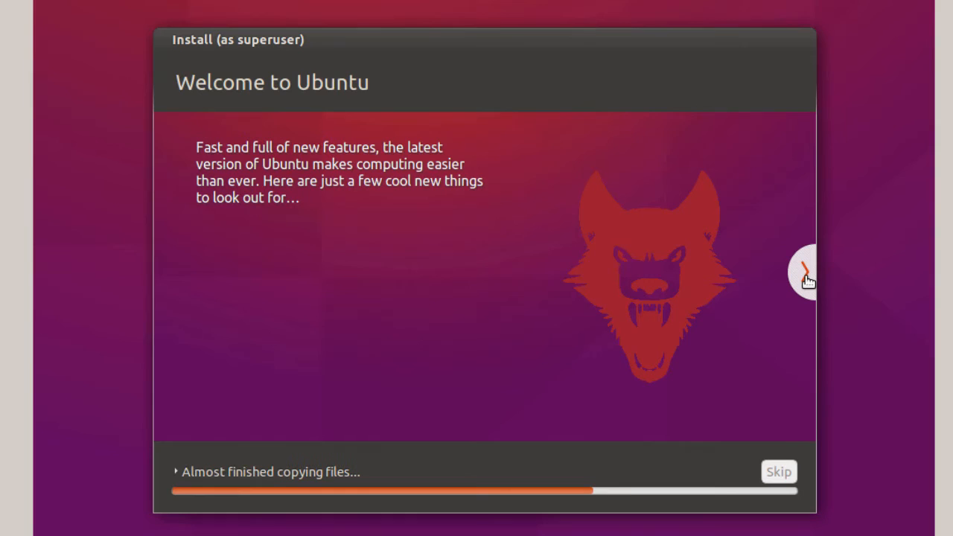
- Advance the slideshow through software, music, web, office and accessibility to Help and support
left_click(806, 272)
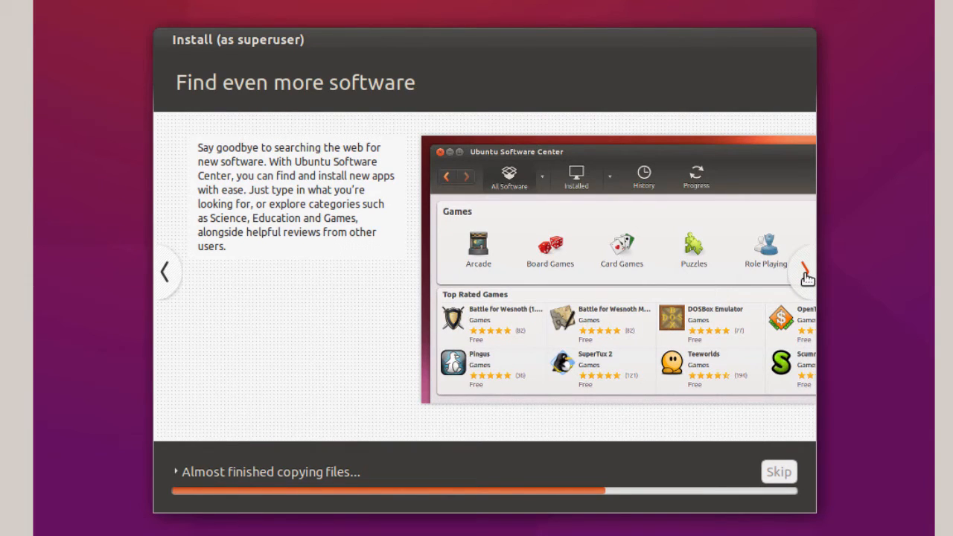
left_click(804, 271)
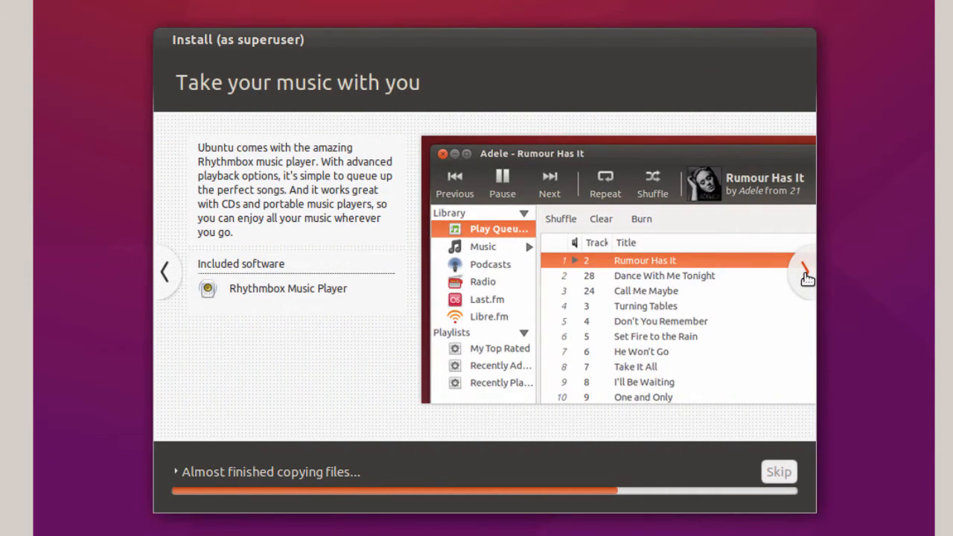
left_click(805, 270)
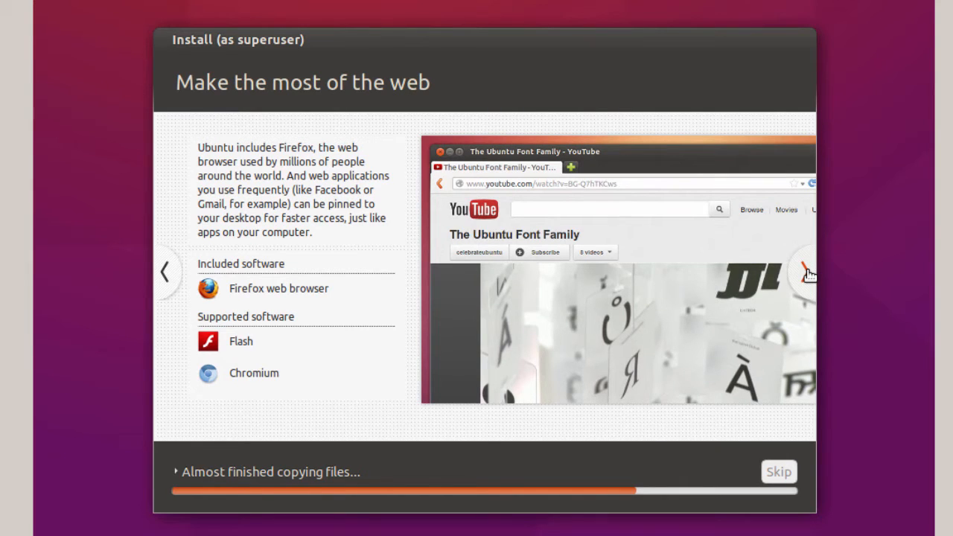
left_click(804, 272)
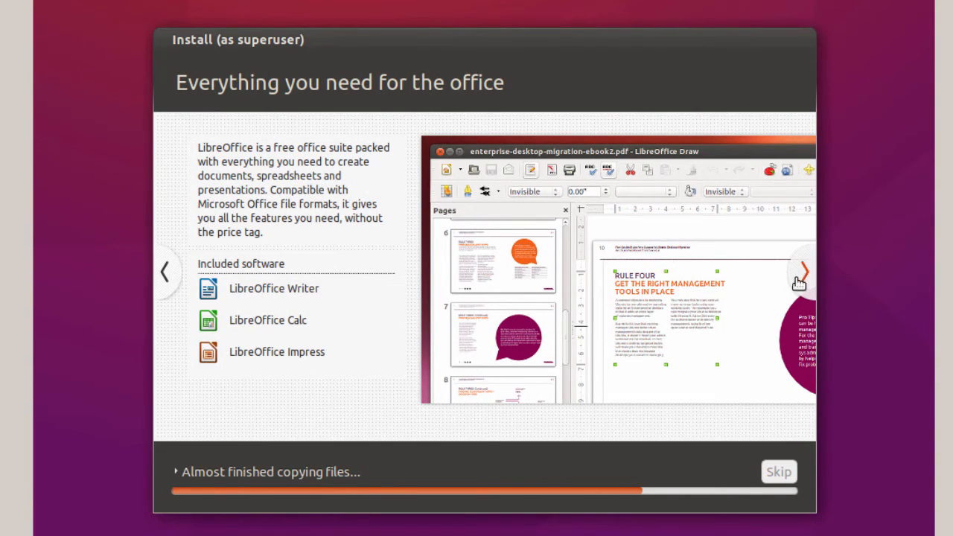
mouse_move(802, 281)
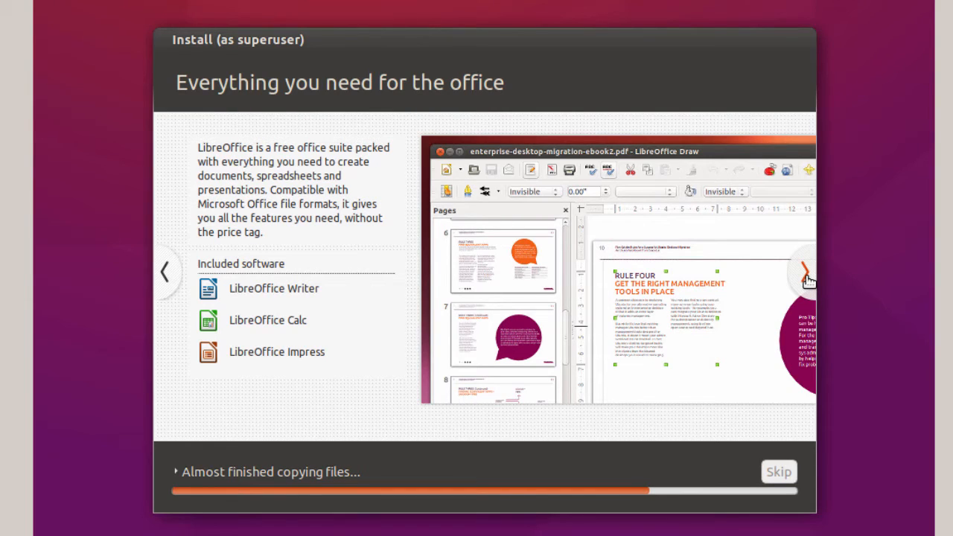
left_click(804, 271)
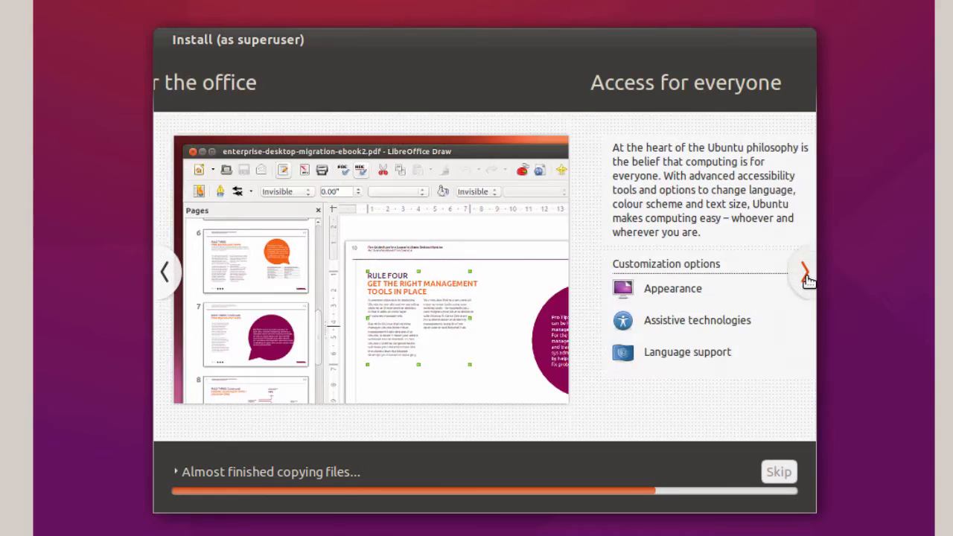
left_click(805, 271)
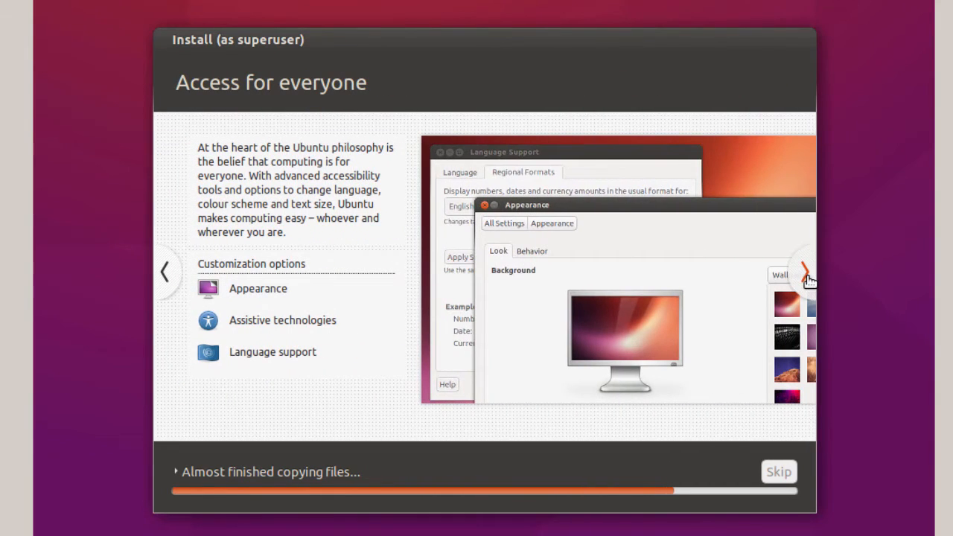
left_click(803, 272)
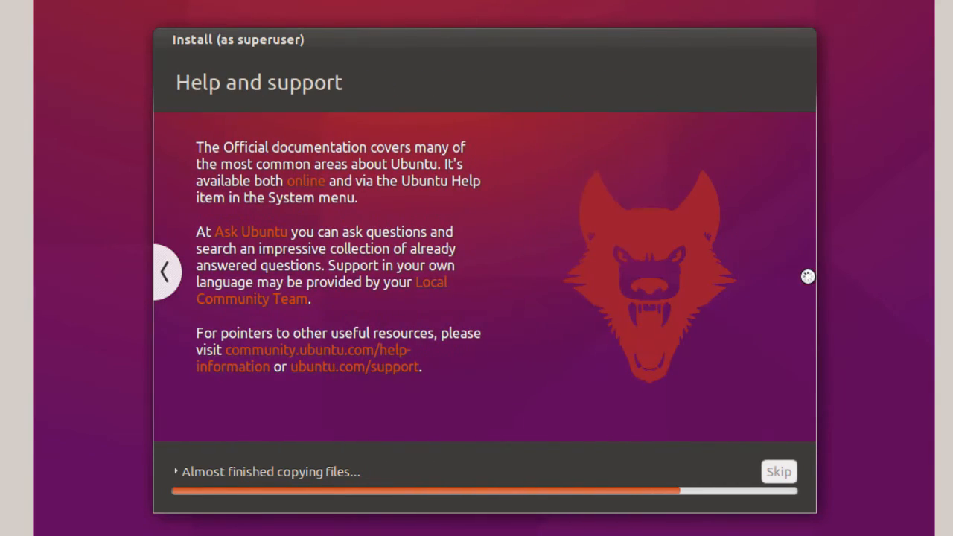
mouse_move(429, 265)
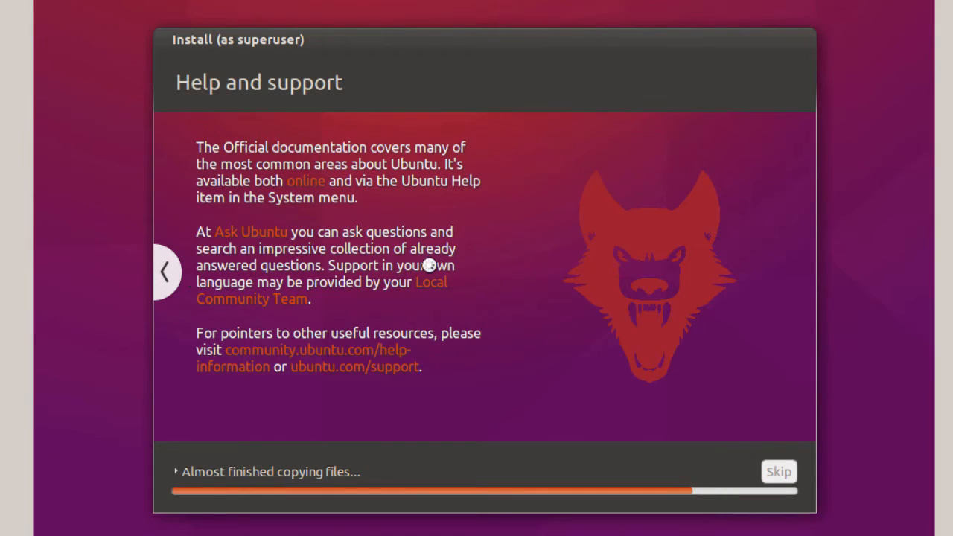
mouse_move(303, 454)
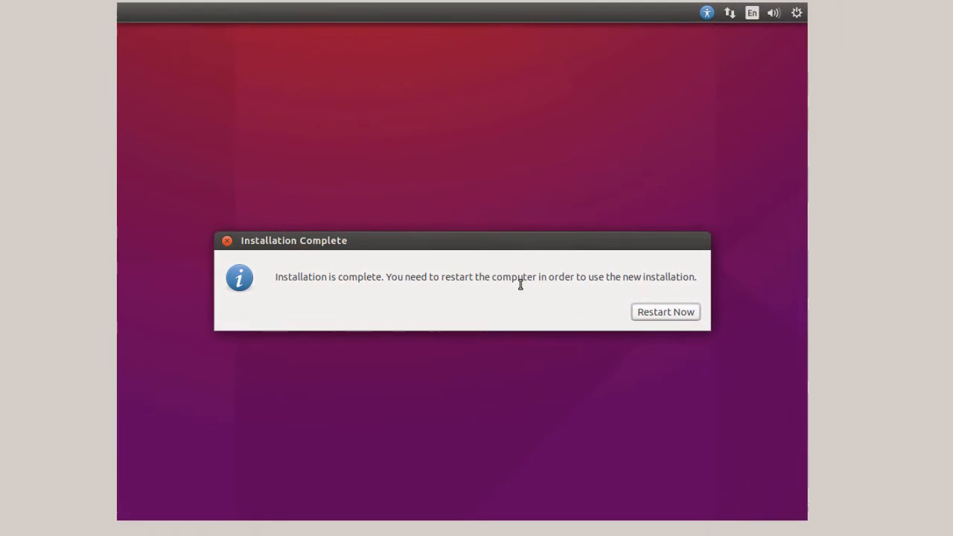
mouse_move(666, 274)
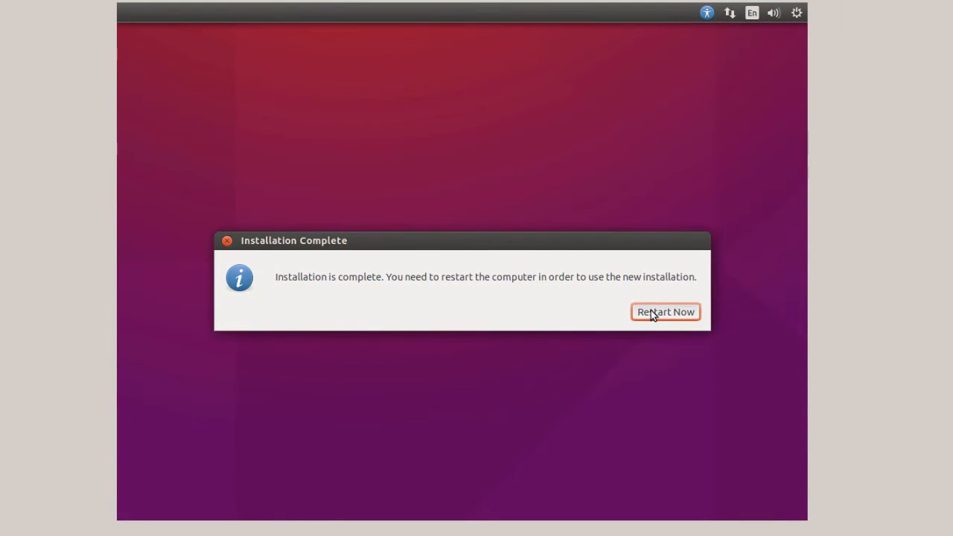
- Choose Restart Now in the Installation Complete dialog
left_click(665, 311)
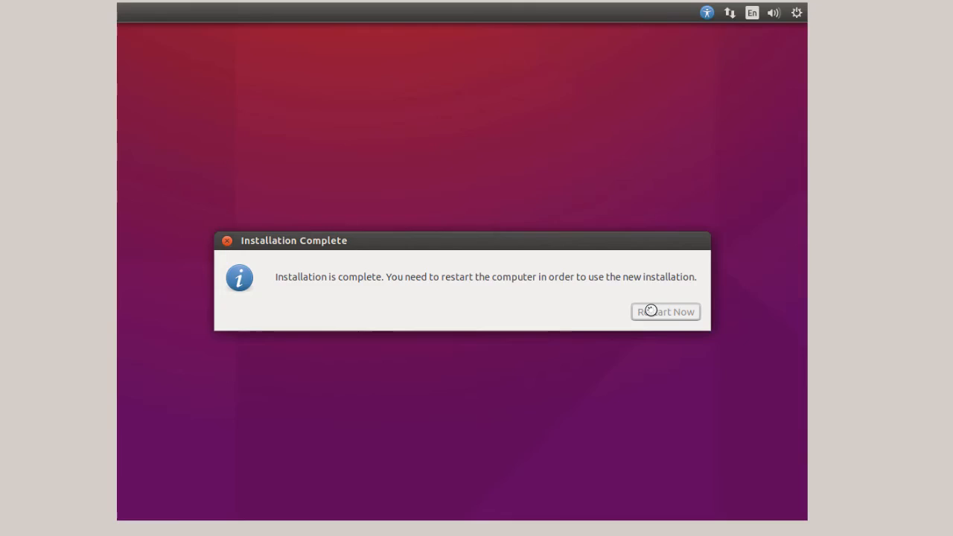
left_click(665, 311)
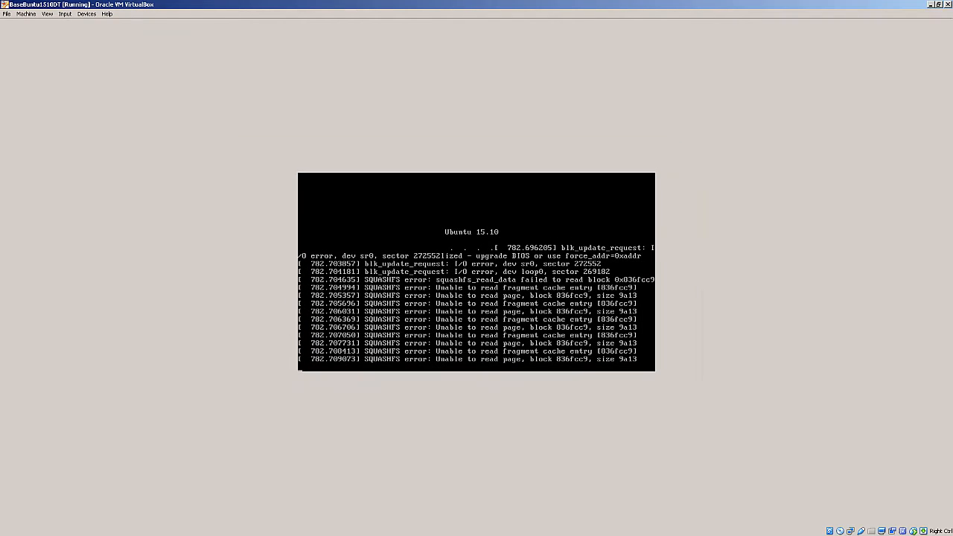
mouse_move(281, 223)
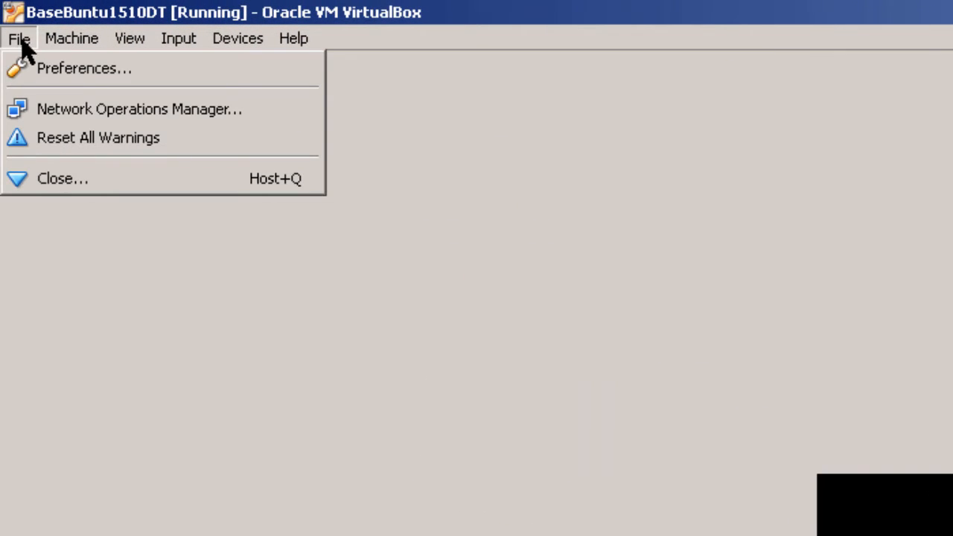
mouse_move(63, 178)
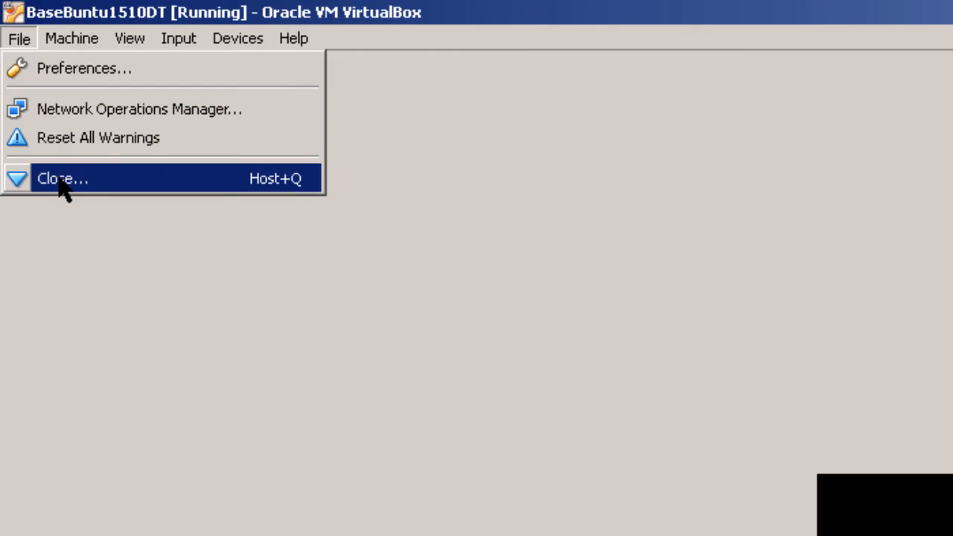
- Close the BaseBuntu1510DT window using 'Power off the machine' rather than saving state
left_click(62, 178)
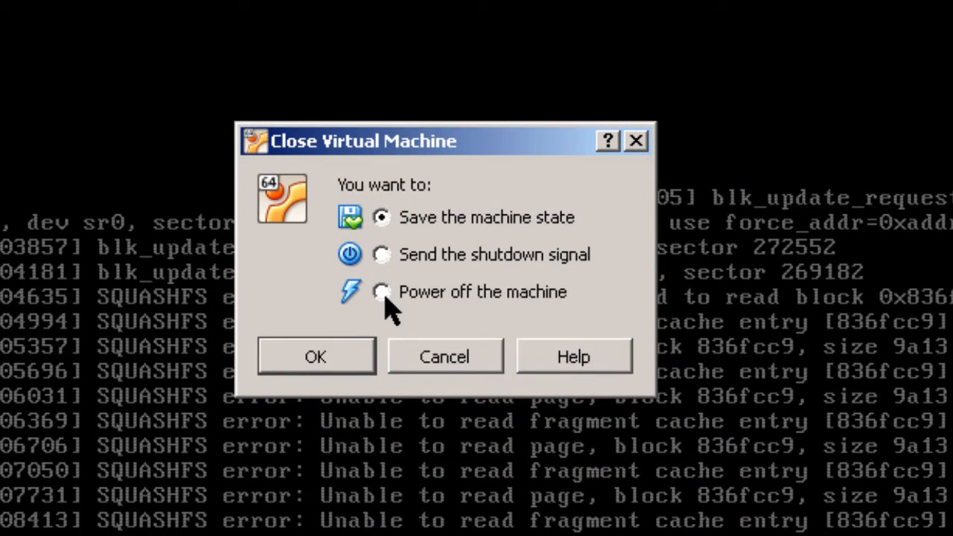
left_click(381, 291)
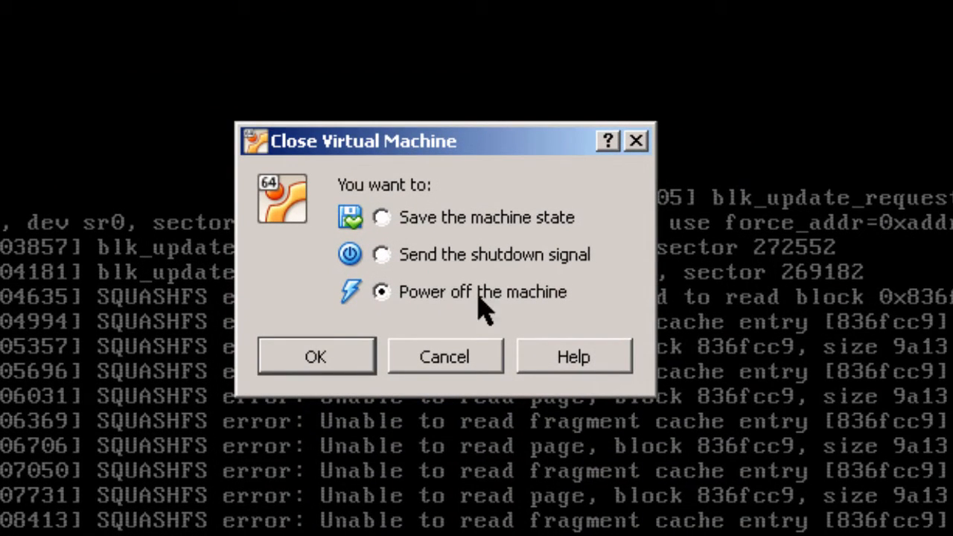
mouse_move(565, 231)
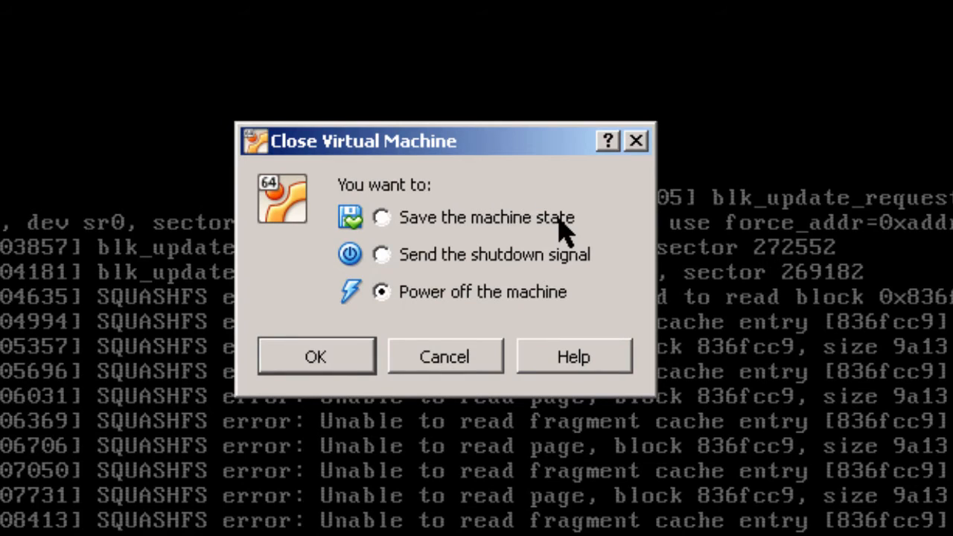
mouse_move(532, 238)
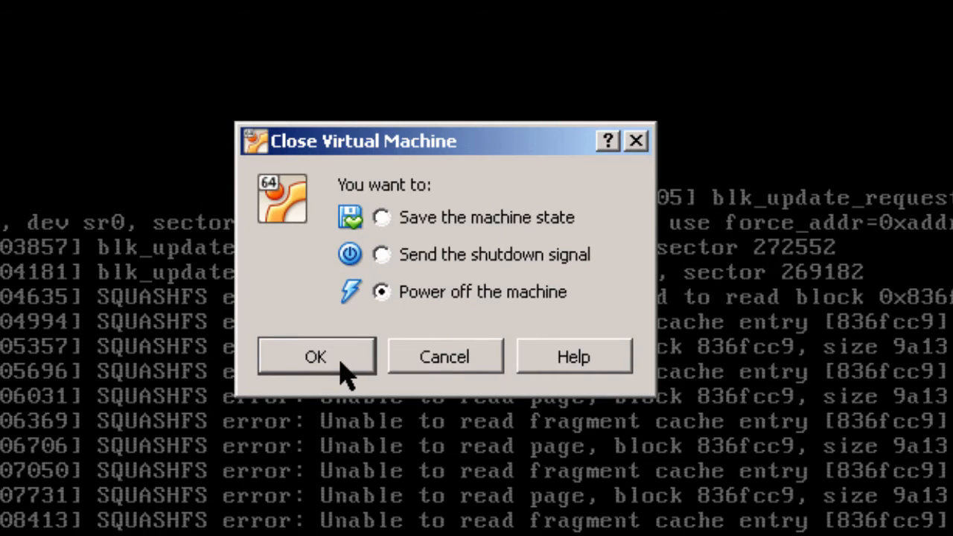
left_click(316, 357)
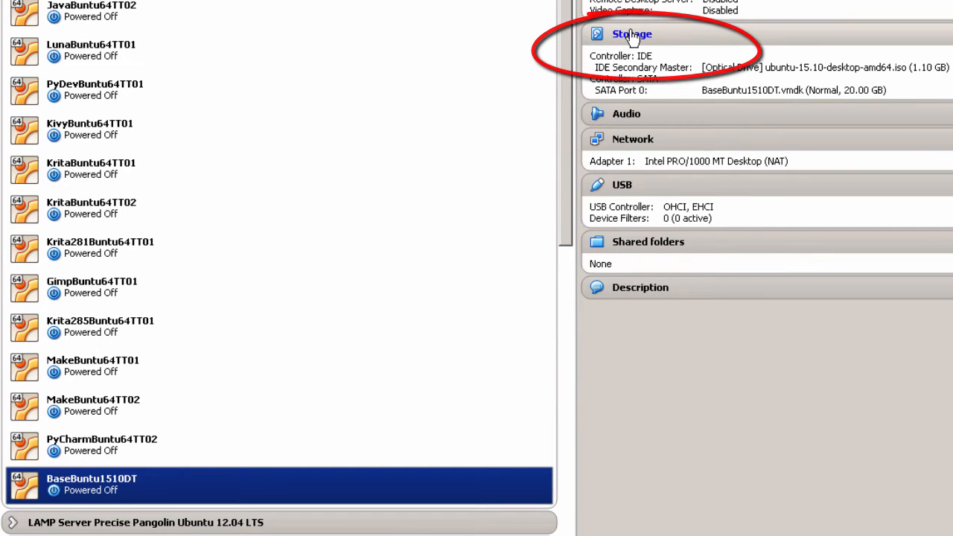
- In Storage settings, replace the Ubuntu installer ISO on the IDE controller with host drive D:
left_click(630, 33)
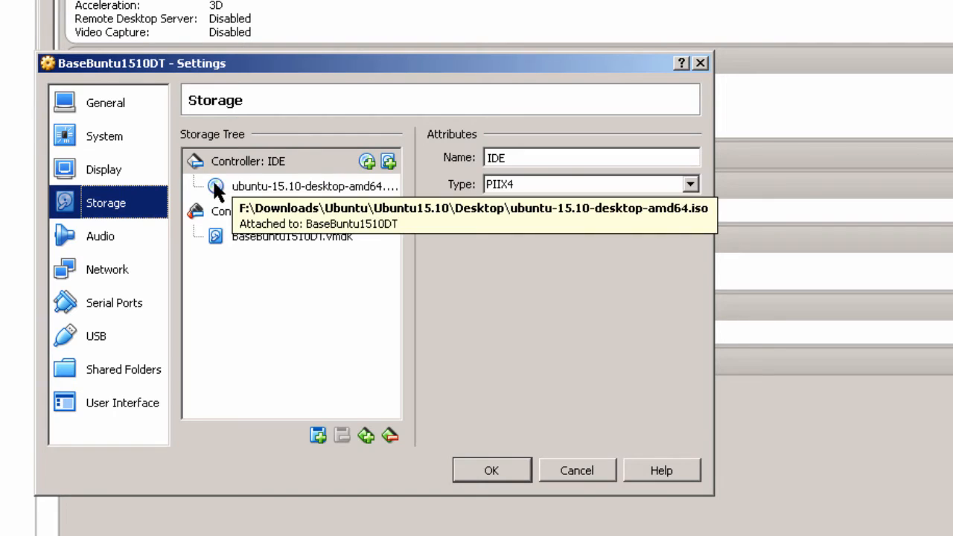
left_click(313, 186)
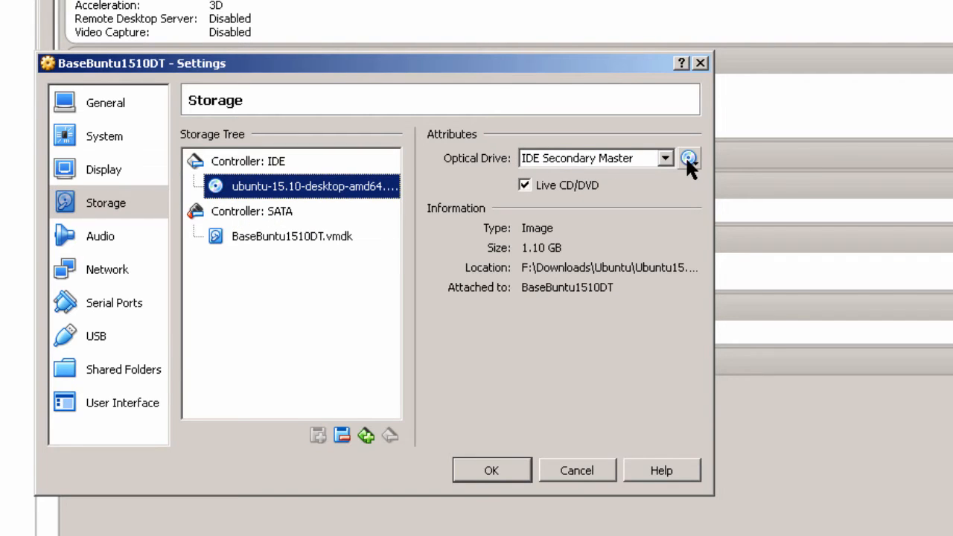
left_click(687, 158)
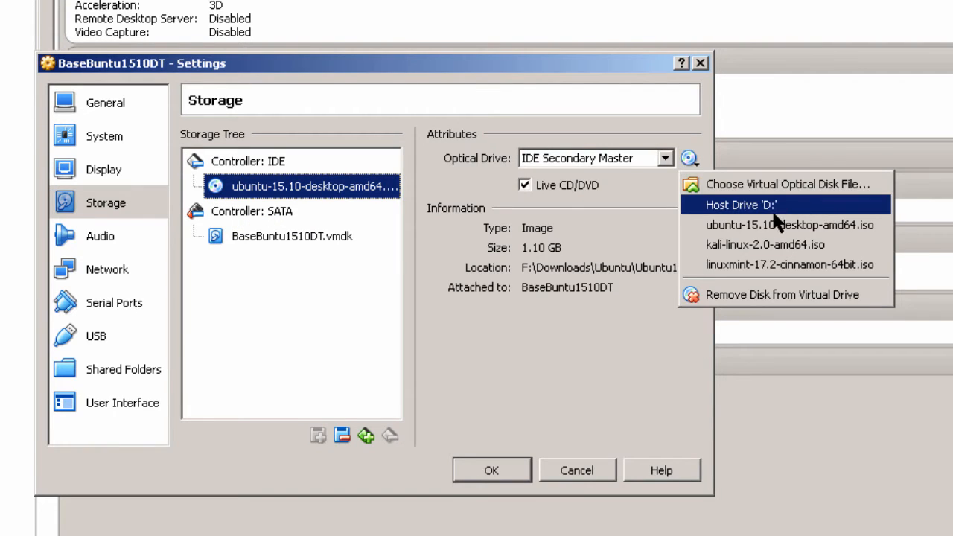
mouse_move(741, 205)
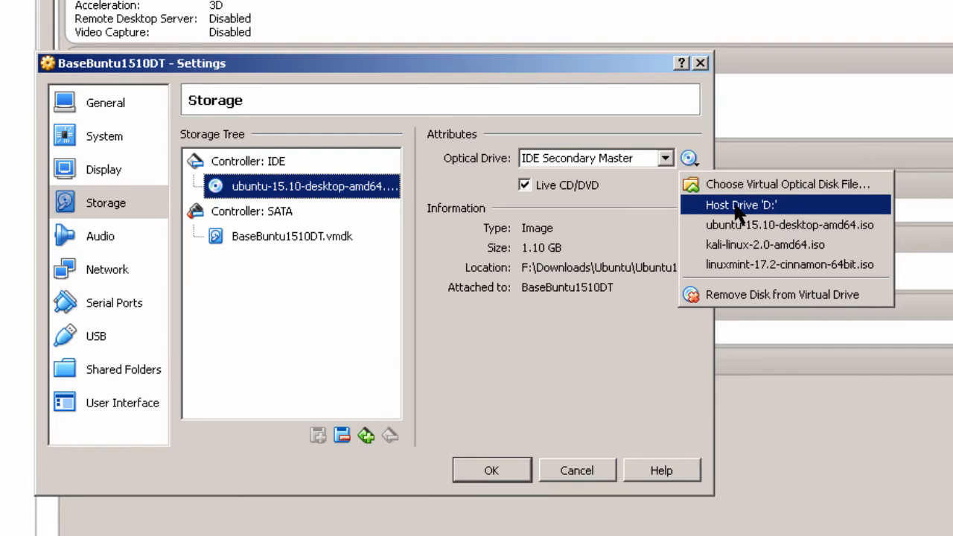
mouse_move(767, 210)
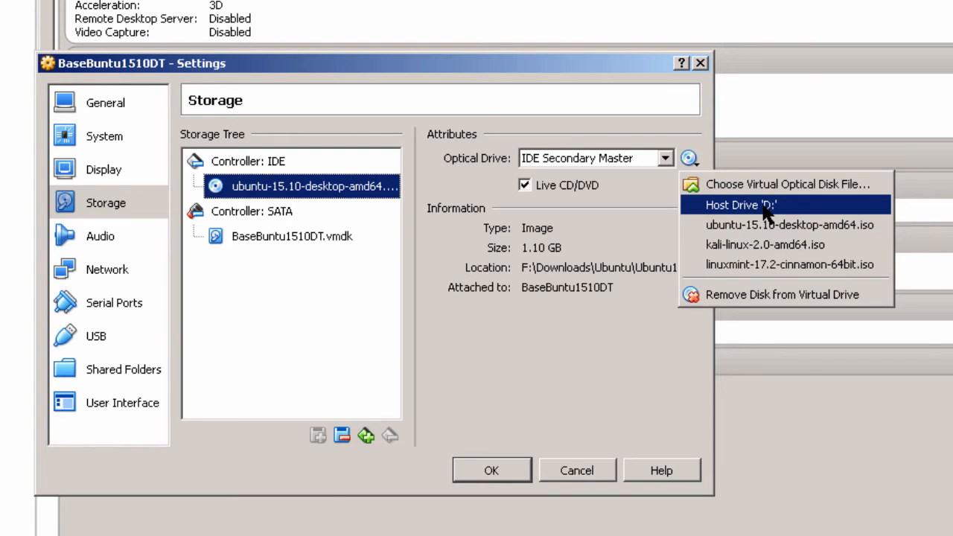
left_click(741, 205)
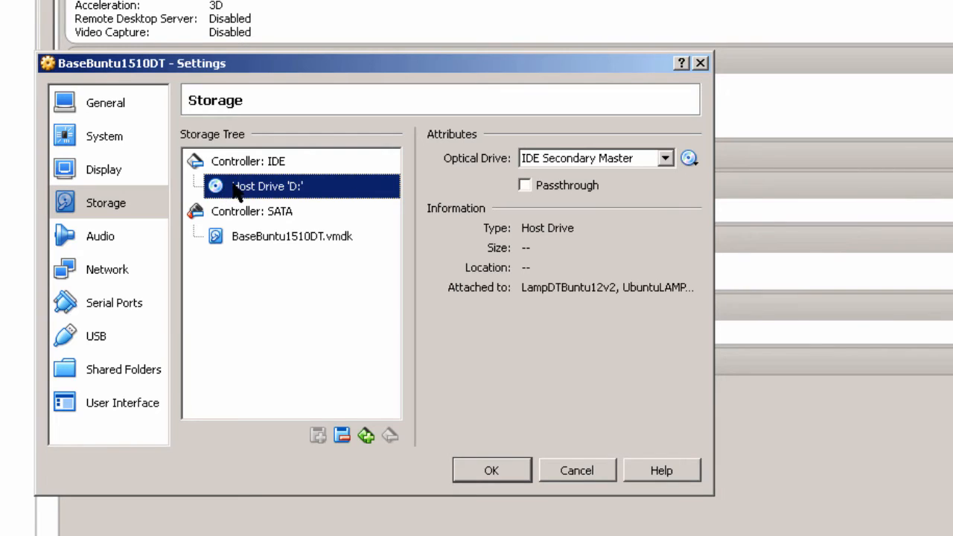
left_click(491, 470)
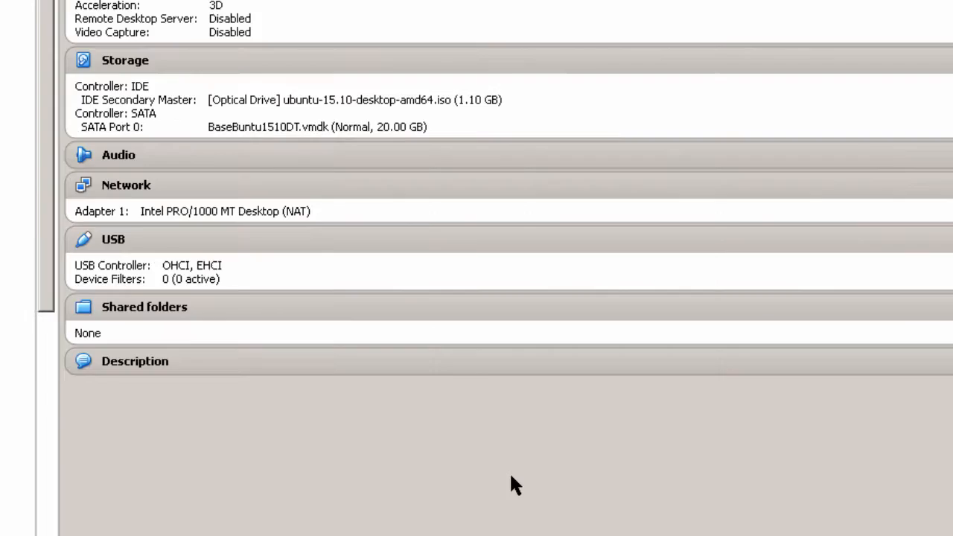
right_click(134, 488)
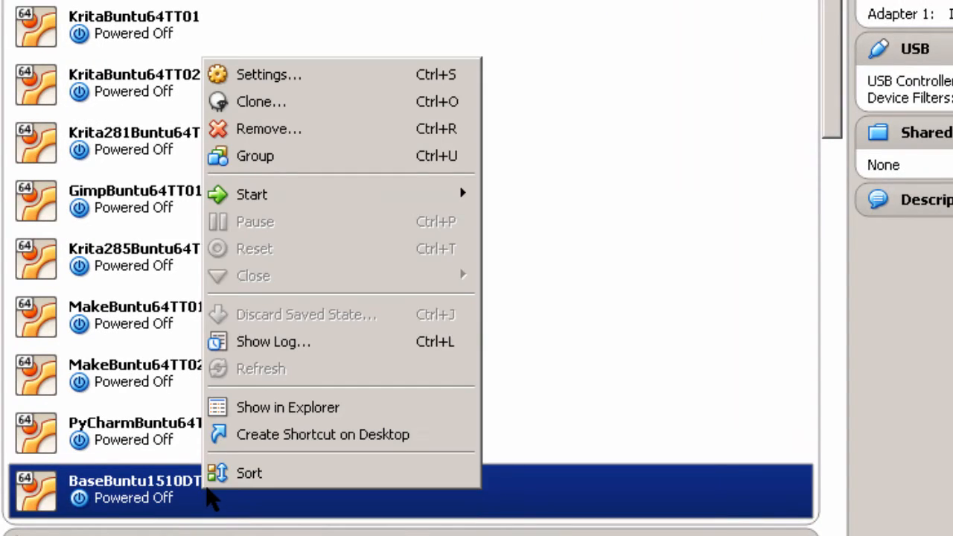
mouse_move(252, 195)
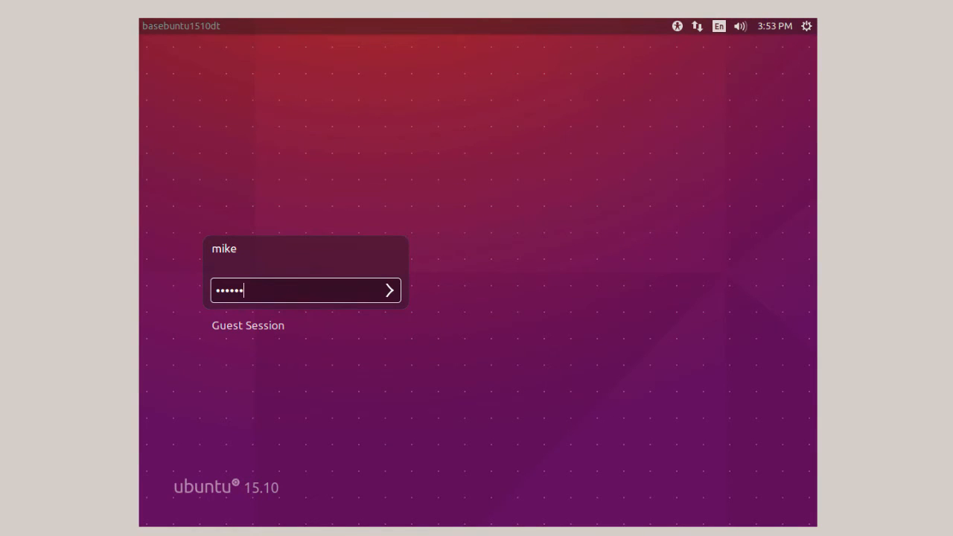
- Log in as mike with the account password, retrying after the invalid password message
key("Return")
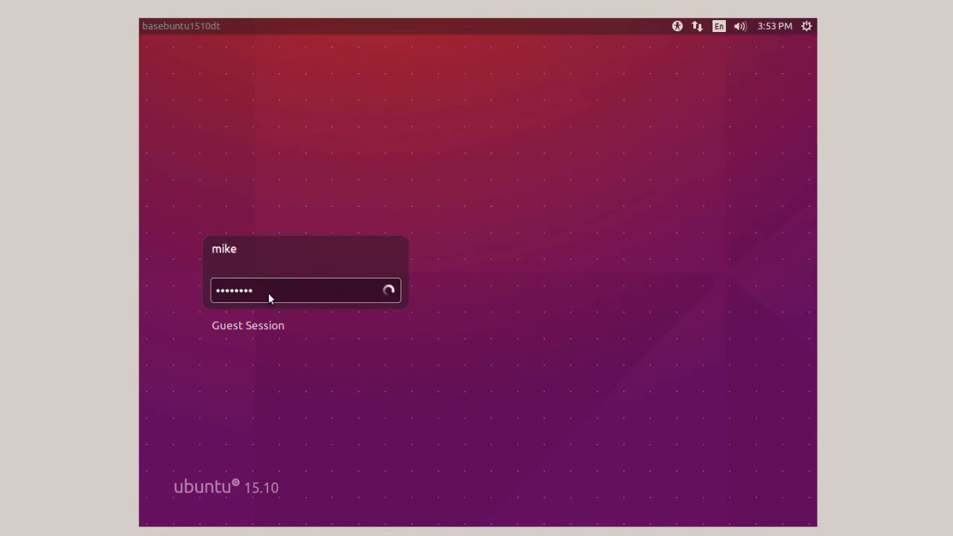
key("Return")
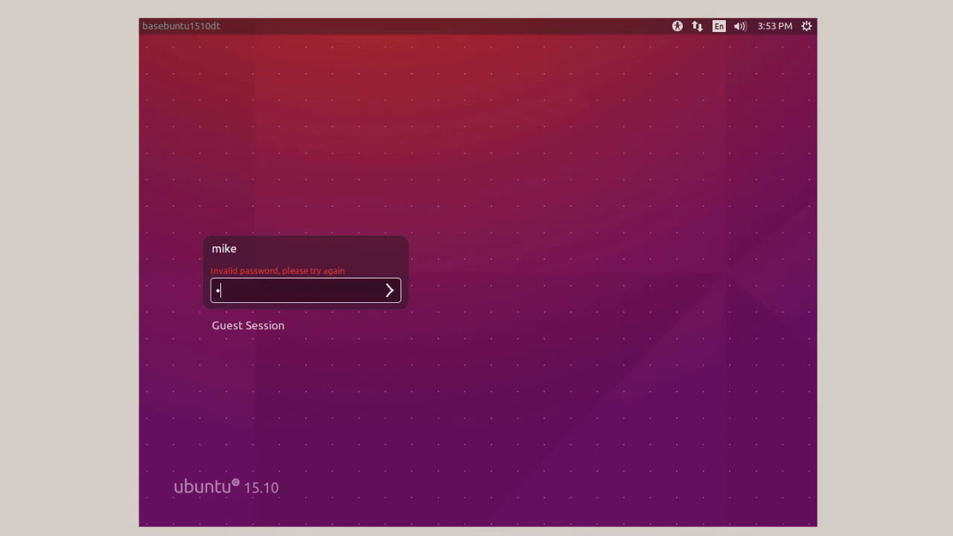
type("password")
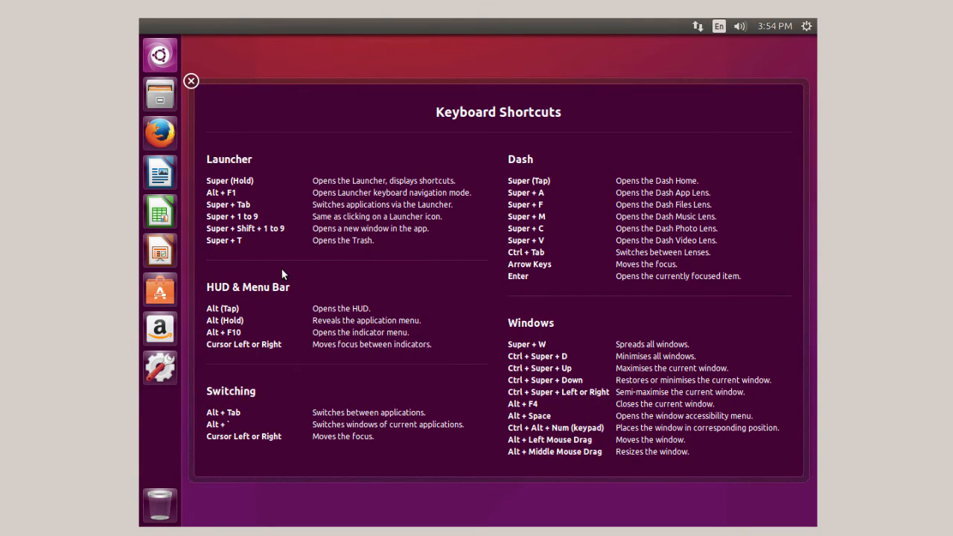
mouse_move(307, 128)
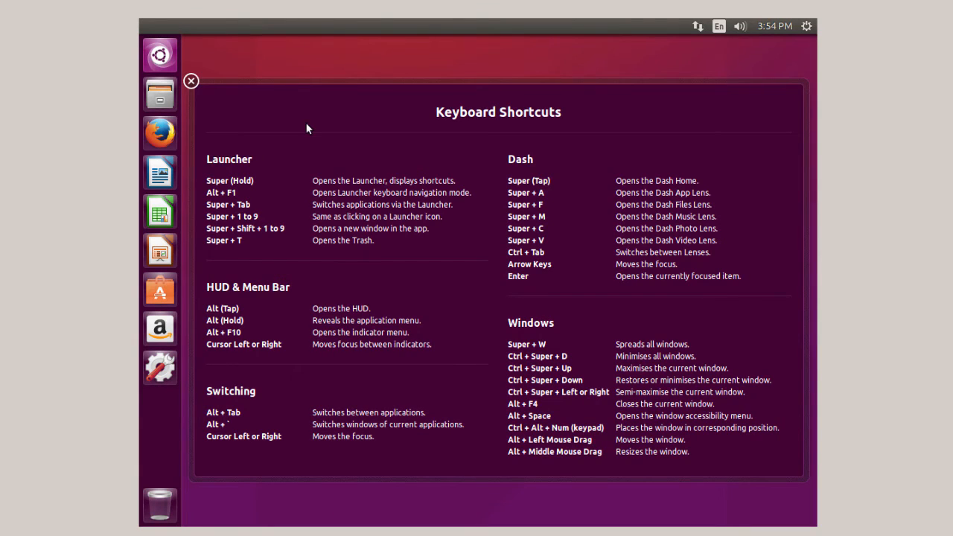
mouse_move(296, 108)
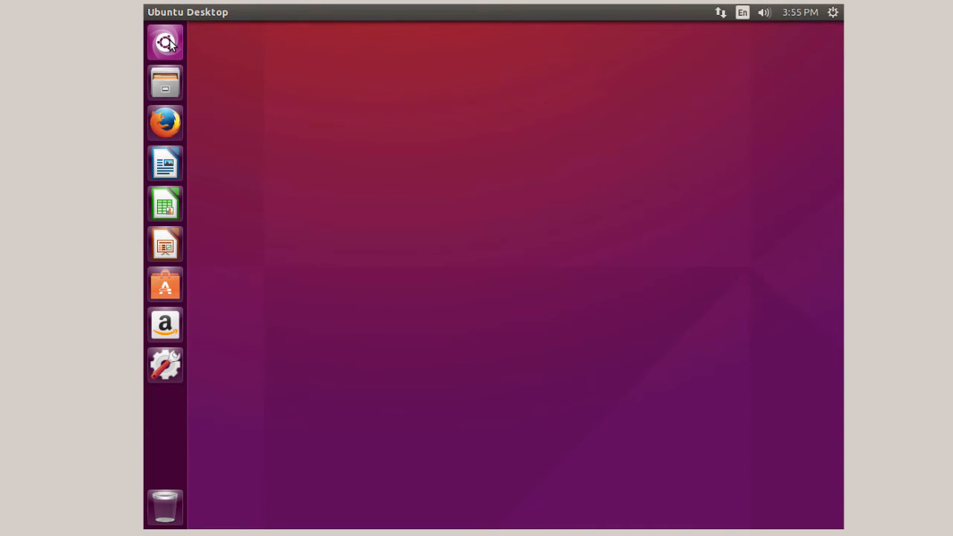
- Search the Dash for 'software' and launch Software Updater
left_click(164, 42)
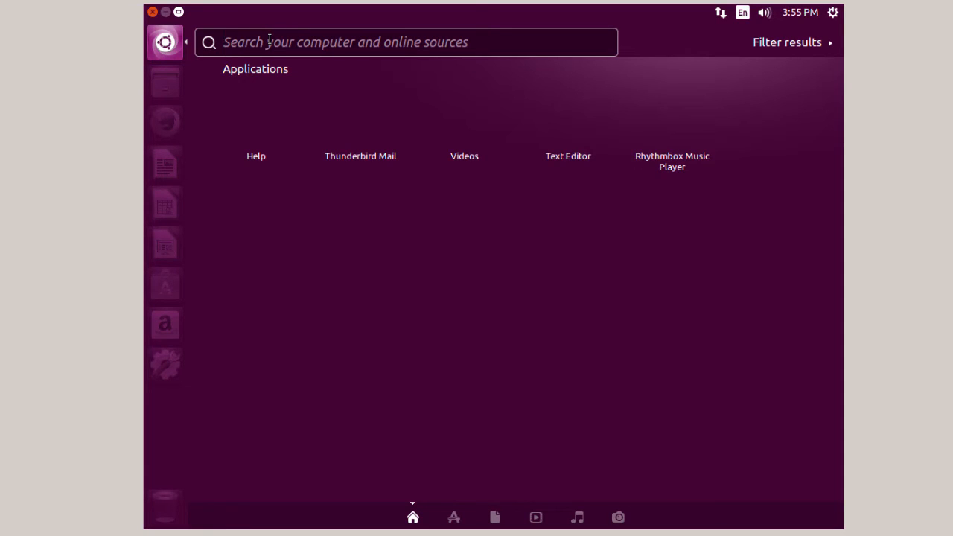
type("softwar")
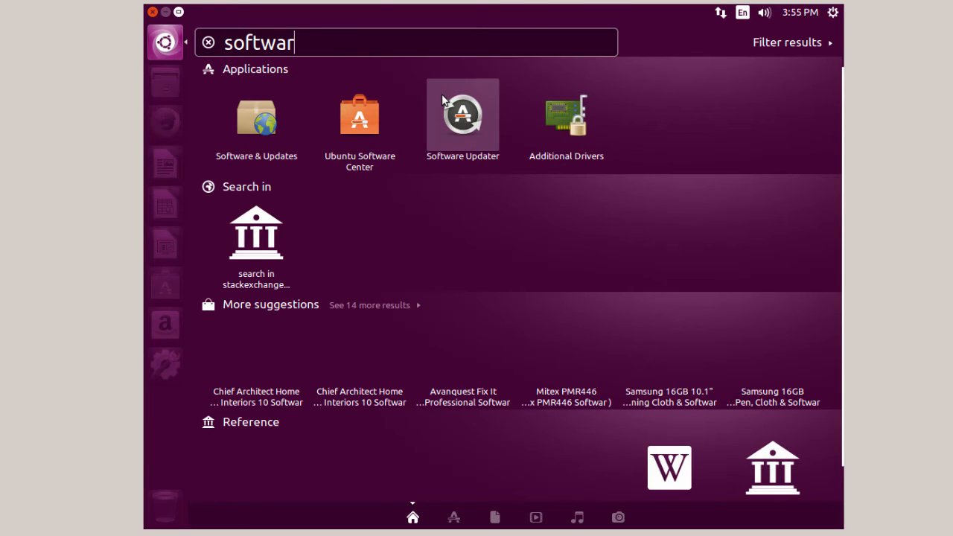
type("e")
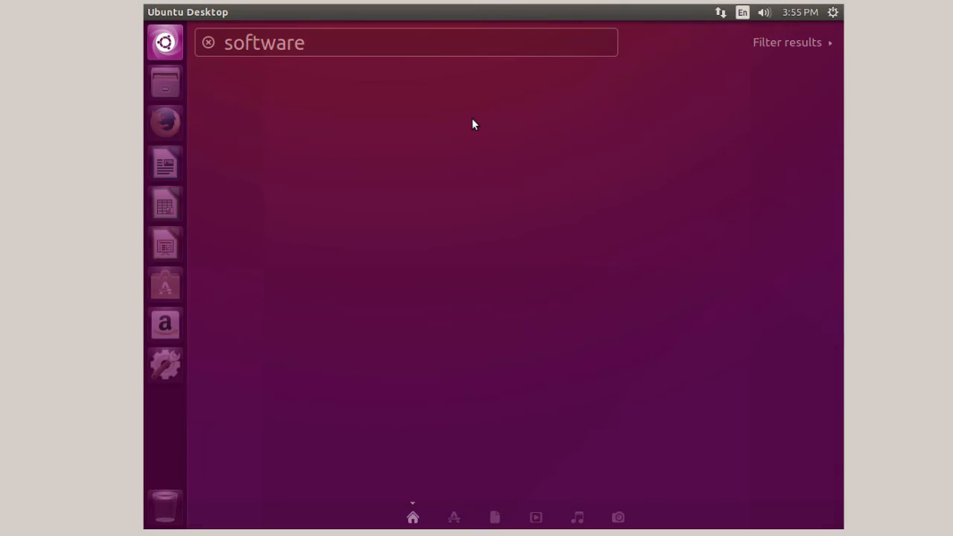
key("Escape")
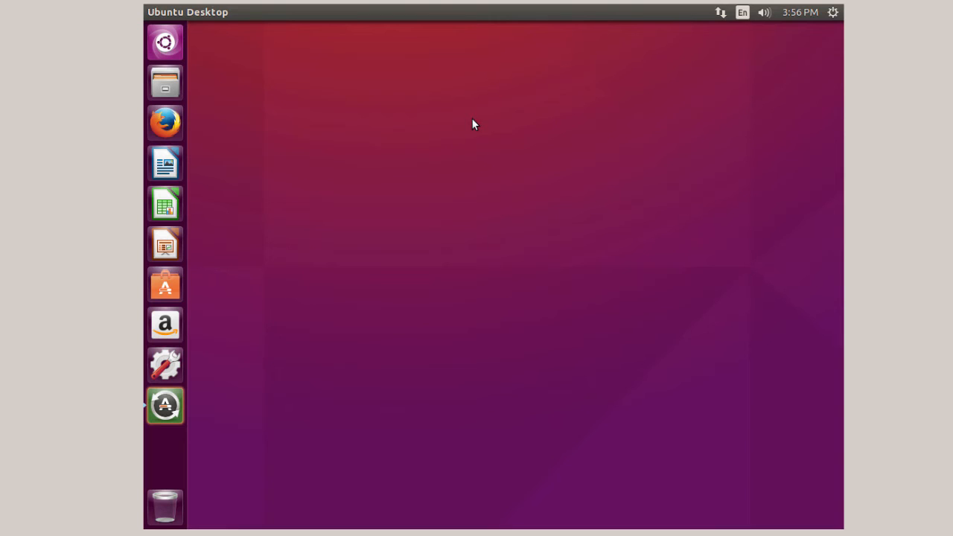
mouse_move(279, 371)
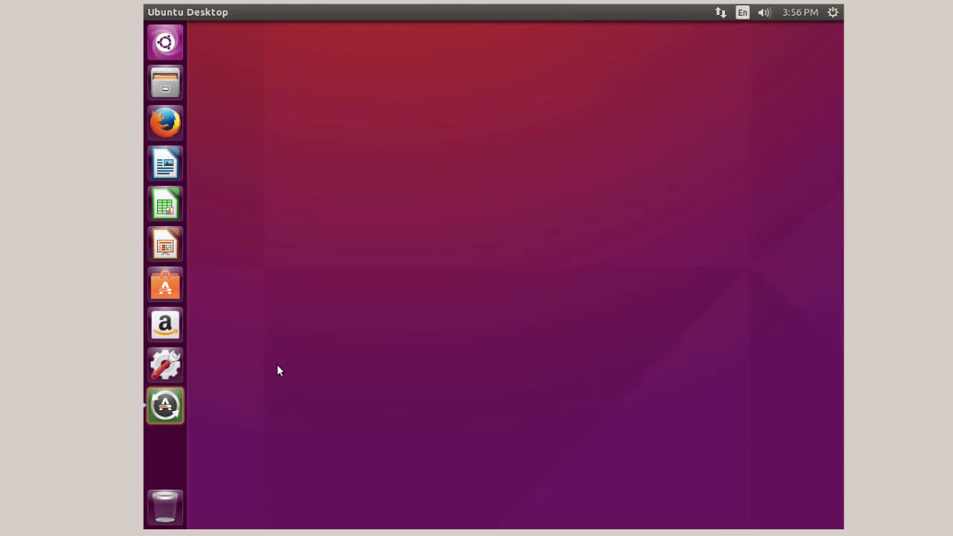
- Install the offered 66.3 MB of updates in Software Updater, authenticating with the password
left_click(164, 405)
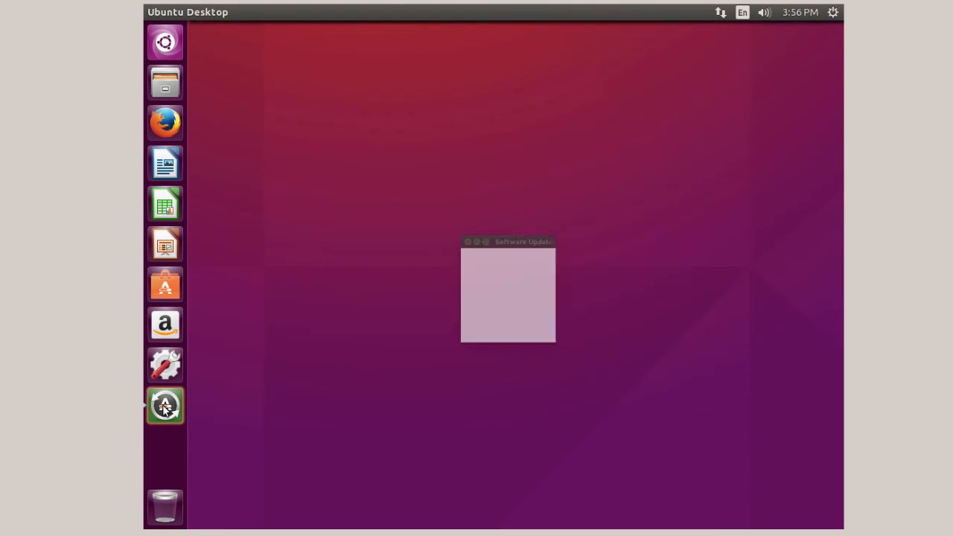
left_click(165, 405)
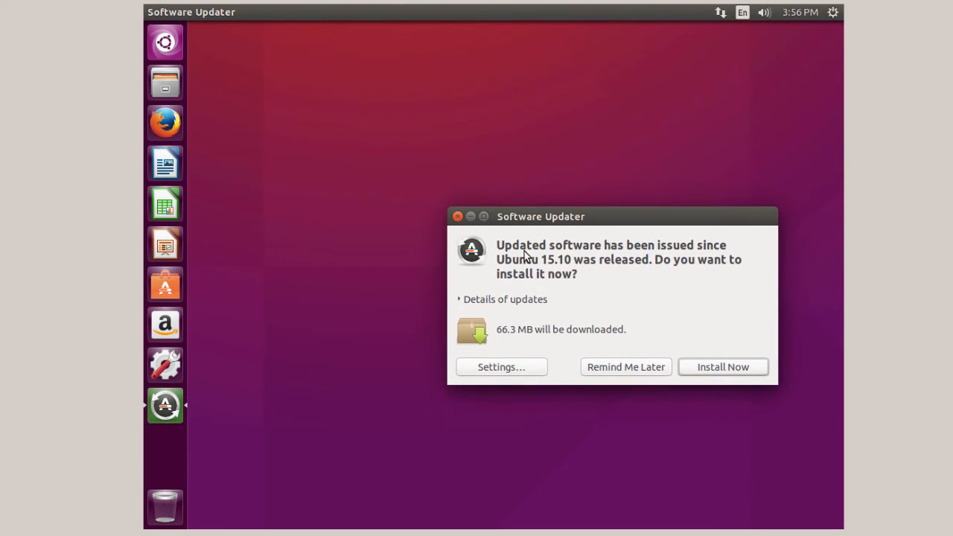
mouse_move(622, 277)
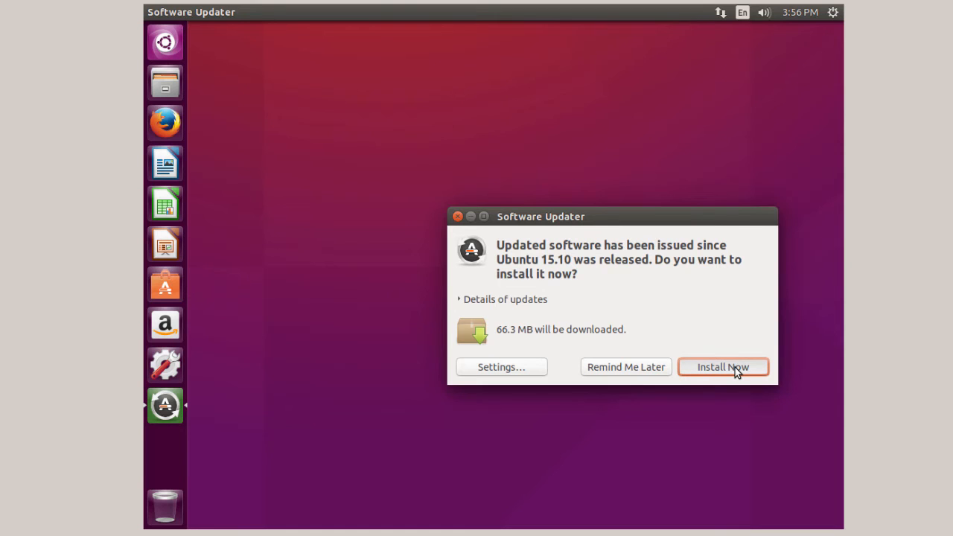
left_click(722, 366)
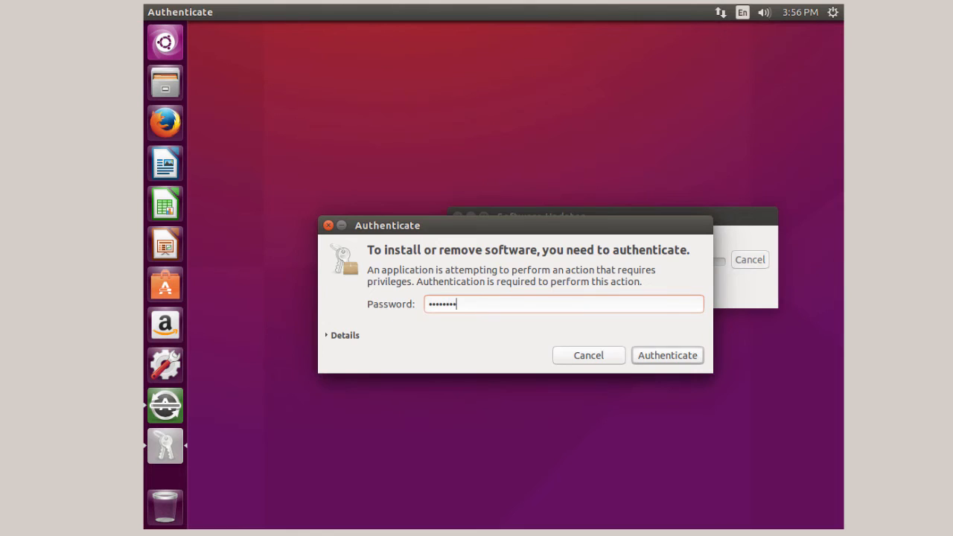
left_click(667, 355)
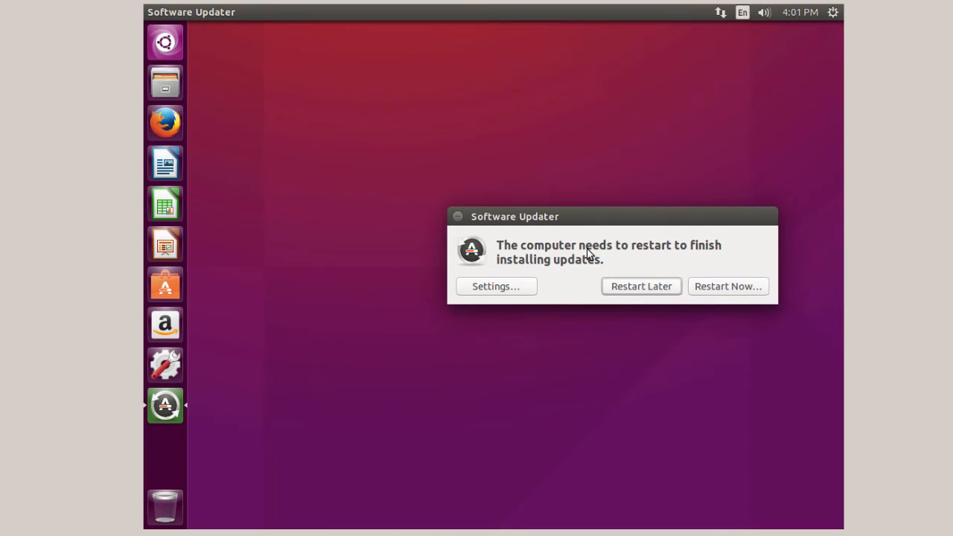
mouse_move(633, 253)
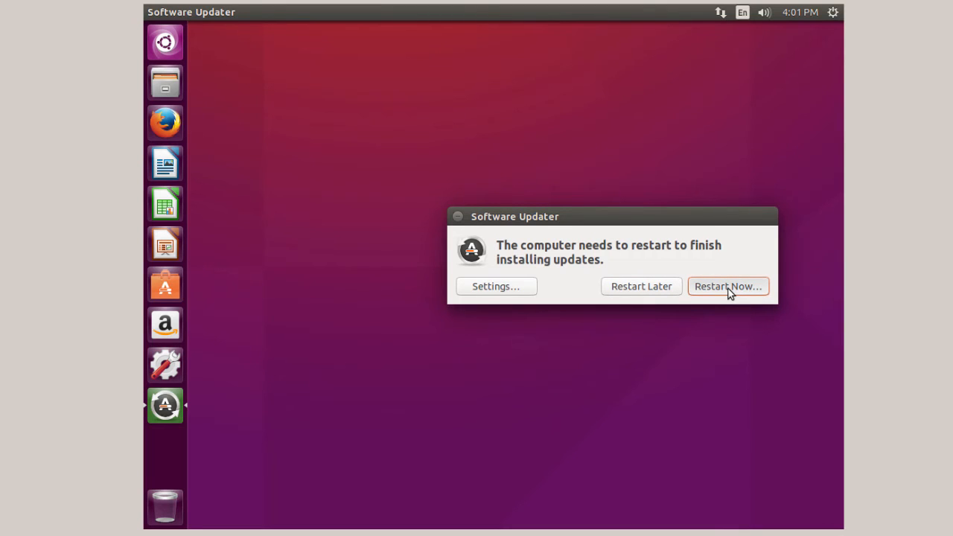
- Restart the Ubuntu guest to apply the updates and log back in with the password
left_click(727, 286)
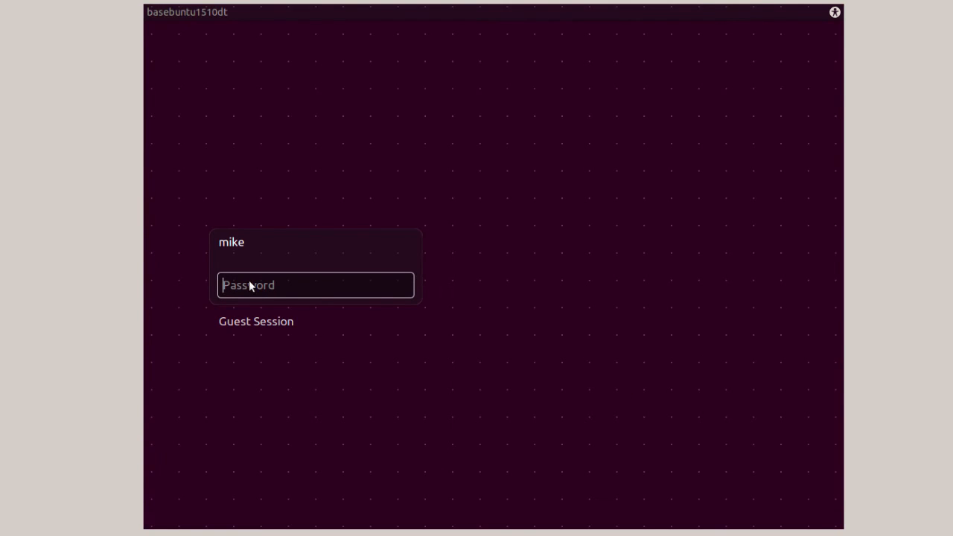
type("••••")
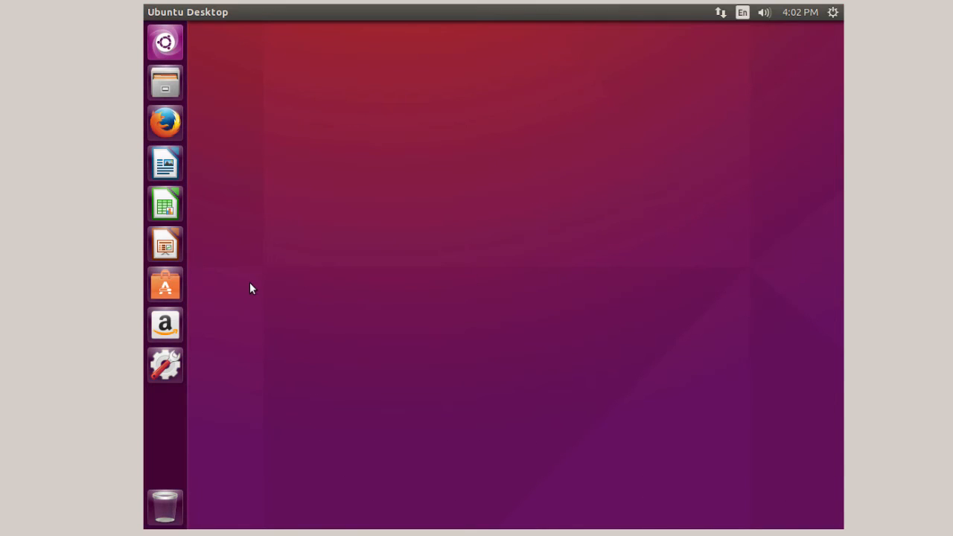
mouse_move(165, 325)
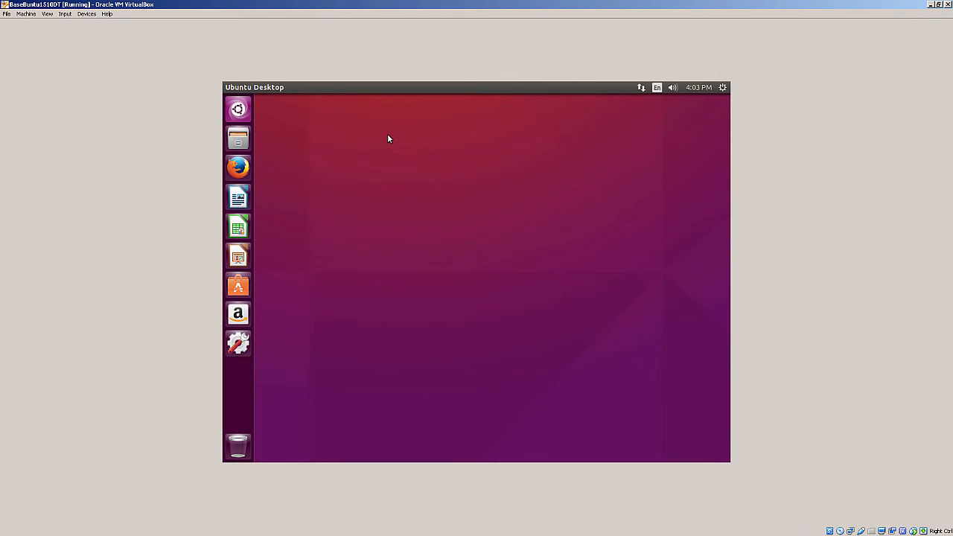
mouse_move(347, 145)
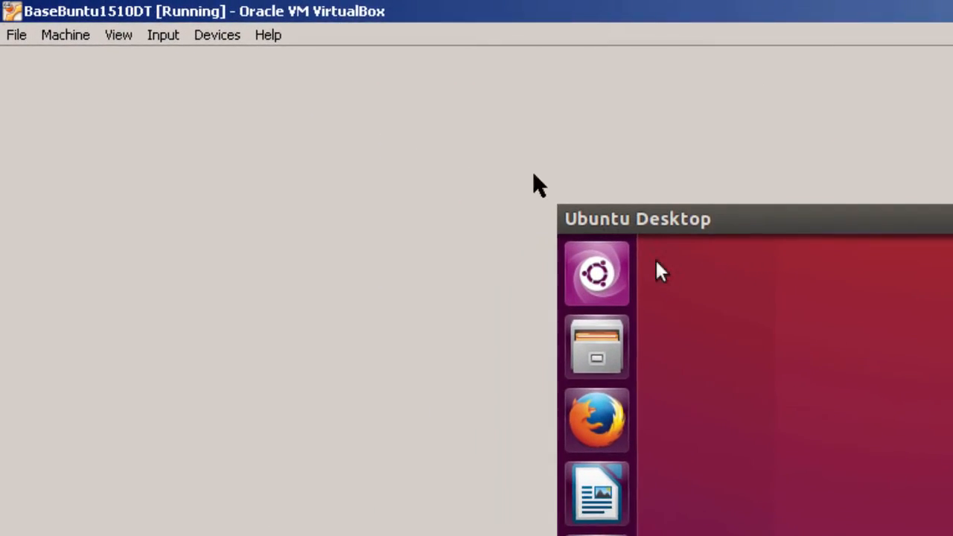
- Insert the Guest Additions CD image from the machine's Devices menu
left_click(217, 35)
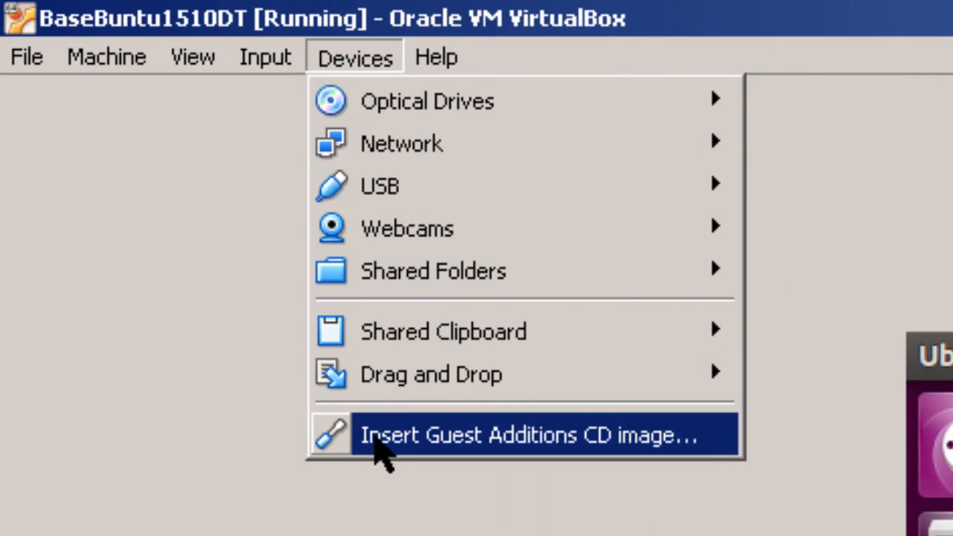
mouse_move(562, 458)
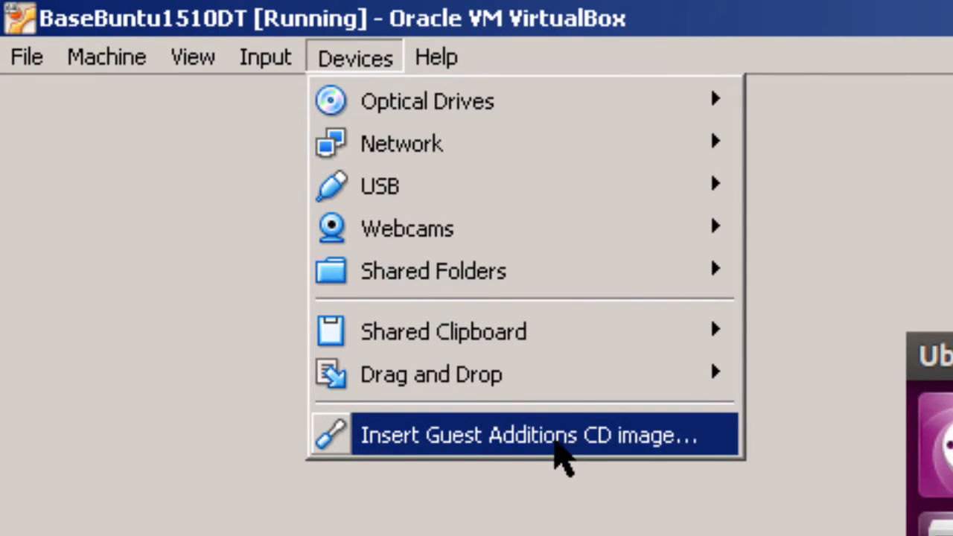
mouse_move(514, 443)
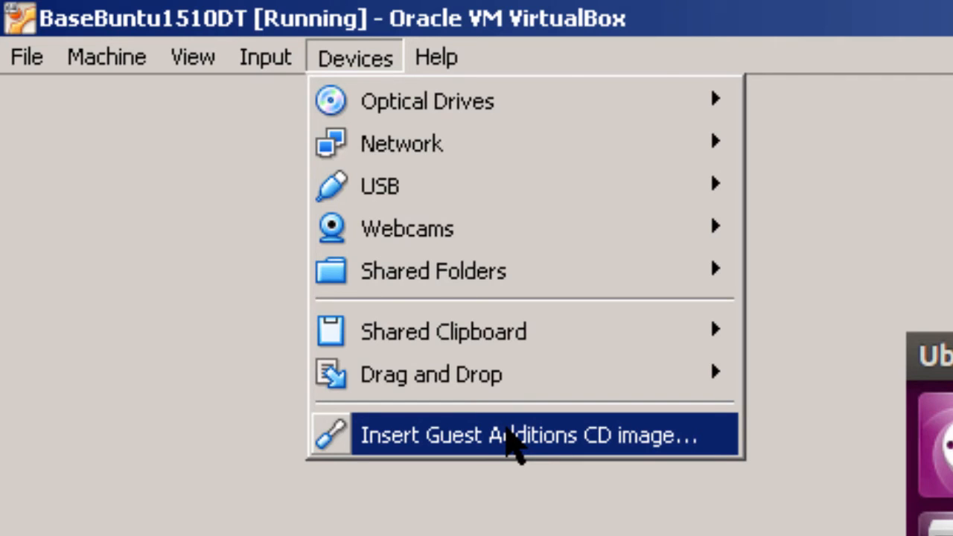
left_click(522, 434)
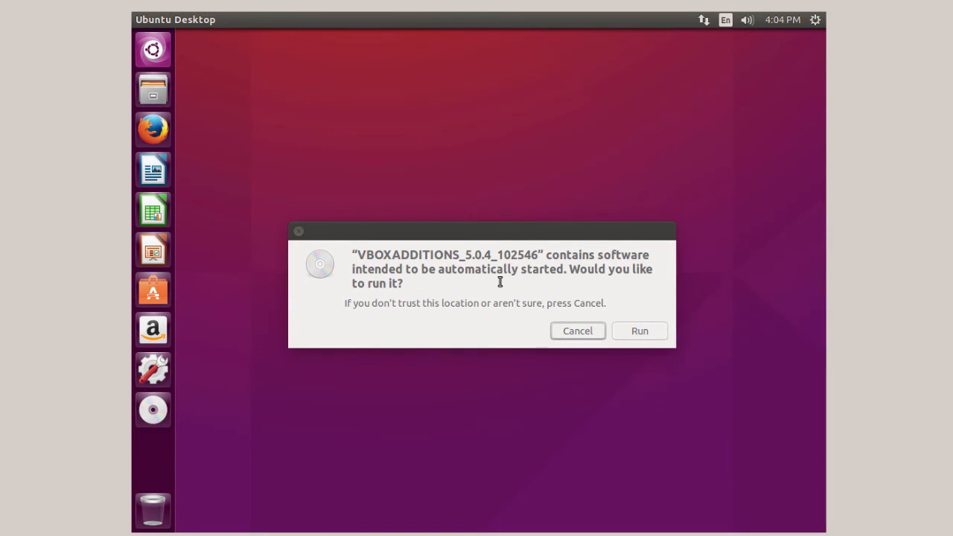
mouse_move(577, 331)
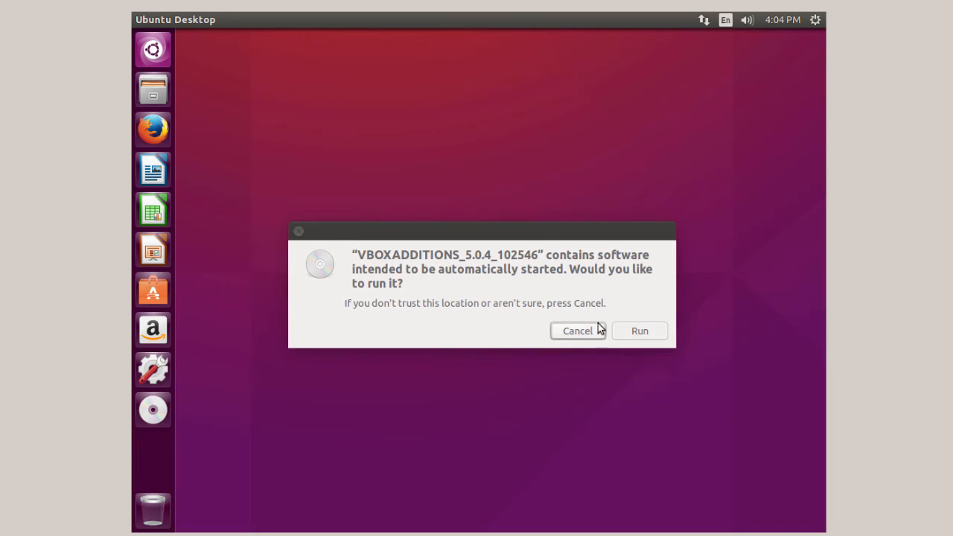
- Run the VBOXADDITIONS autorun installer and authenticate with the password
left_click(577, 330)
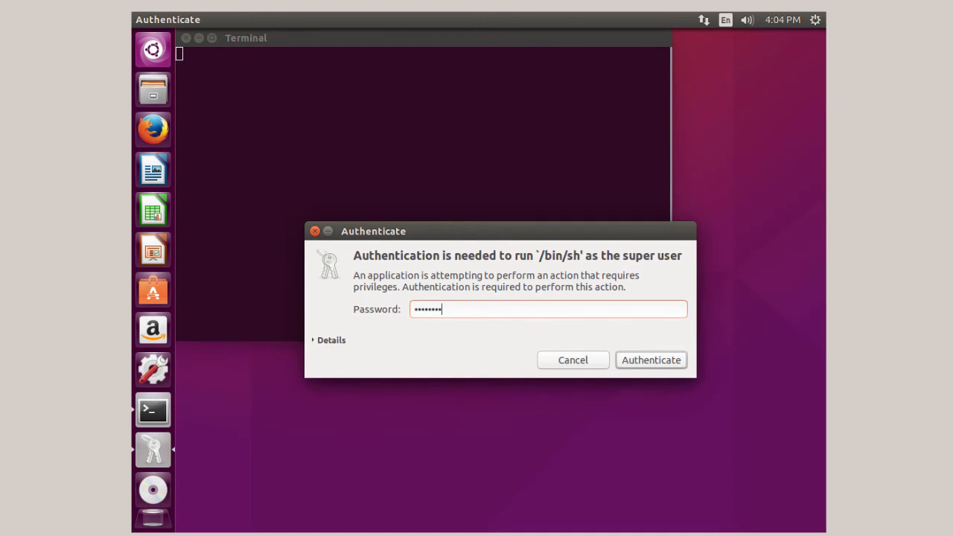
left_click(651, 360)
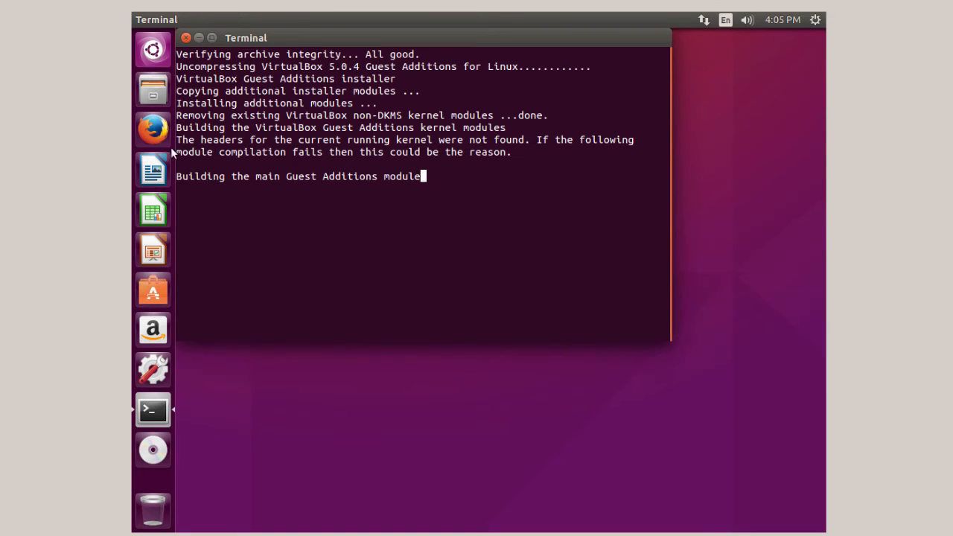
mouse_move(471, 156)
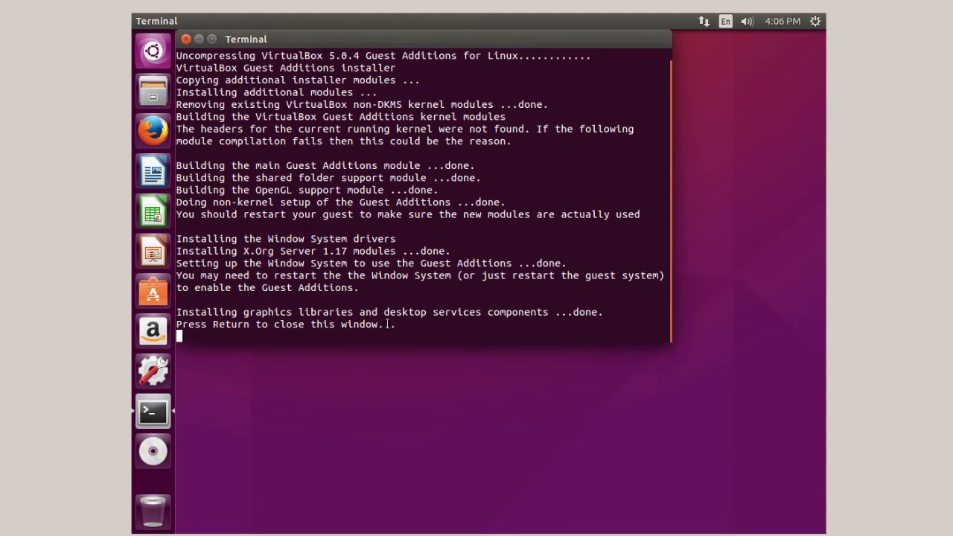
- Close the finished installer terminal and restart Ubuntu from the gear menu's Shut Down option
key("Return")
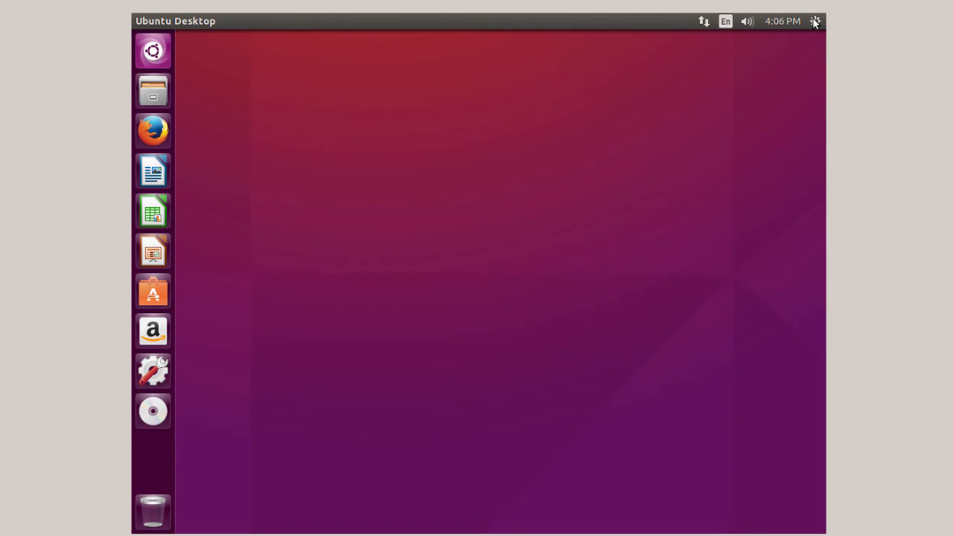
left_click(815, 21)
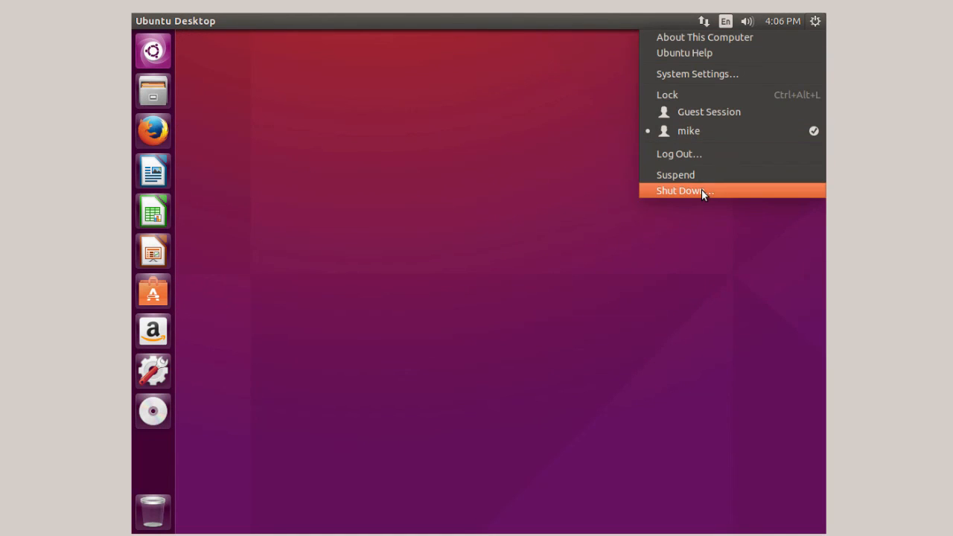
left_click(684, 191)
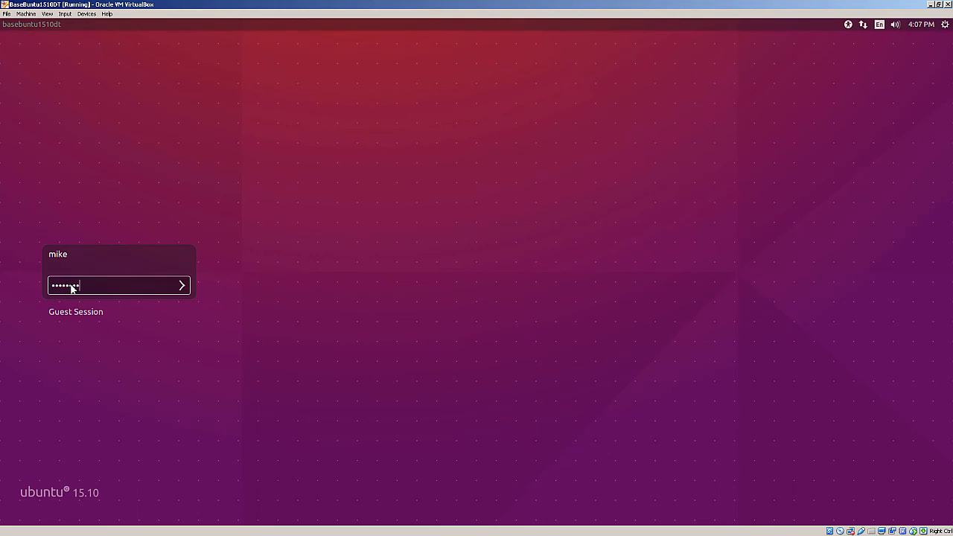
- Log in to mike's desktop and eject the VBOXADDITIONS disc from the launcher
left_click(181, 286)
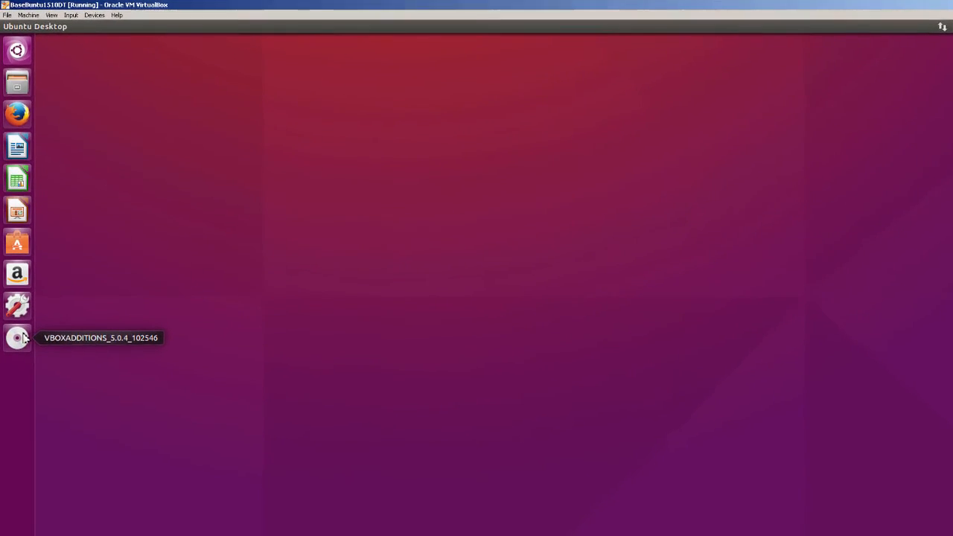
right_click(17, 337)
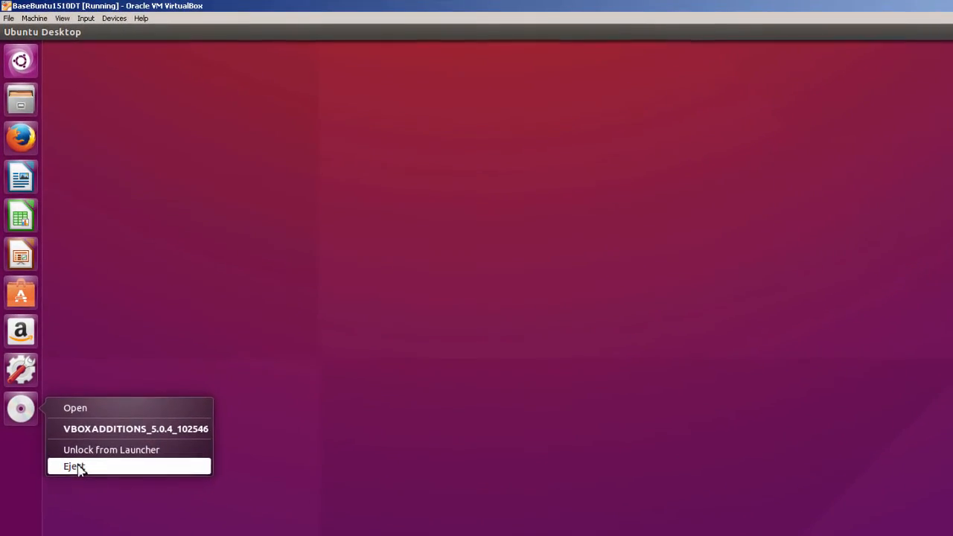
left_click(73, 466)
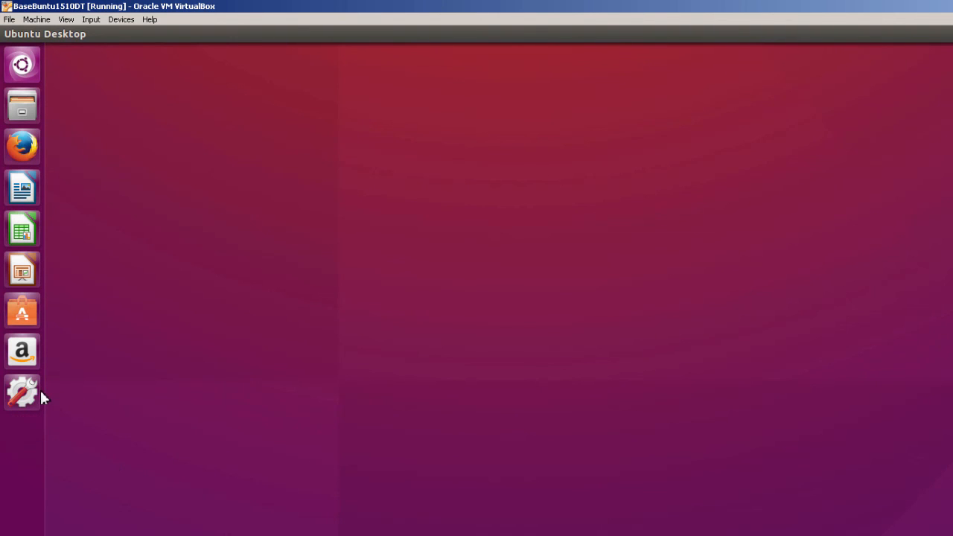
- Open Appearance in System Settings and shrink the launcher icon size from 44 to 36
left_click(22, 392)
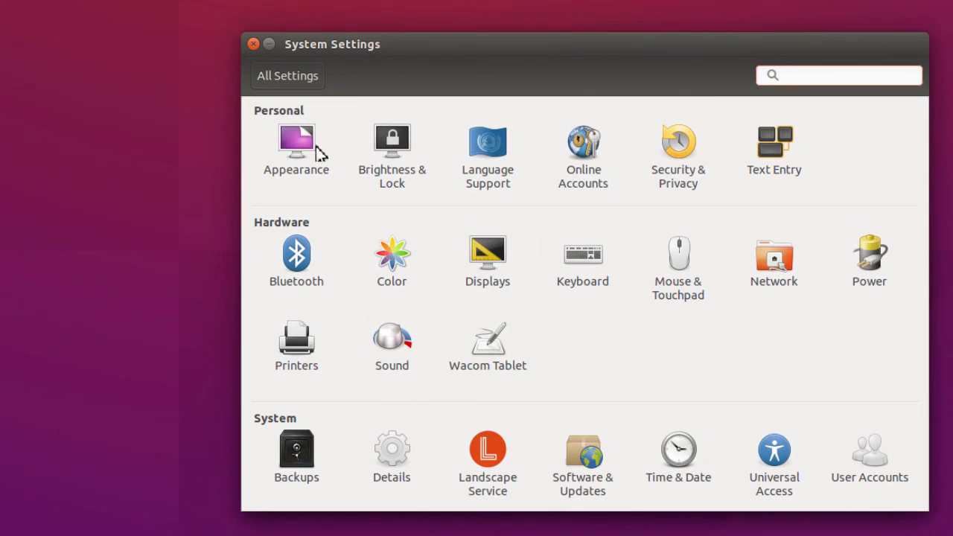
left_click(296, 149)
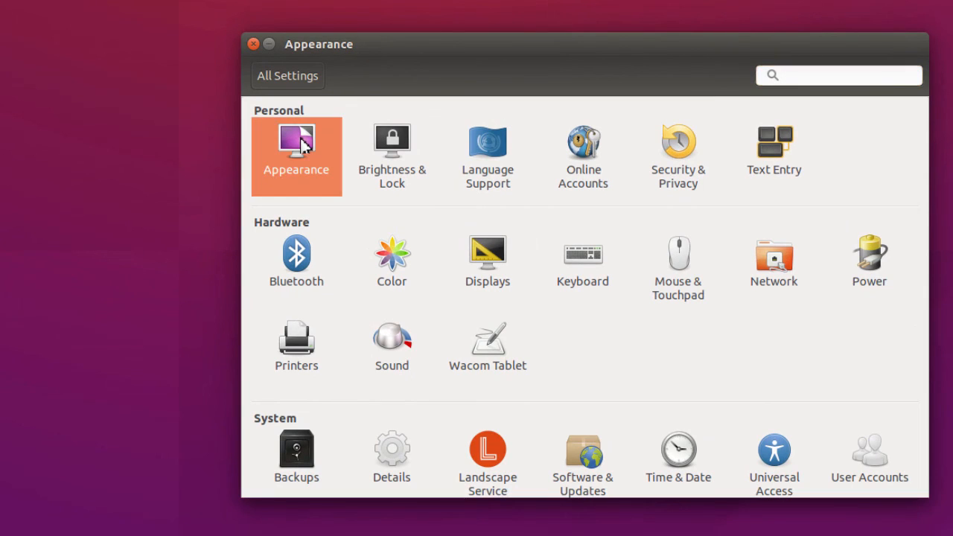
left_click(296, 149)
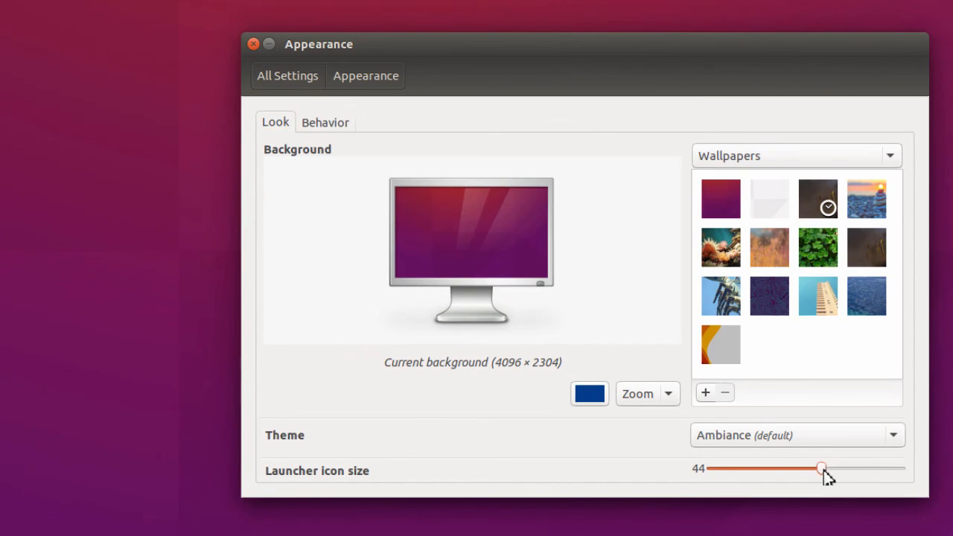
left_click_drag(822, 468, 790, 468)
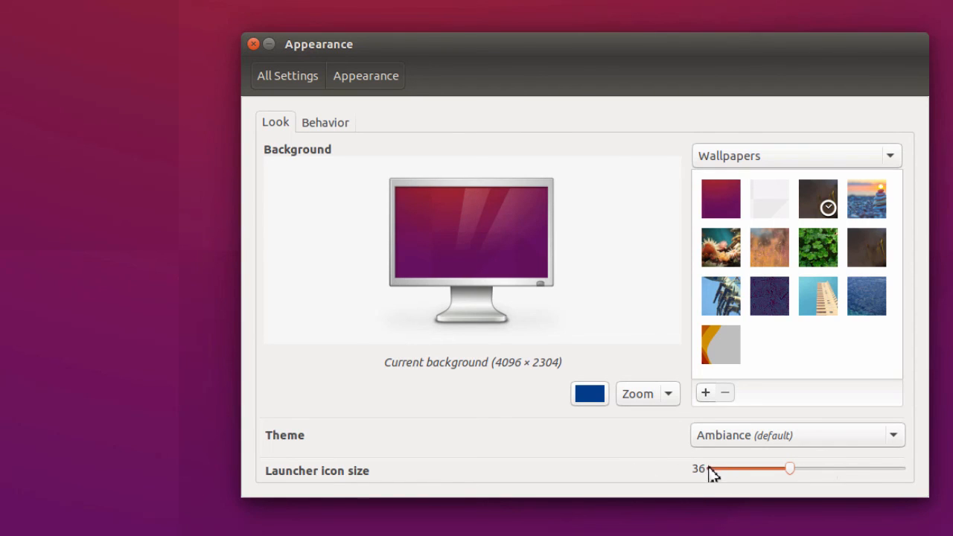
mouse_move(775, 250)
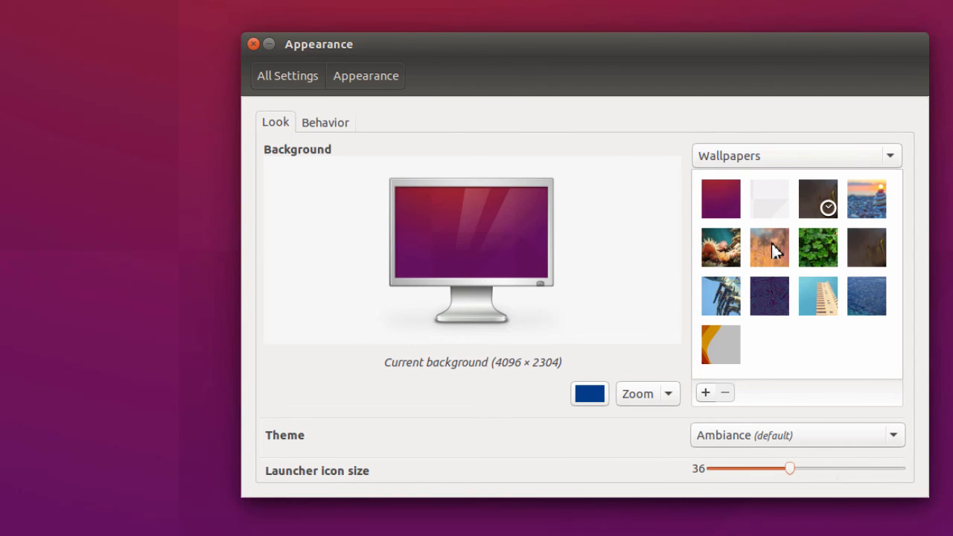
- Set the Light my fire evening sun grass wallpaper and return to All Settings
left_click(769, 247)
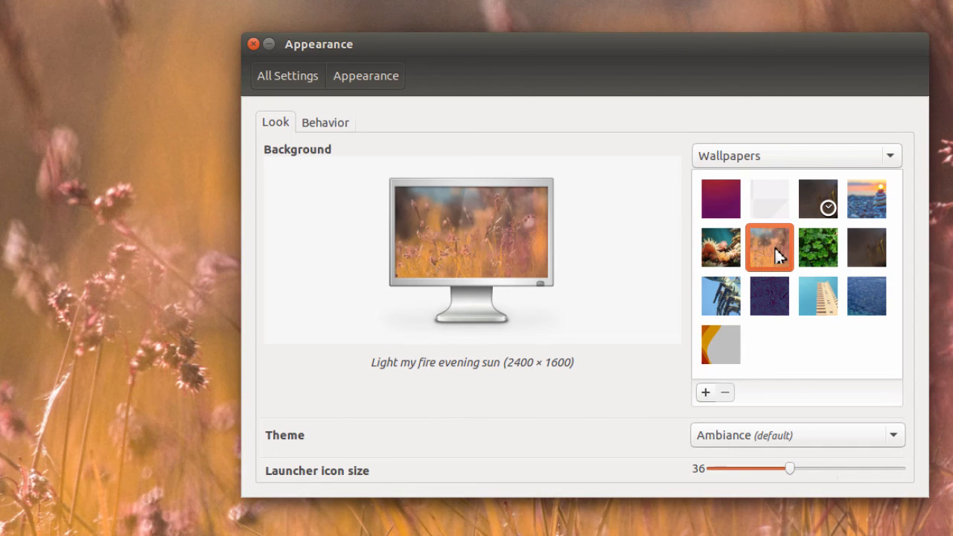
left_click(288, 75)
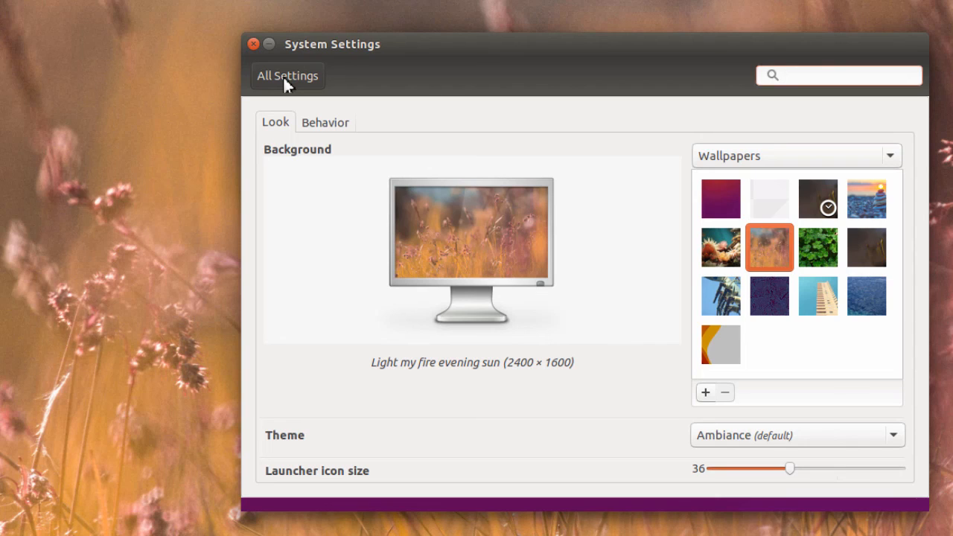
left_click(840, 75)
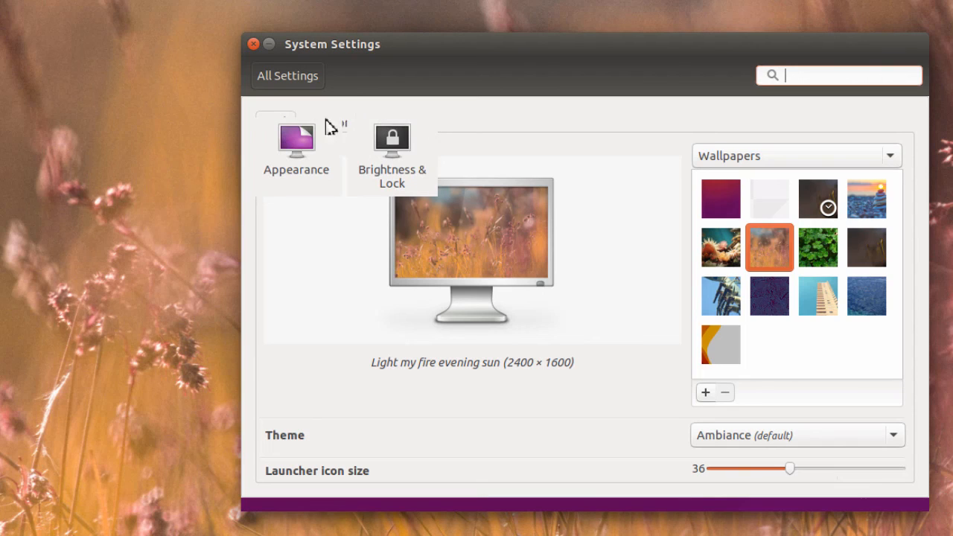
mouse_move(354, 81)
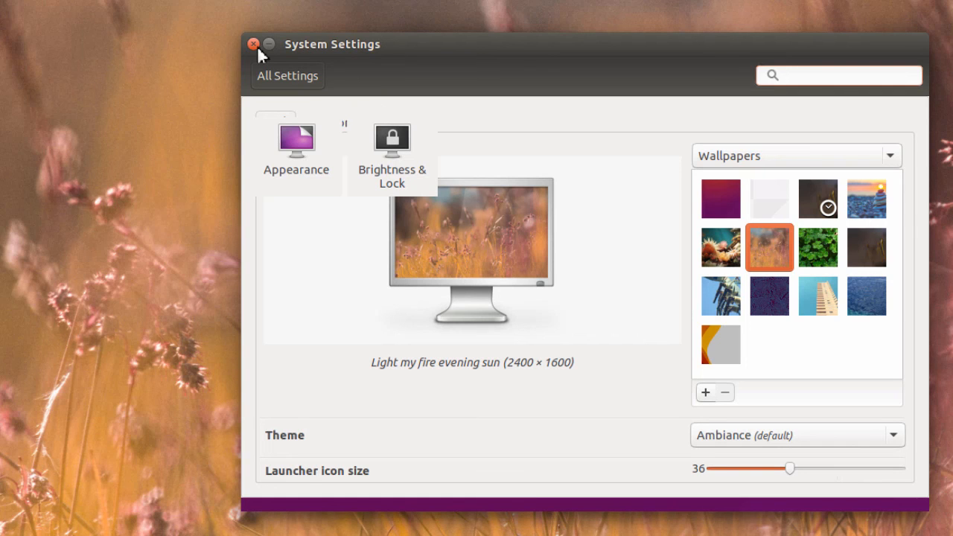
left_click(287, 75)
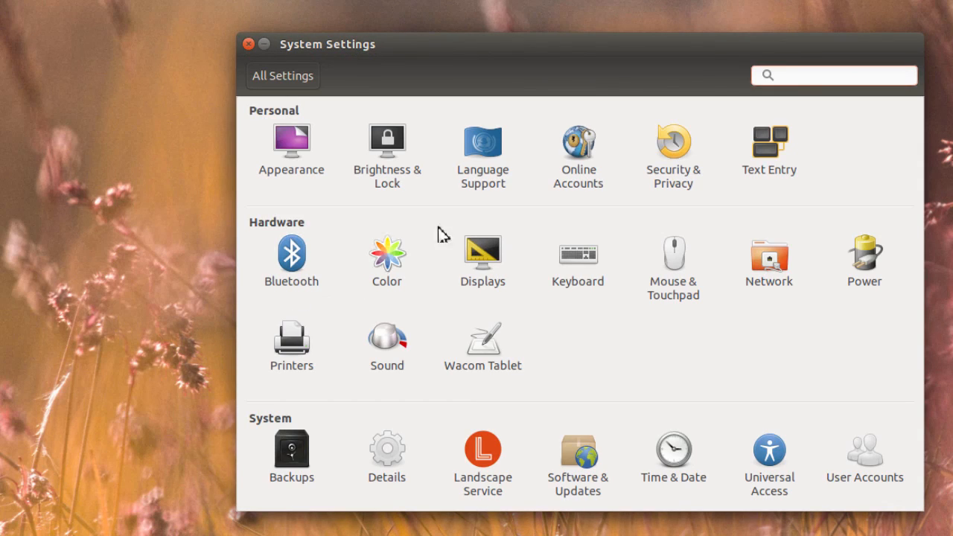
mouse_move(297, 168)
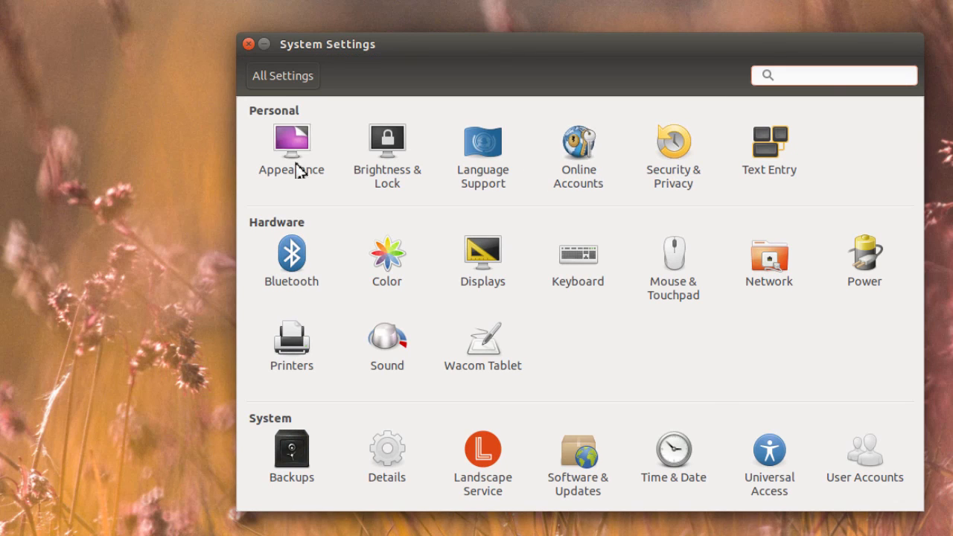
- Under Appearance > Behavior, choose 'In the window's title bar' for menus
left_click(291, 140)
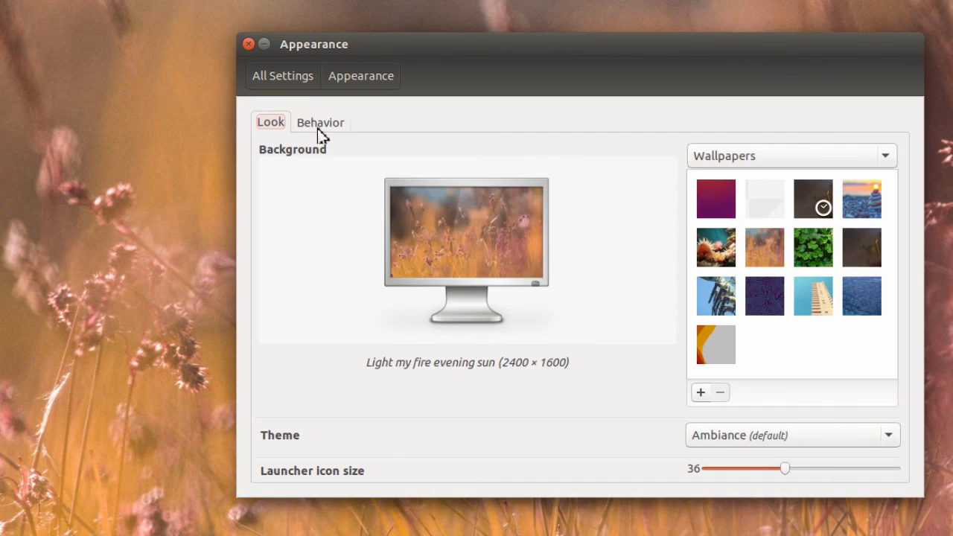
left_click(320, 122)
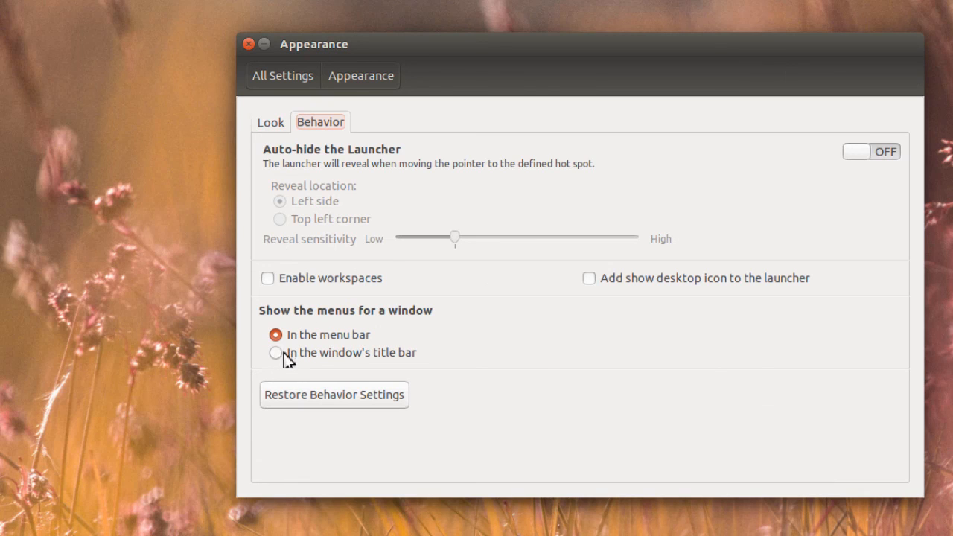
left_click(276, 352)
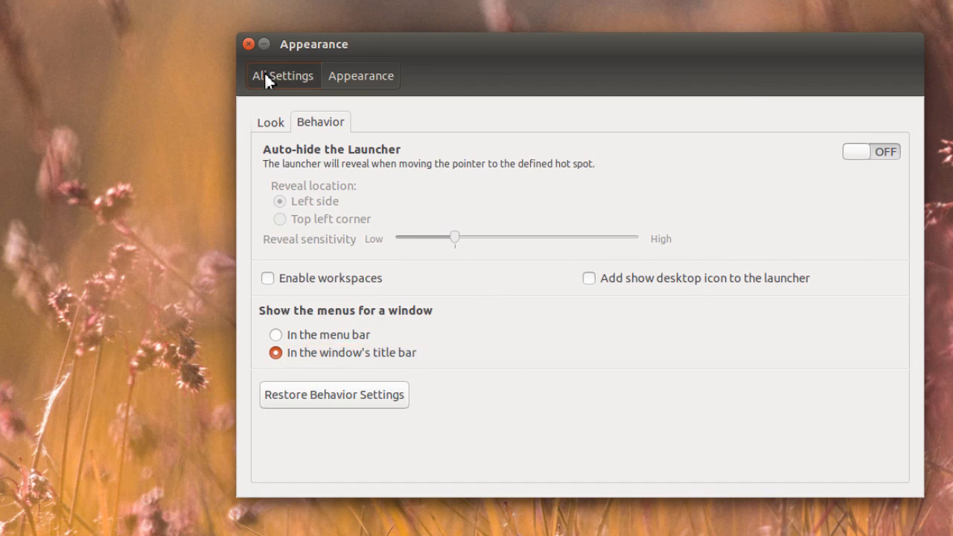
left_click(282, 76)
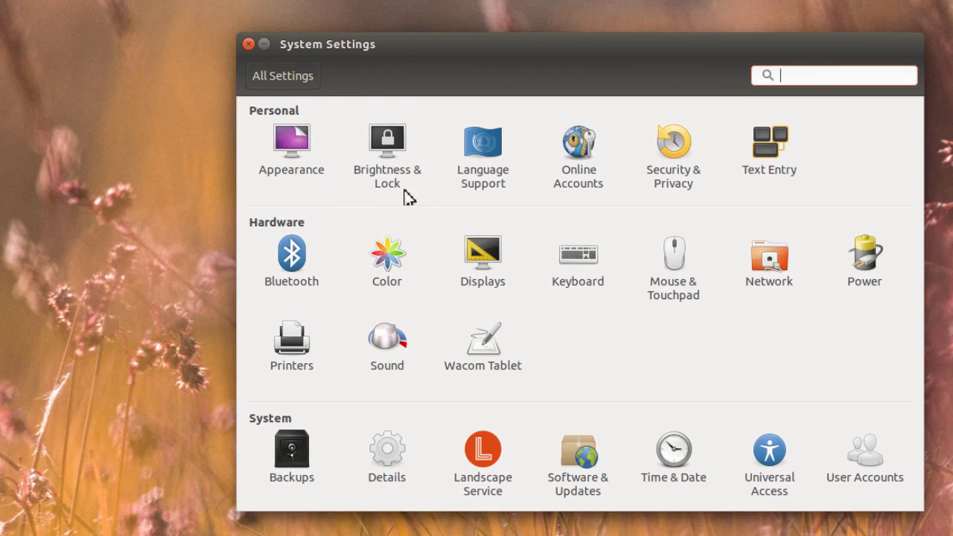
mouse_move(742, 318)
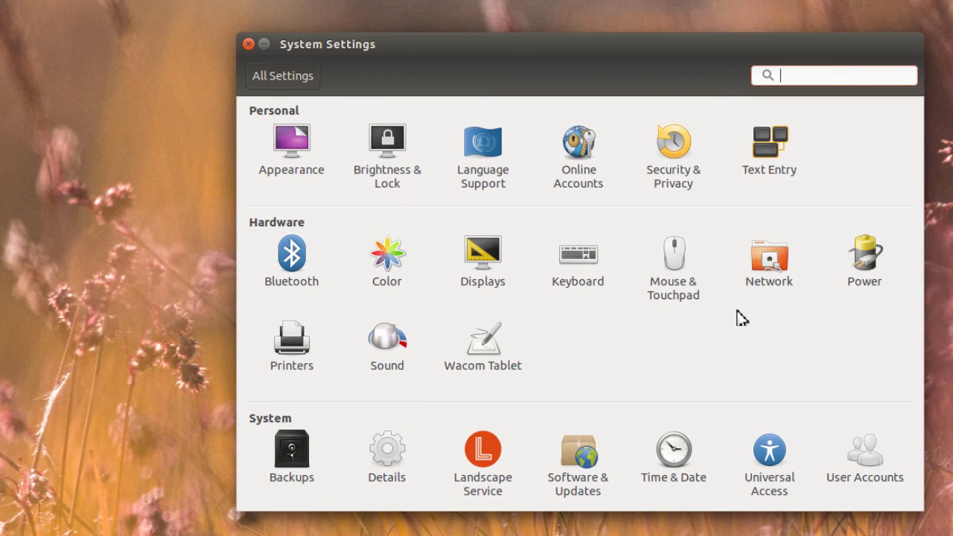
mouse_move(840, 229)
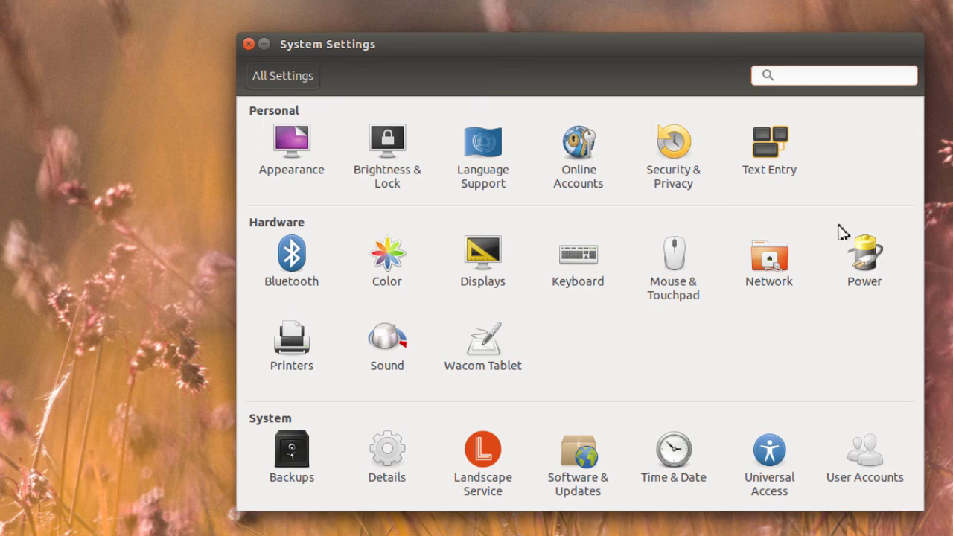
- Switch 'Include online search results' off under Security & Privacy > Search
left_click(672, 149)
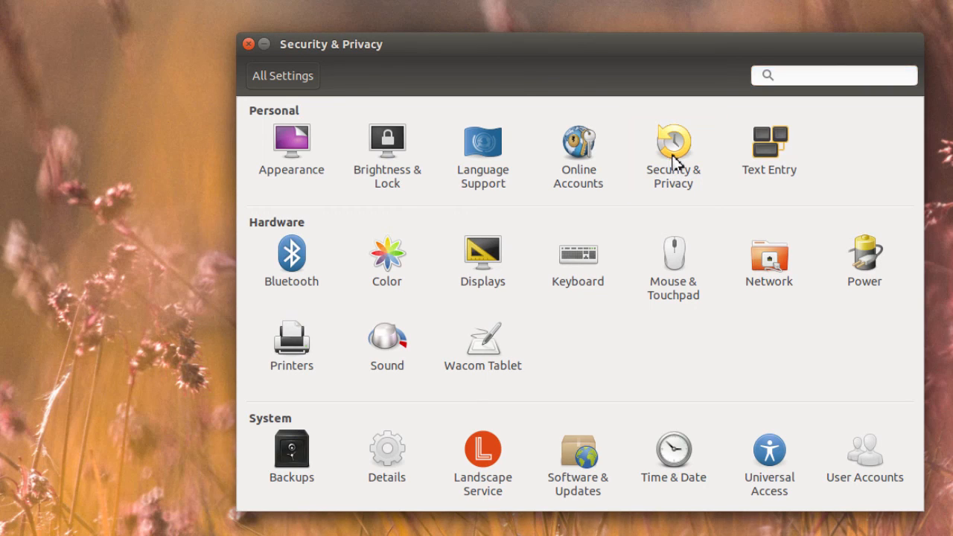
left_click(672, 149)
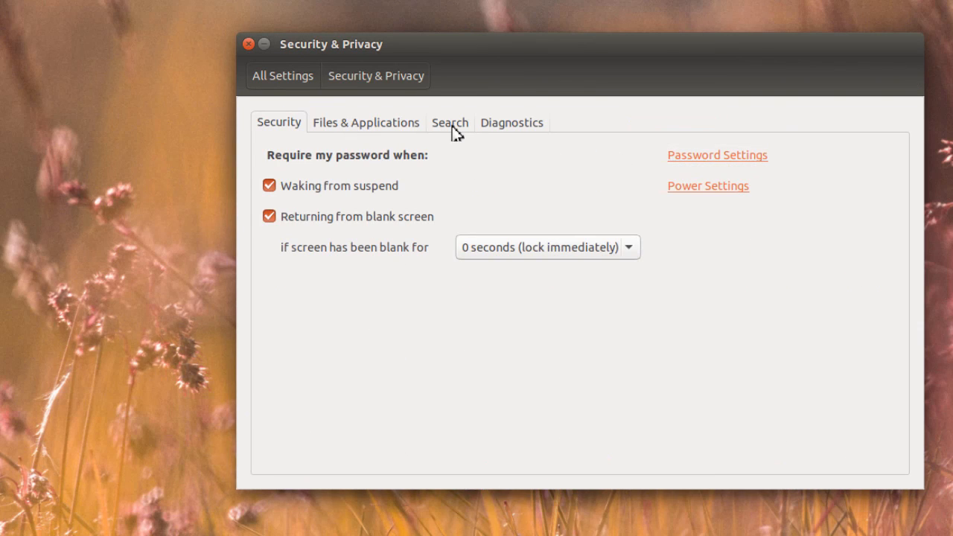
left_click(450, 122)
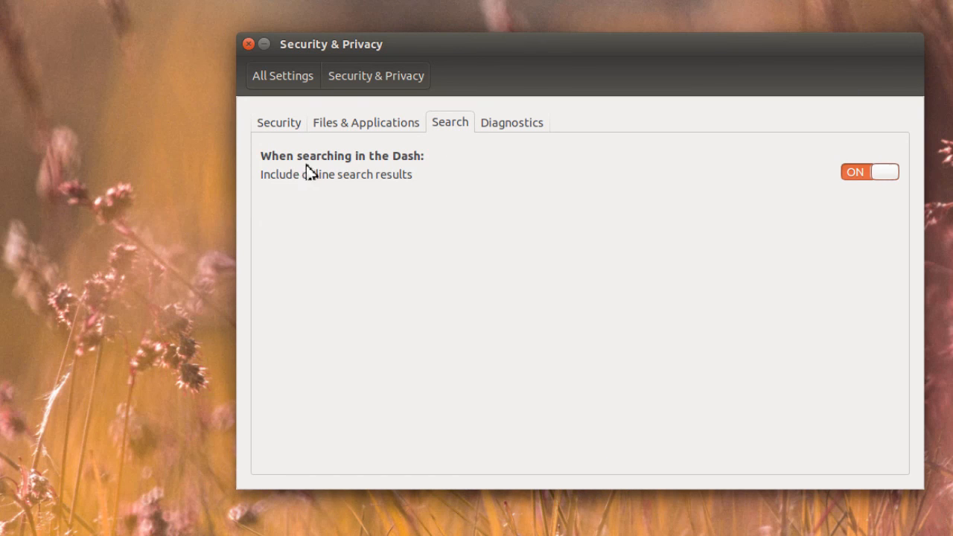
mouse_move(365, 183)
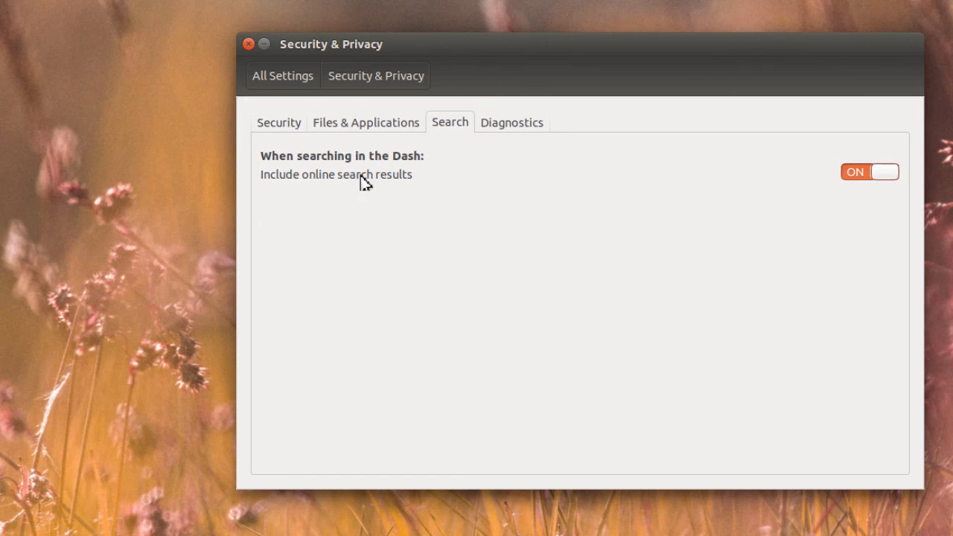
mouse_move(868, 179)
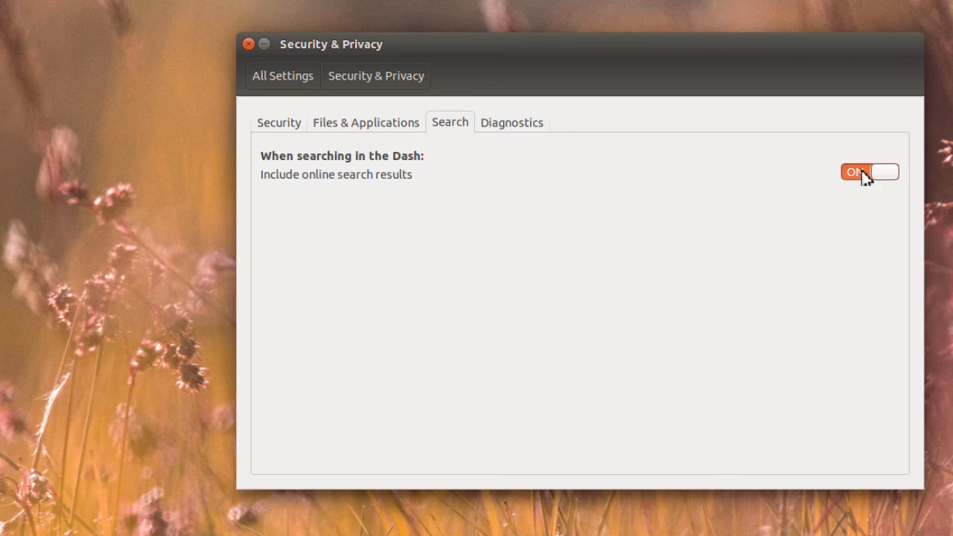
left_click(870, 171)
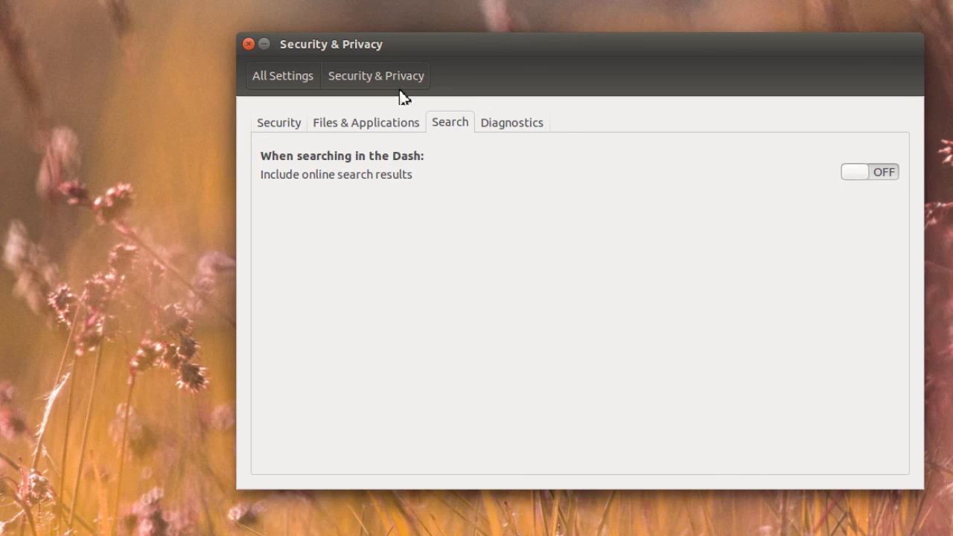
left_click(282, 75)
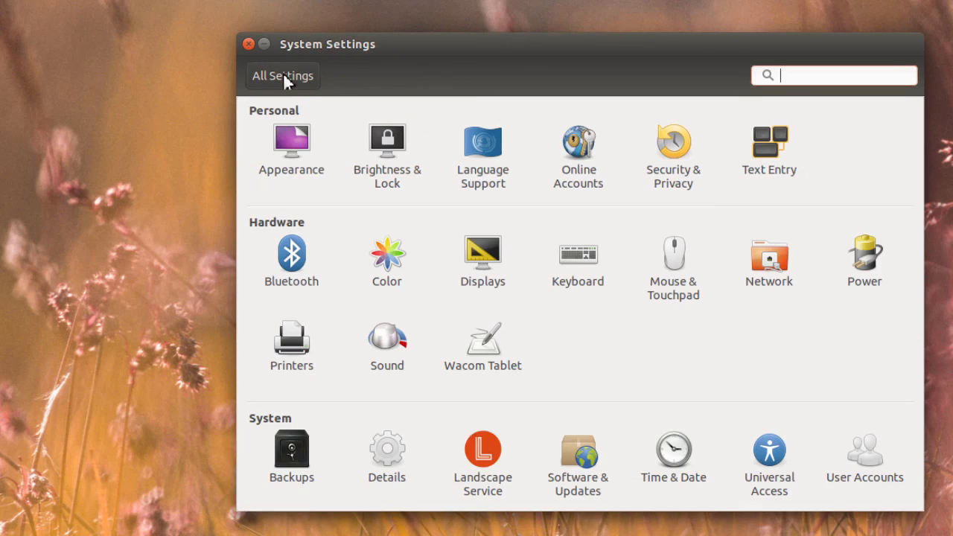
mouse_move(659, 242)
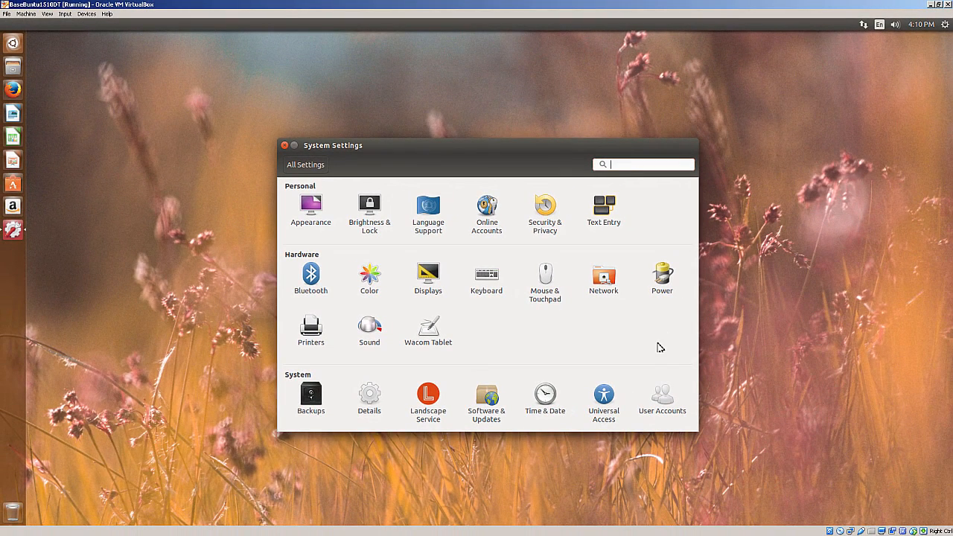
mouse_move(667, 402)
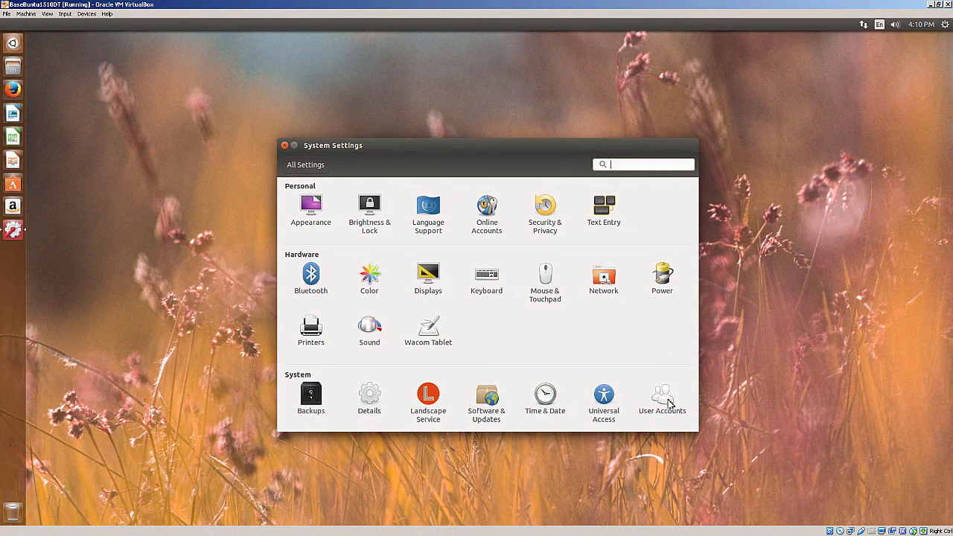